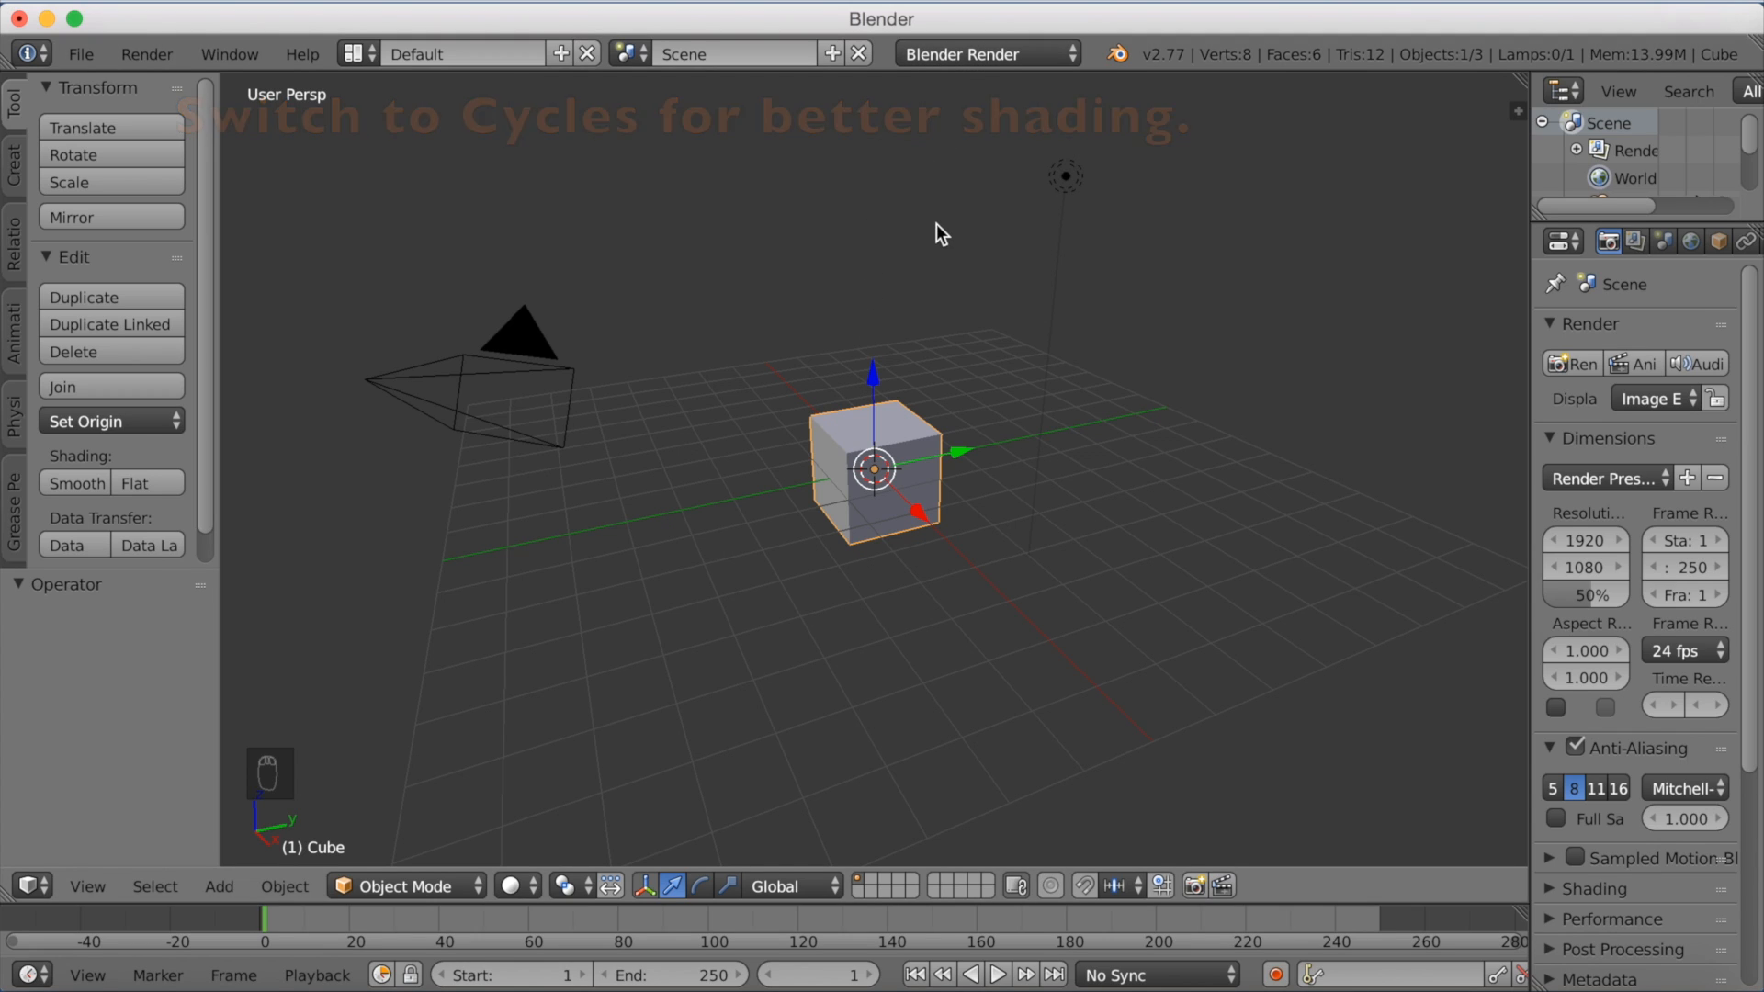
Step: Set the render engine to Cycles and delete the default cube
click(984, 53)
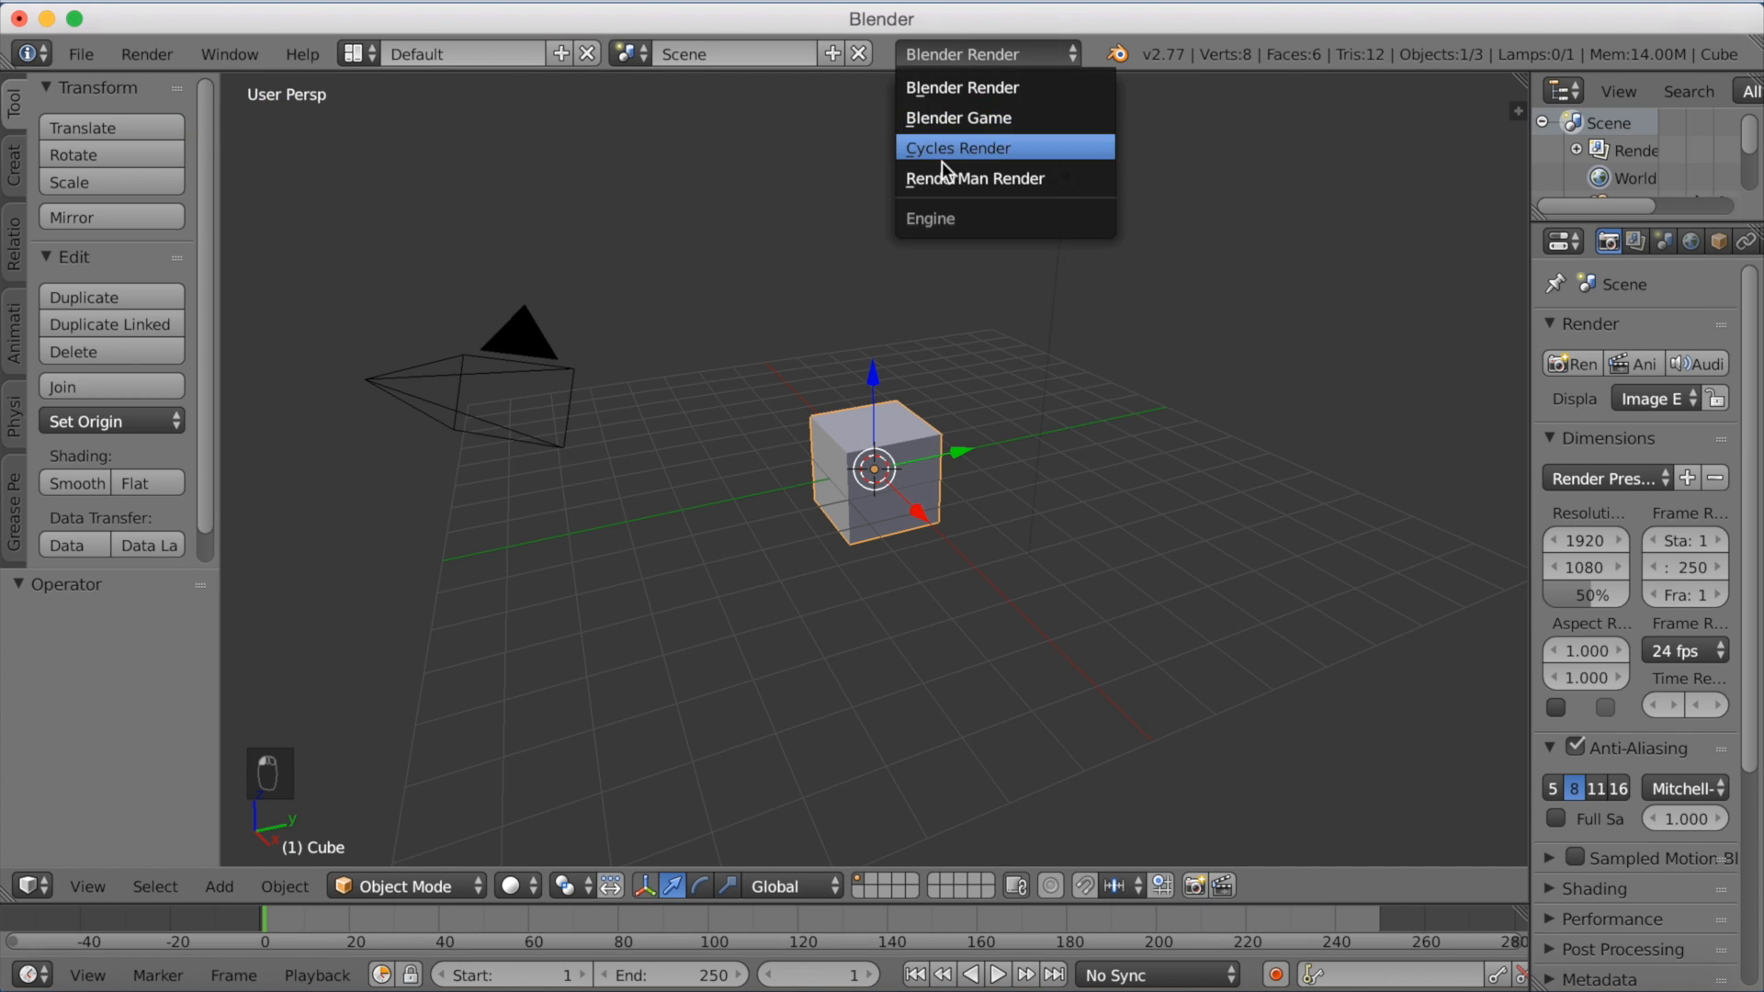
click(957, 147)
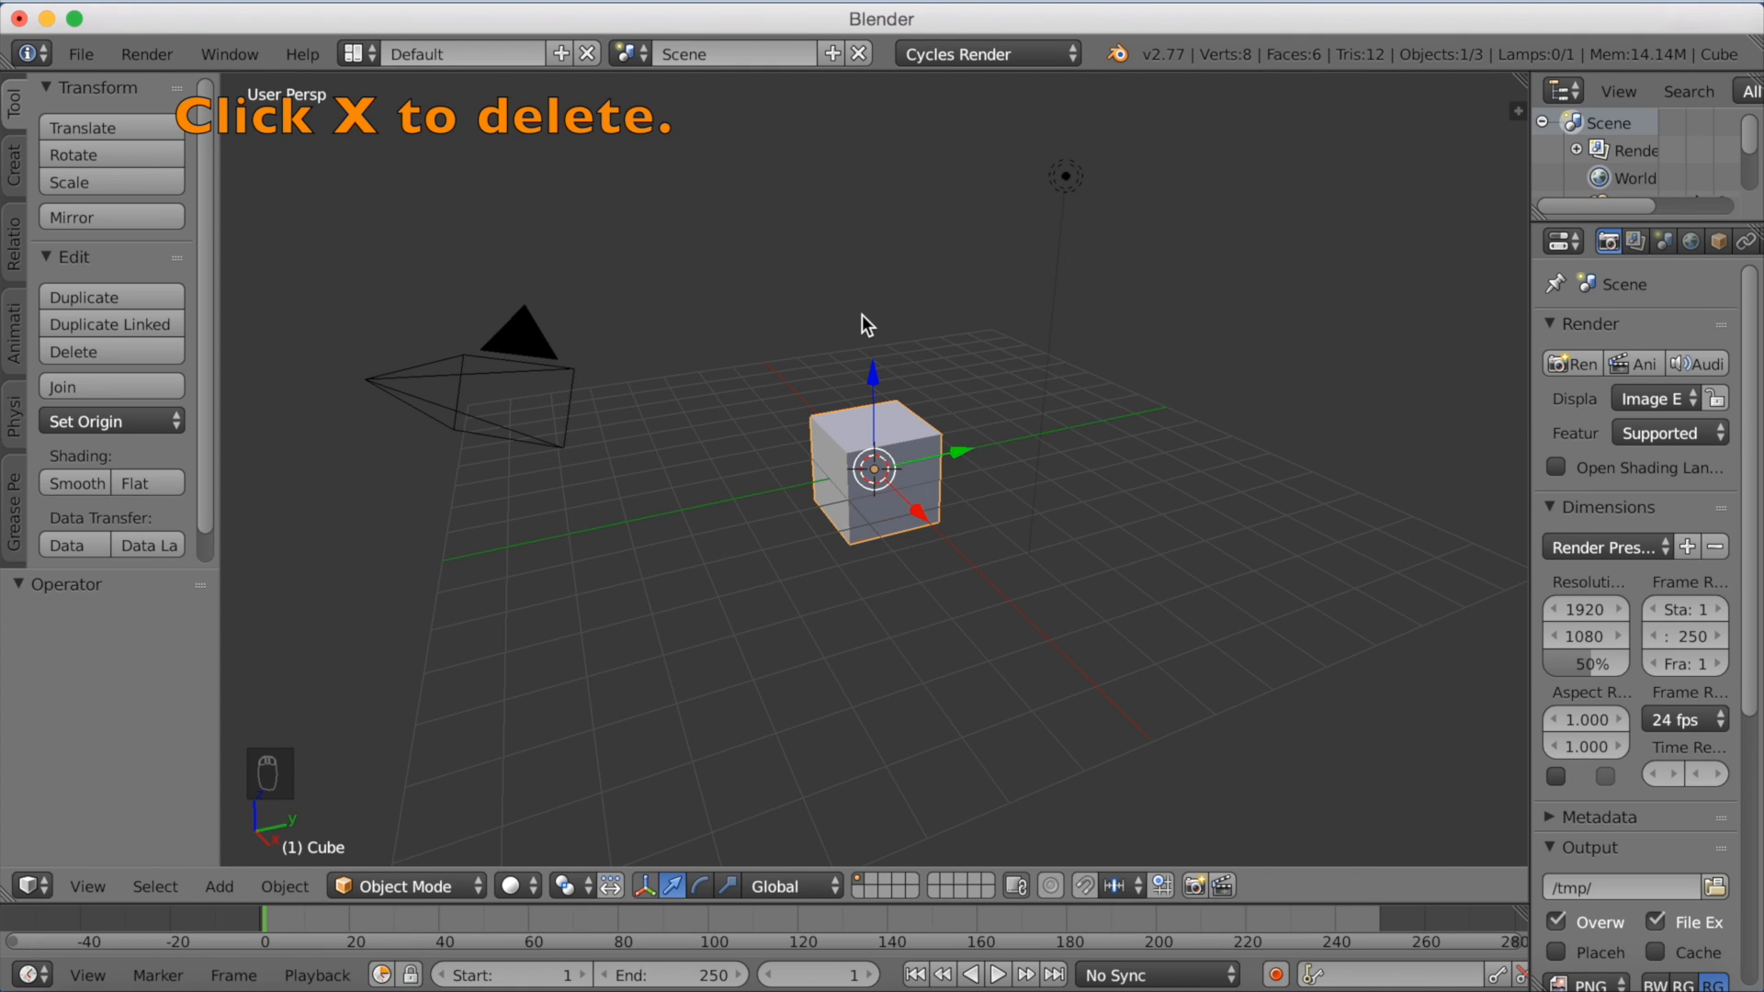
key(x)
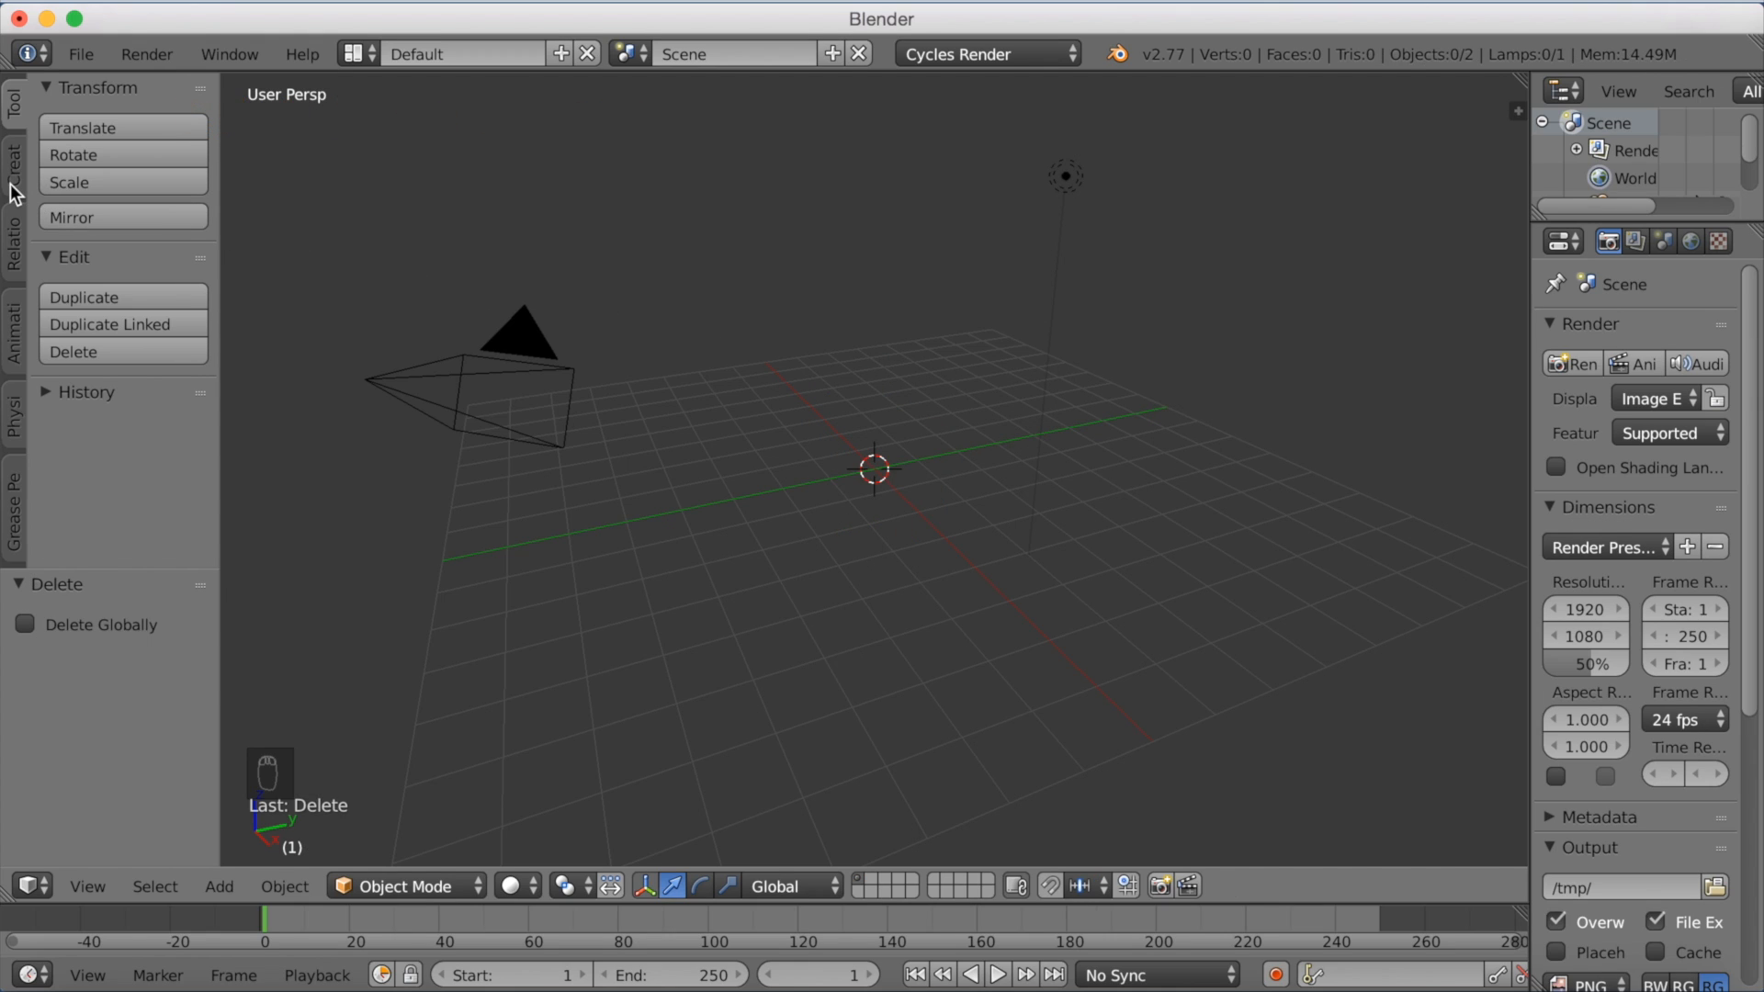
Step: Add a UV sphere from the Create tab and set its segments to 200
click(12, 151)
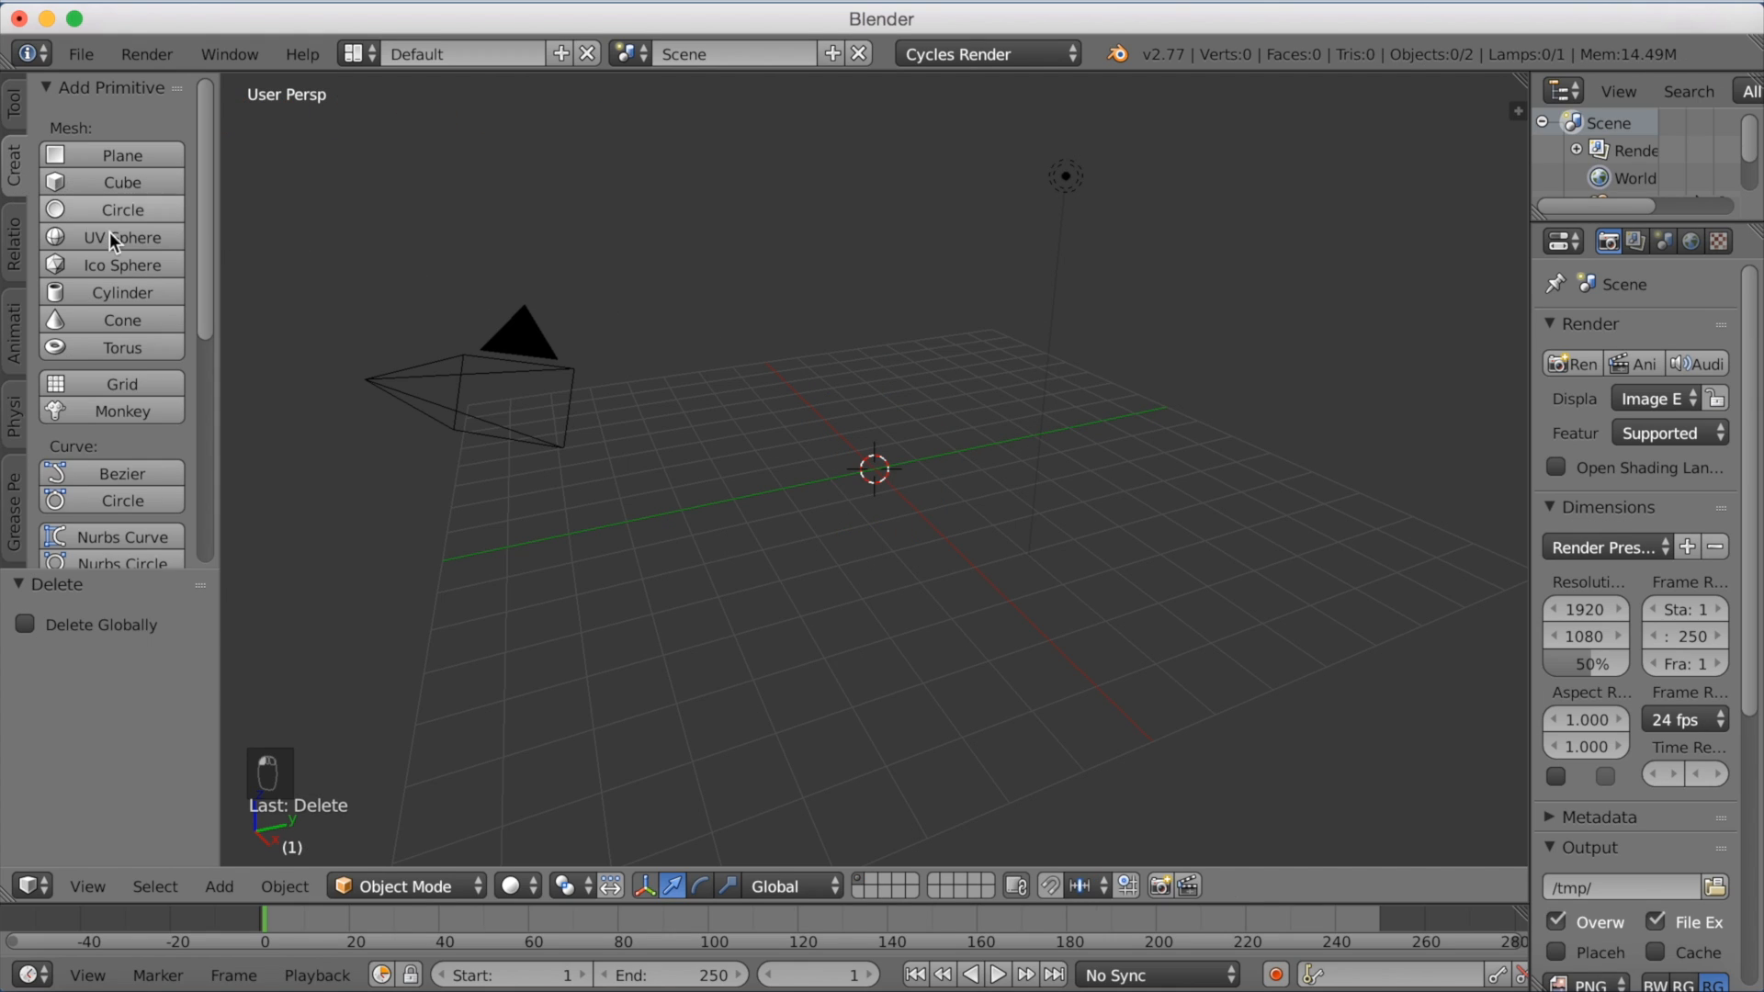
click(124, 237)
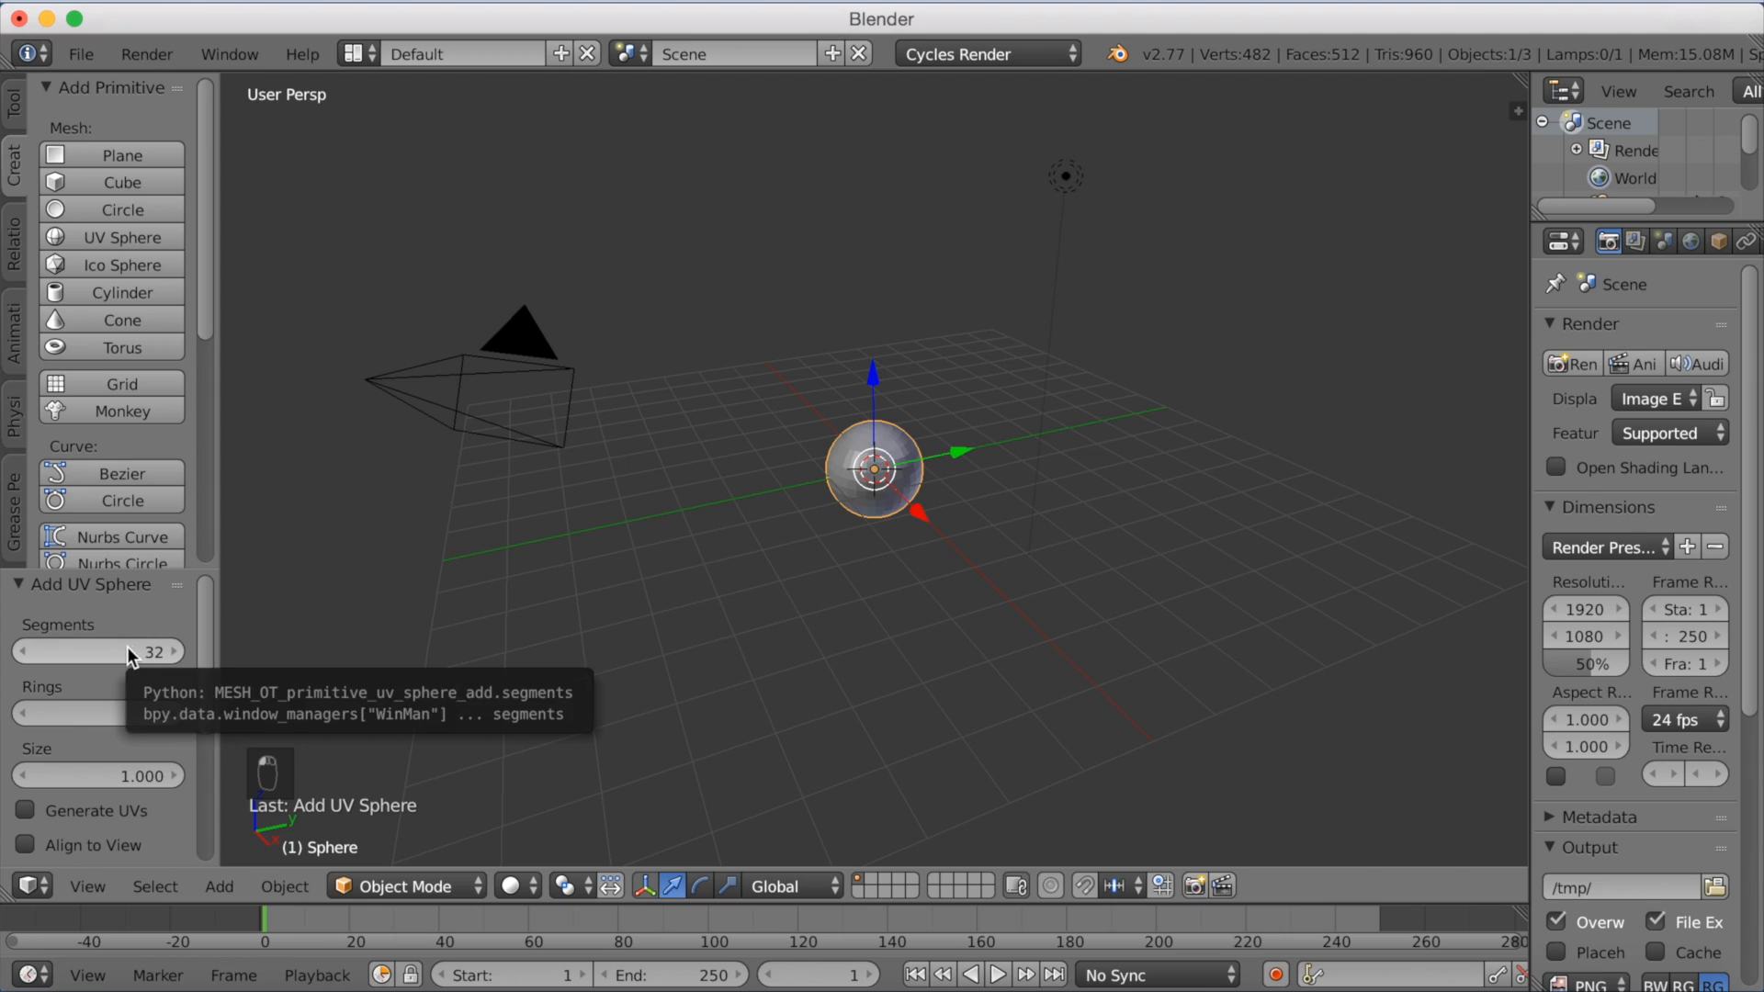
click(98, 650)
text(100)
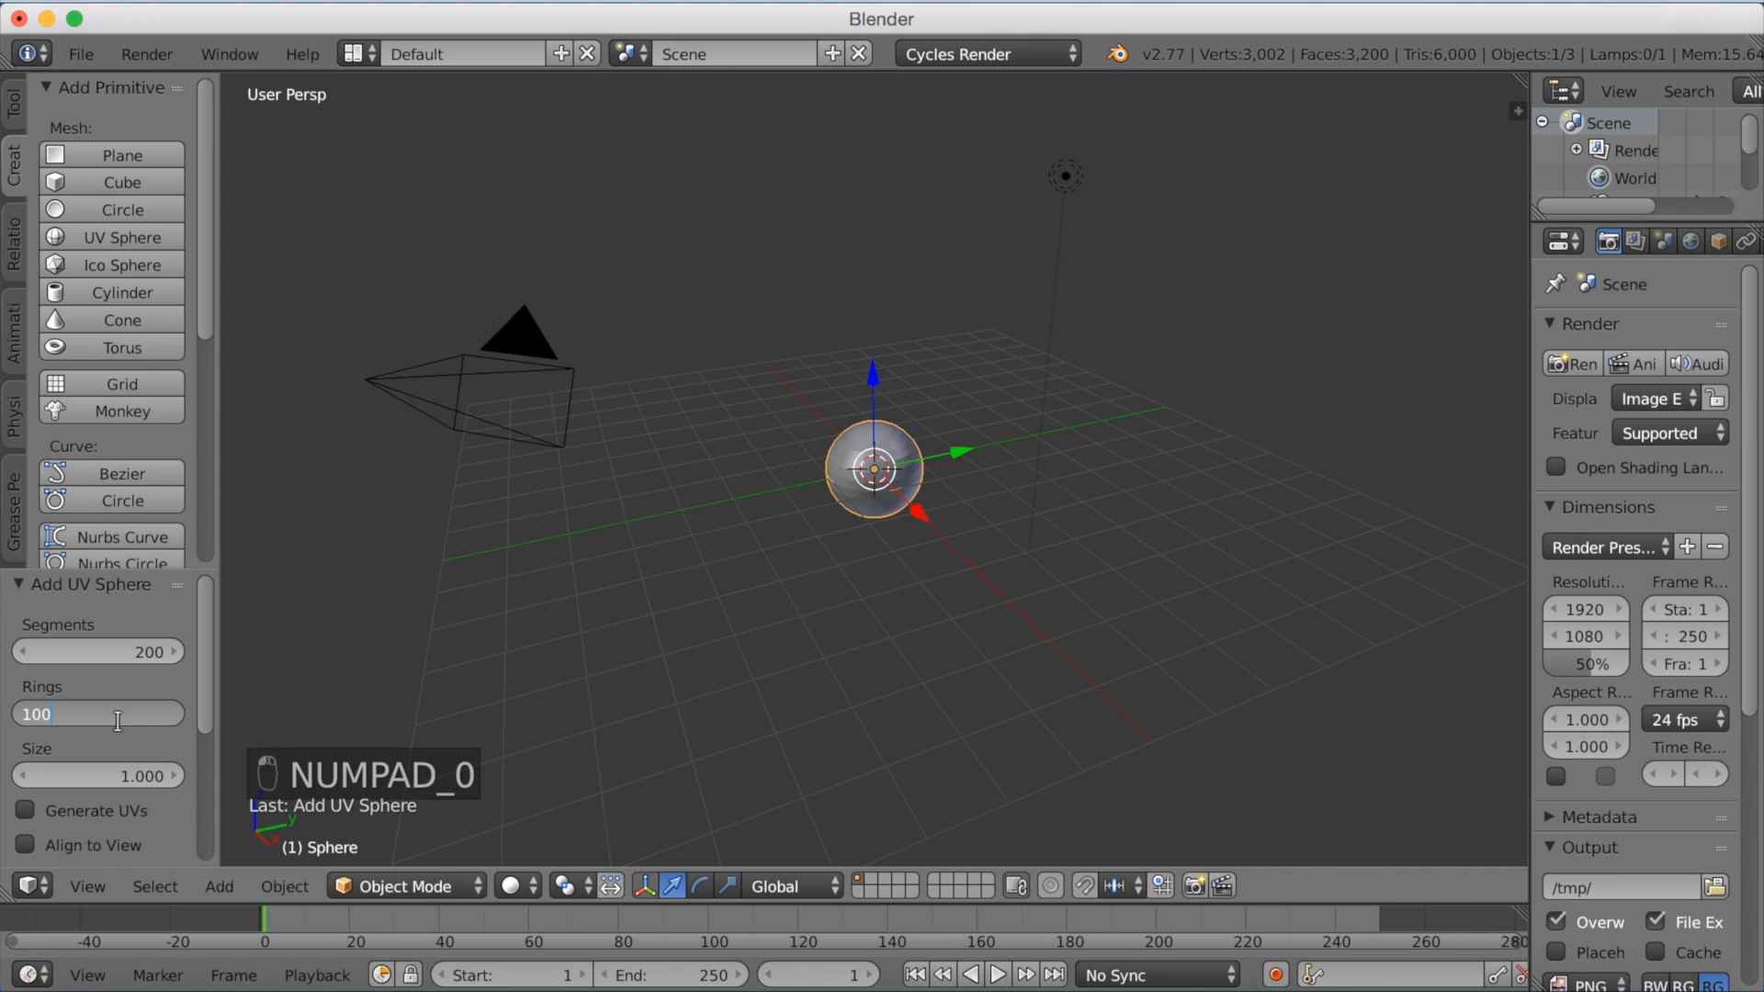
mouse_move(121, 729)
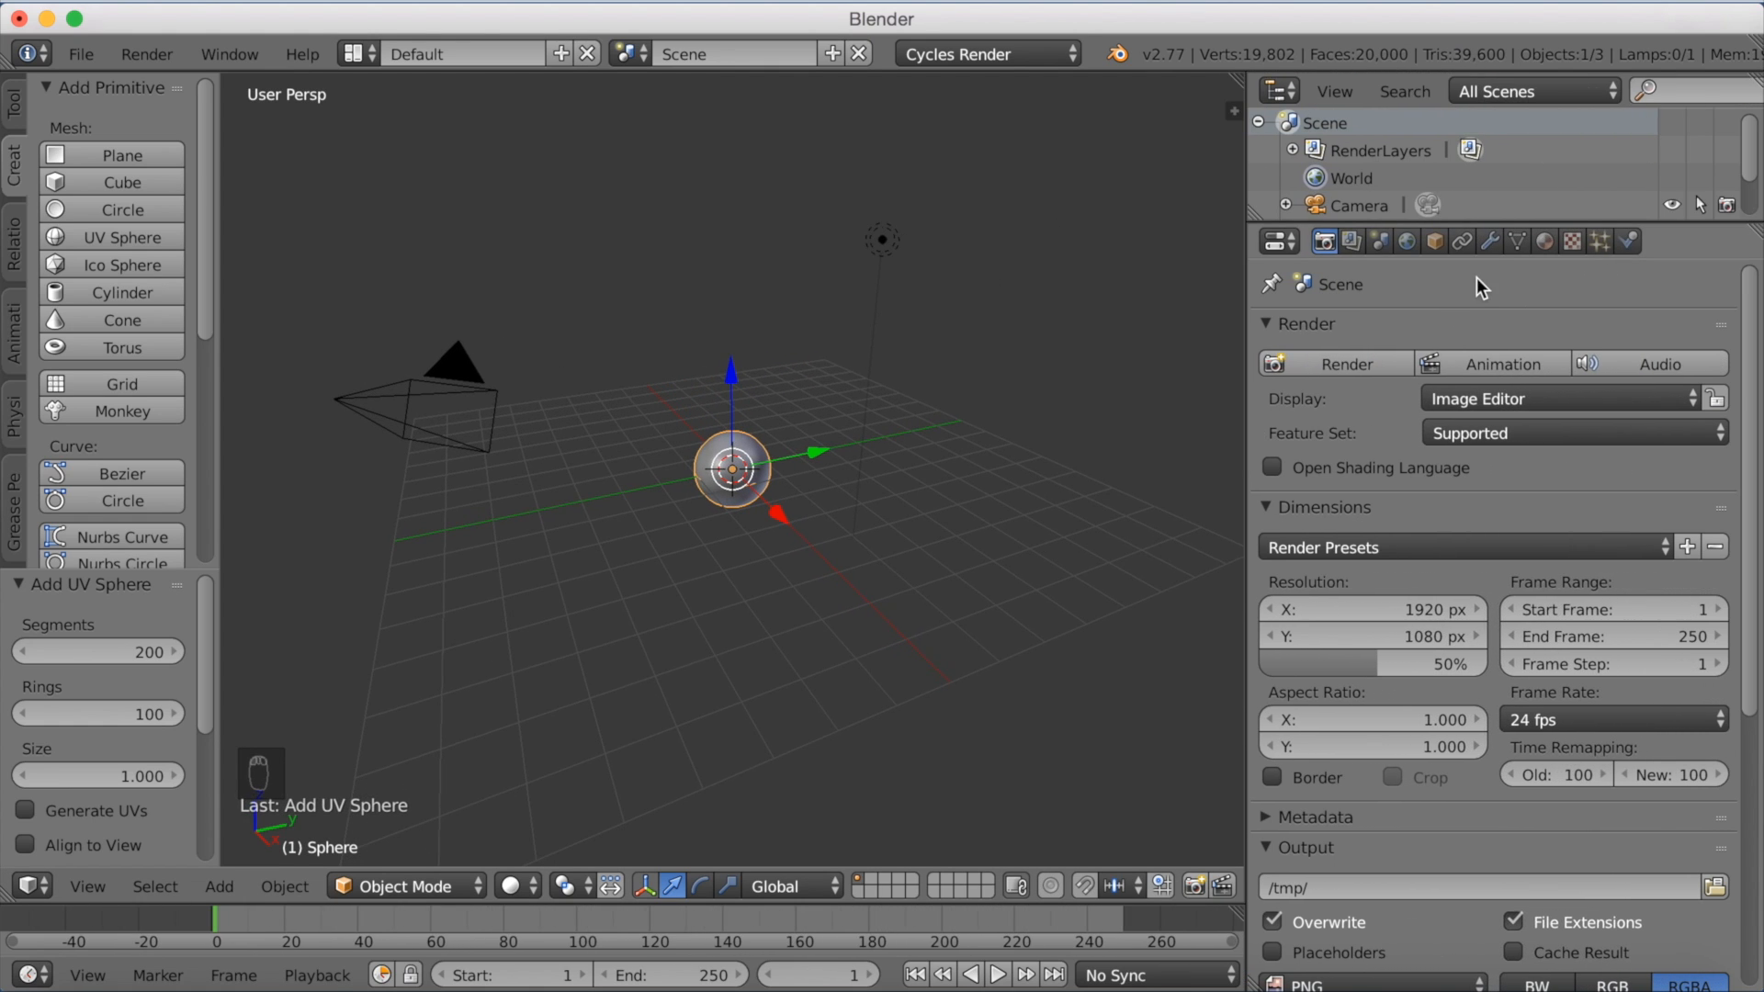
mouse_move(1492, 241)
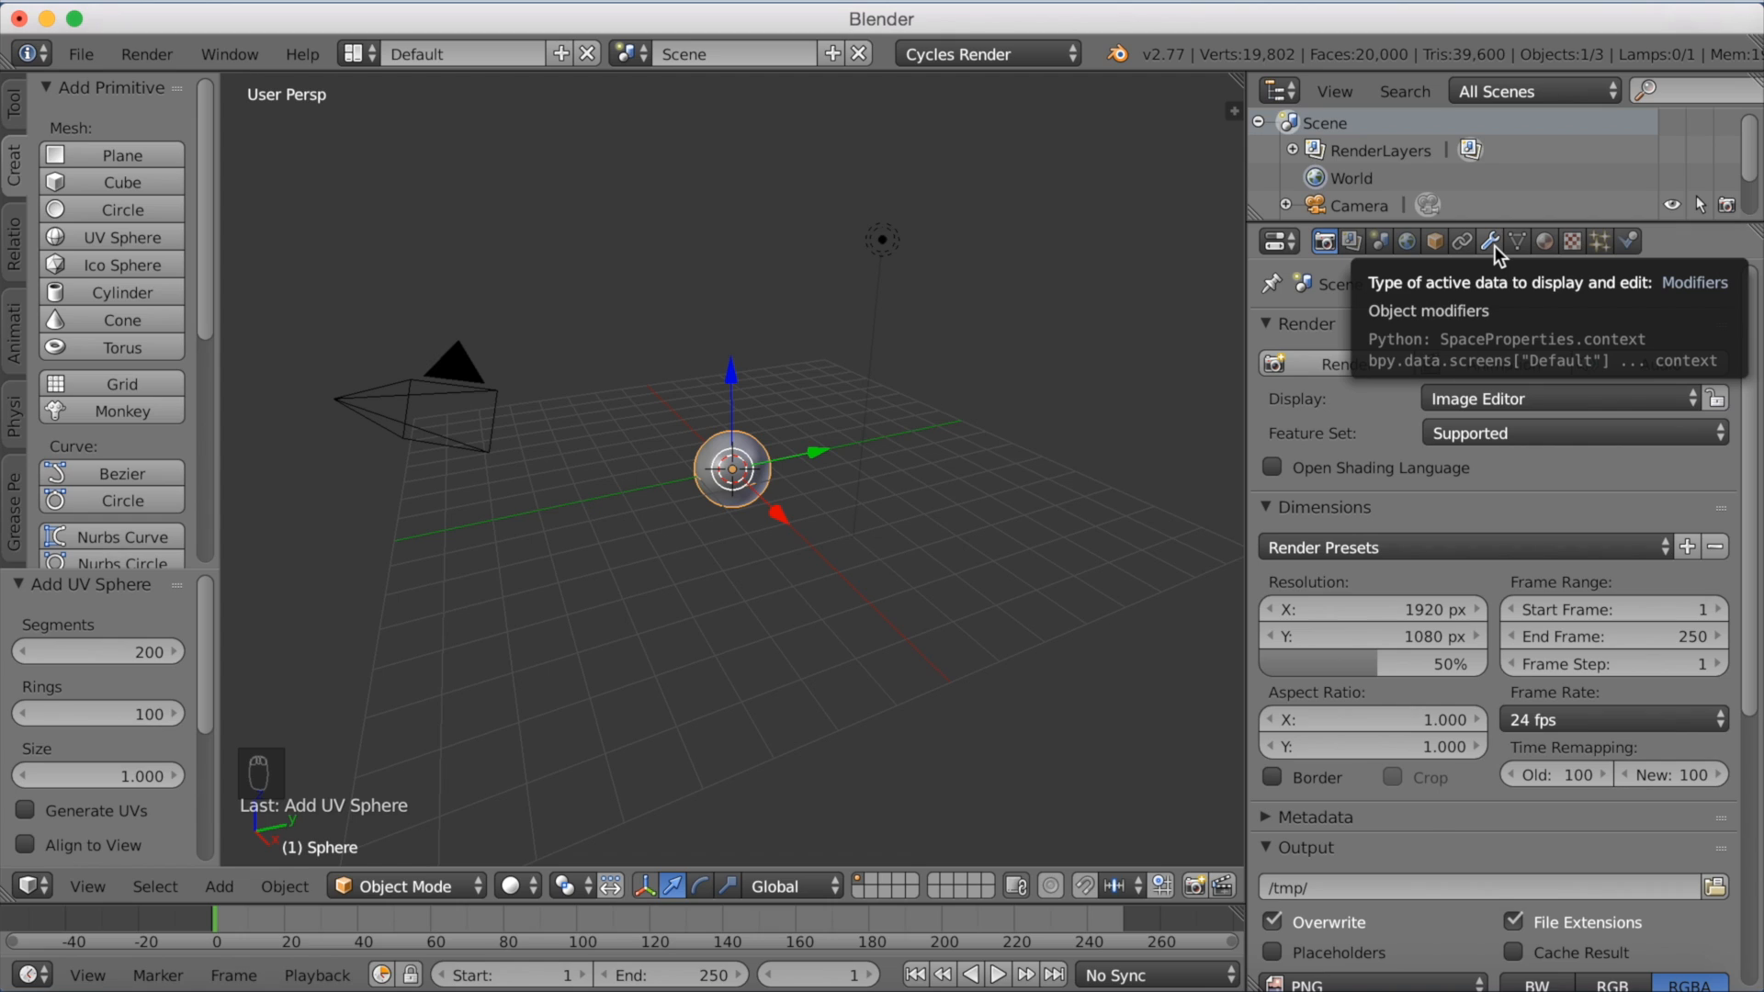
Step: Add a Solidify modifier to the sphere with thickness 0.025
click(1490, 241)
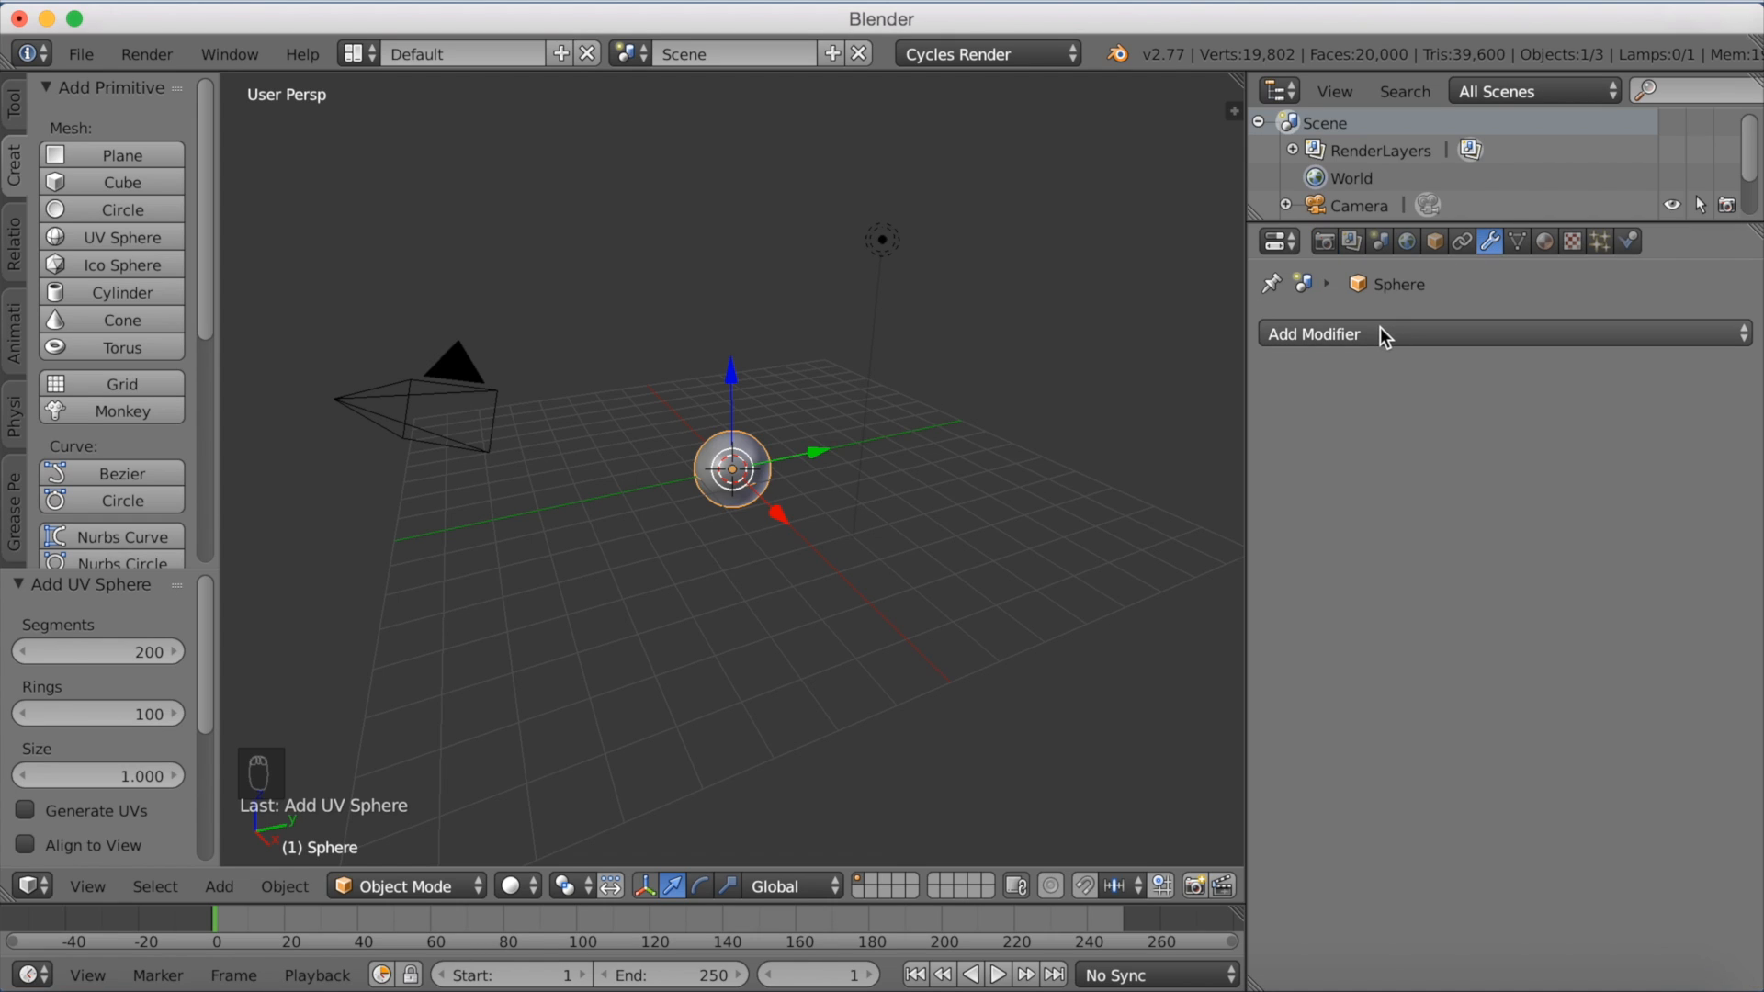
click(1313, 335)
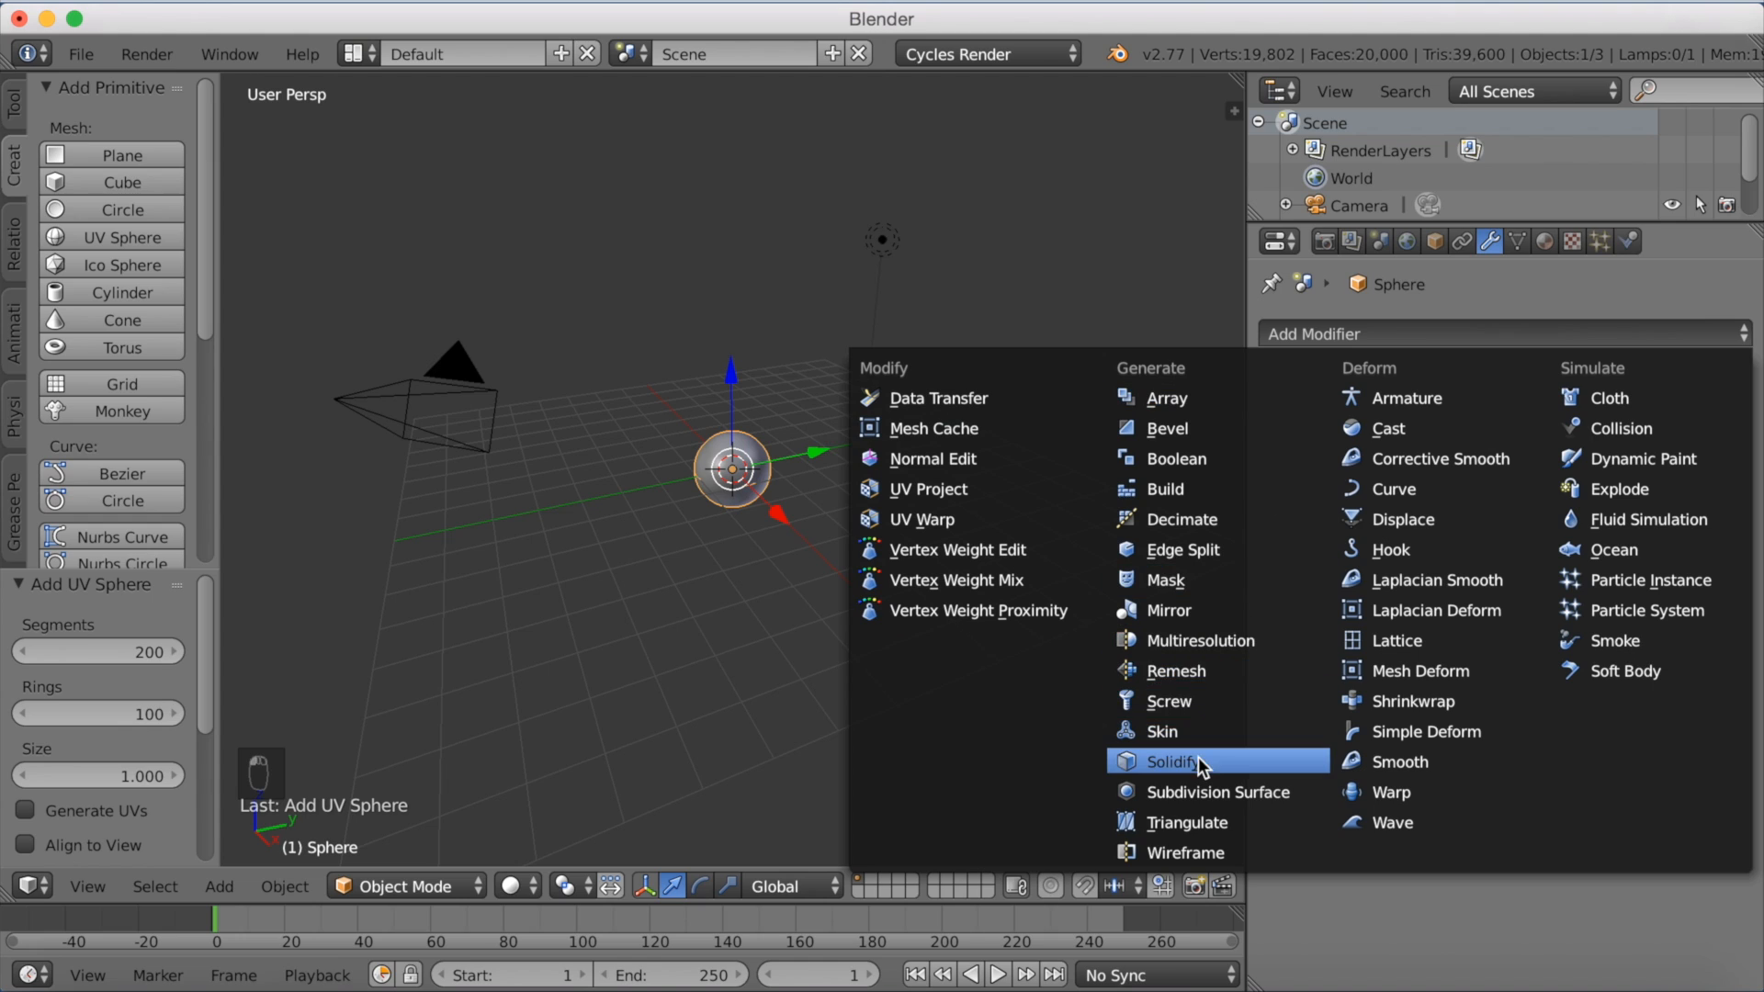
click(1173, 762)
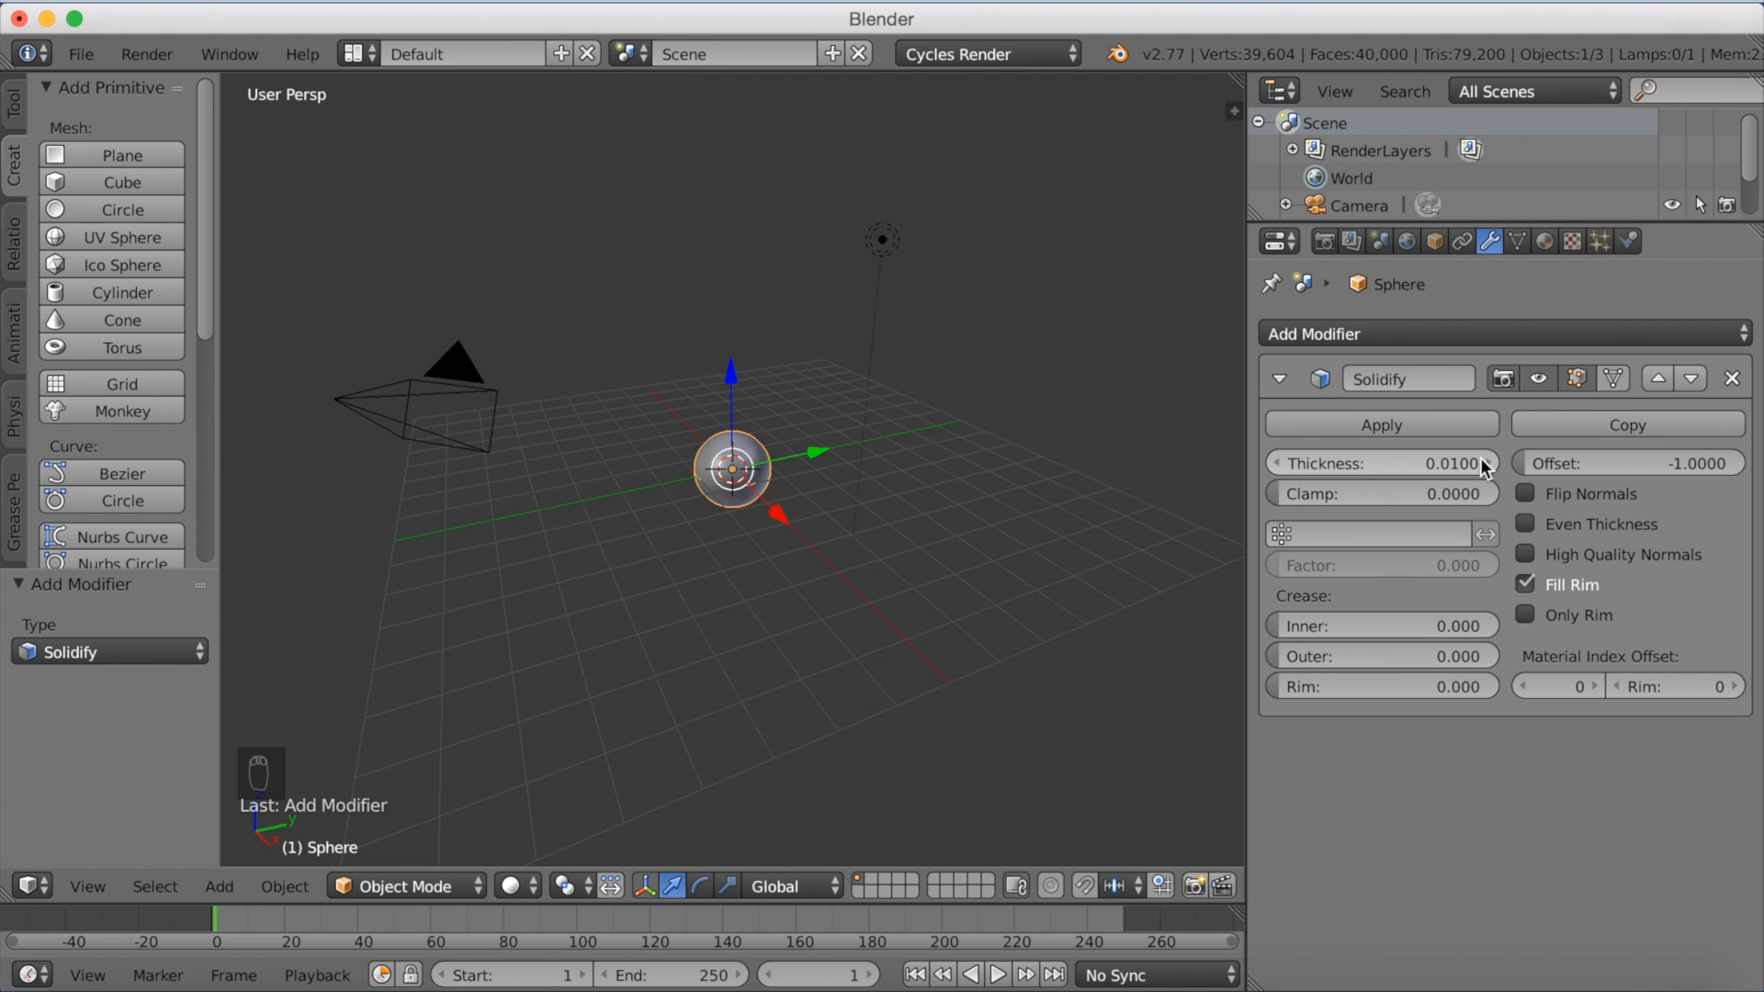
click(1485, 463)
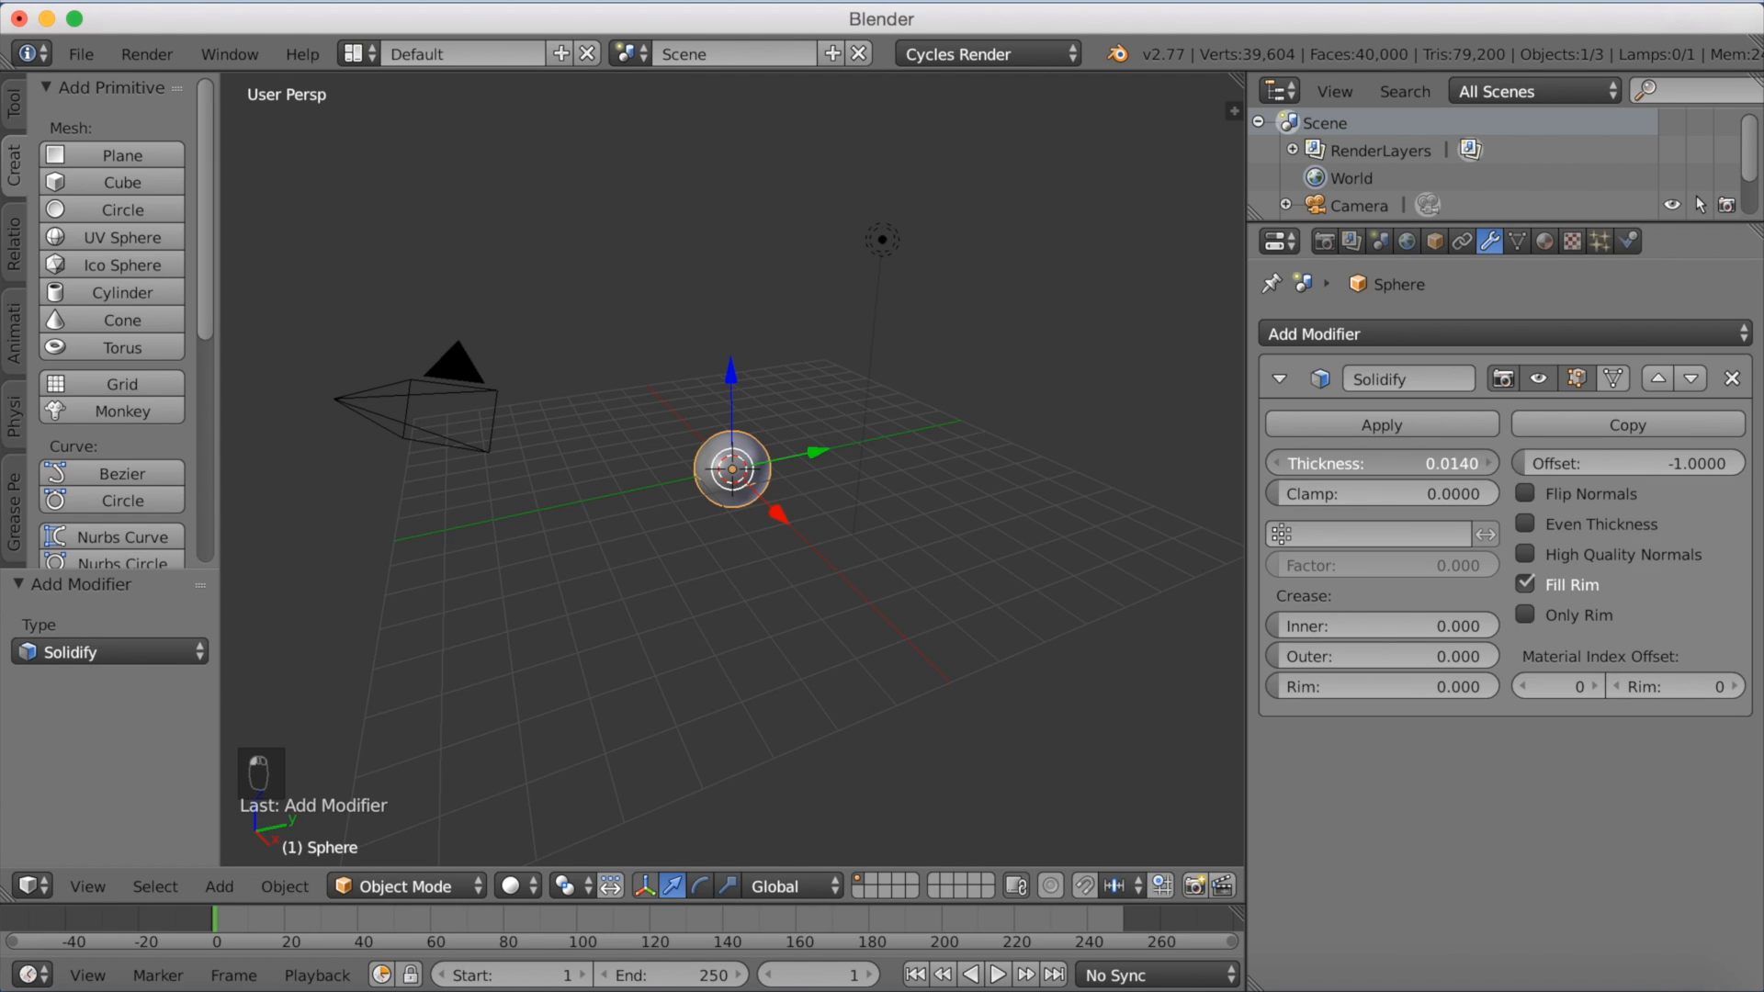
drag(1350, 462, 1418, 462)
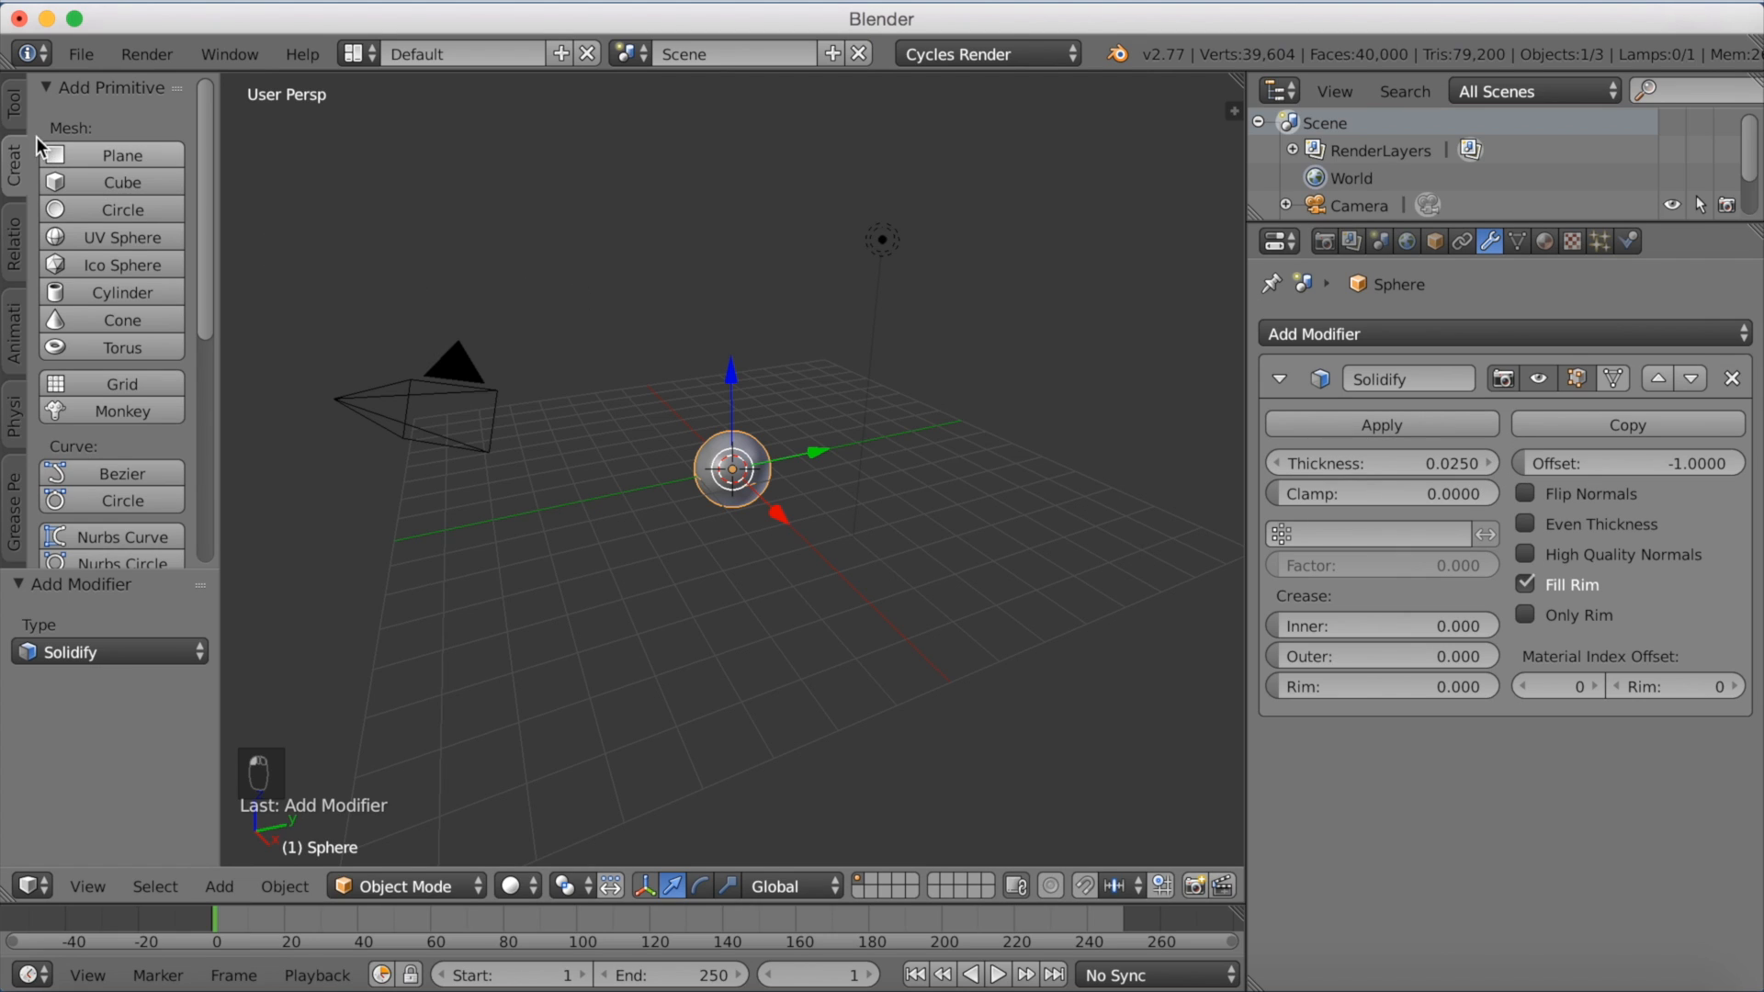
Step: Smooth-shade the sphere, then add a plane moved down 1 unit and scaled into a wide floor
click(74, 484)
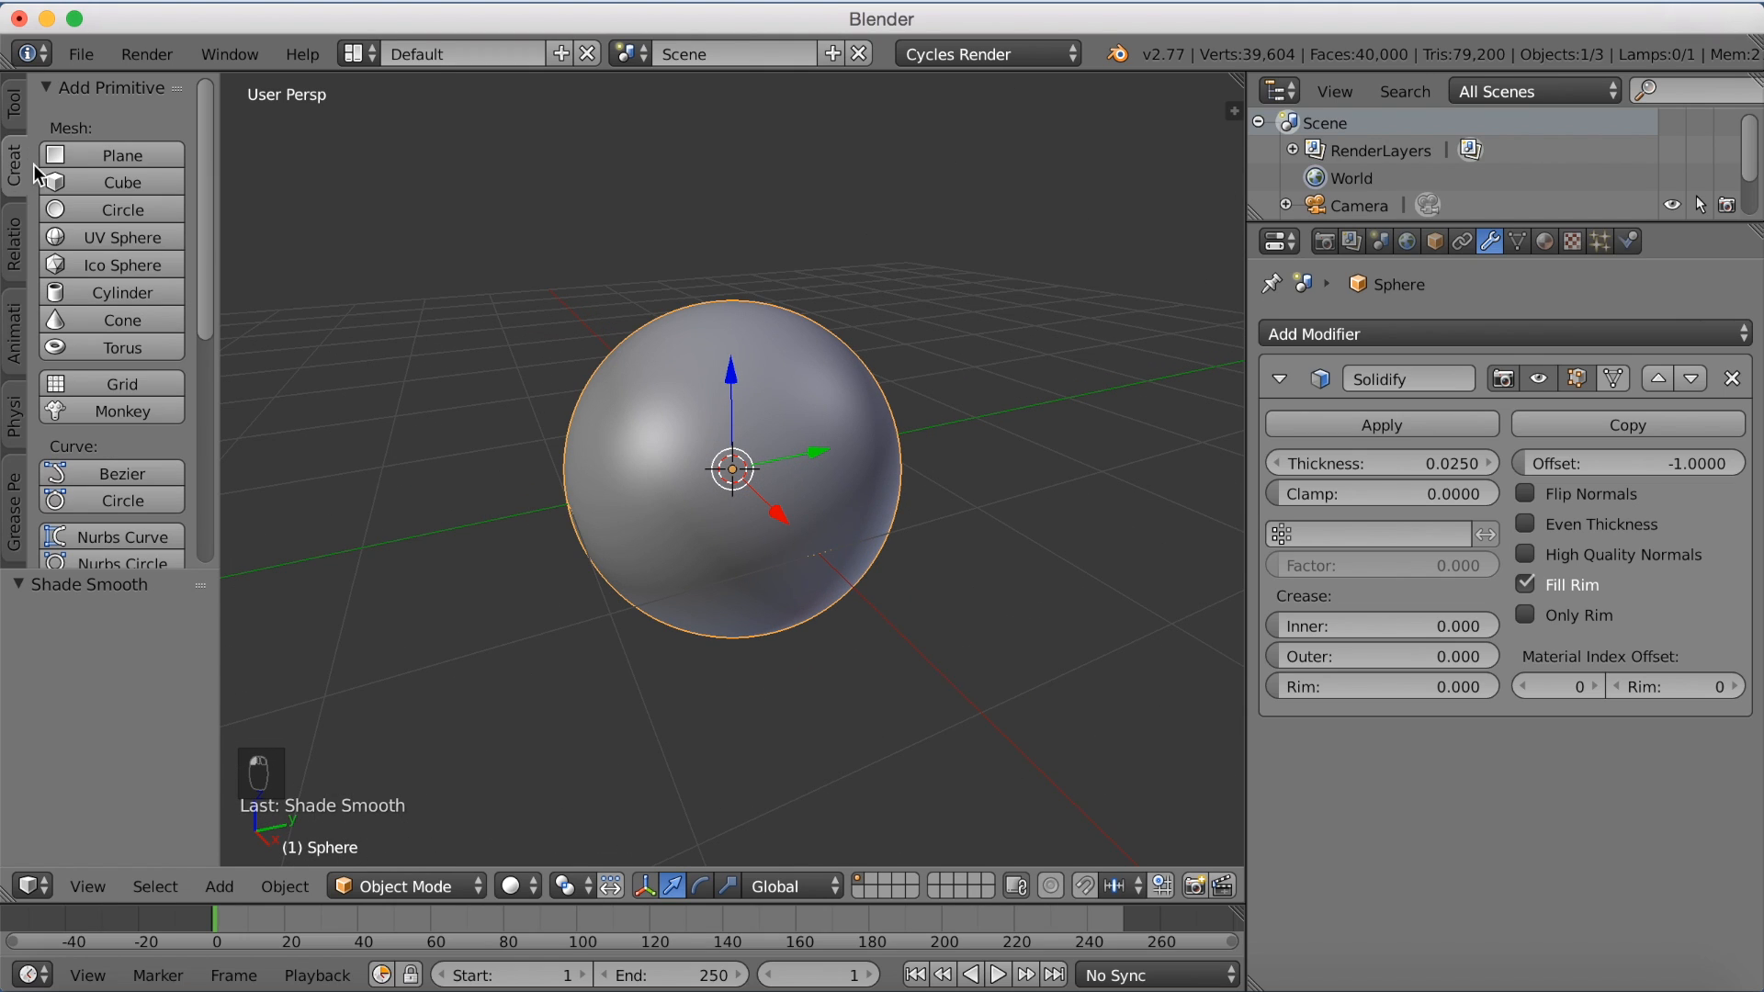
click(122, 154)
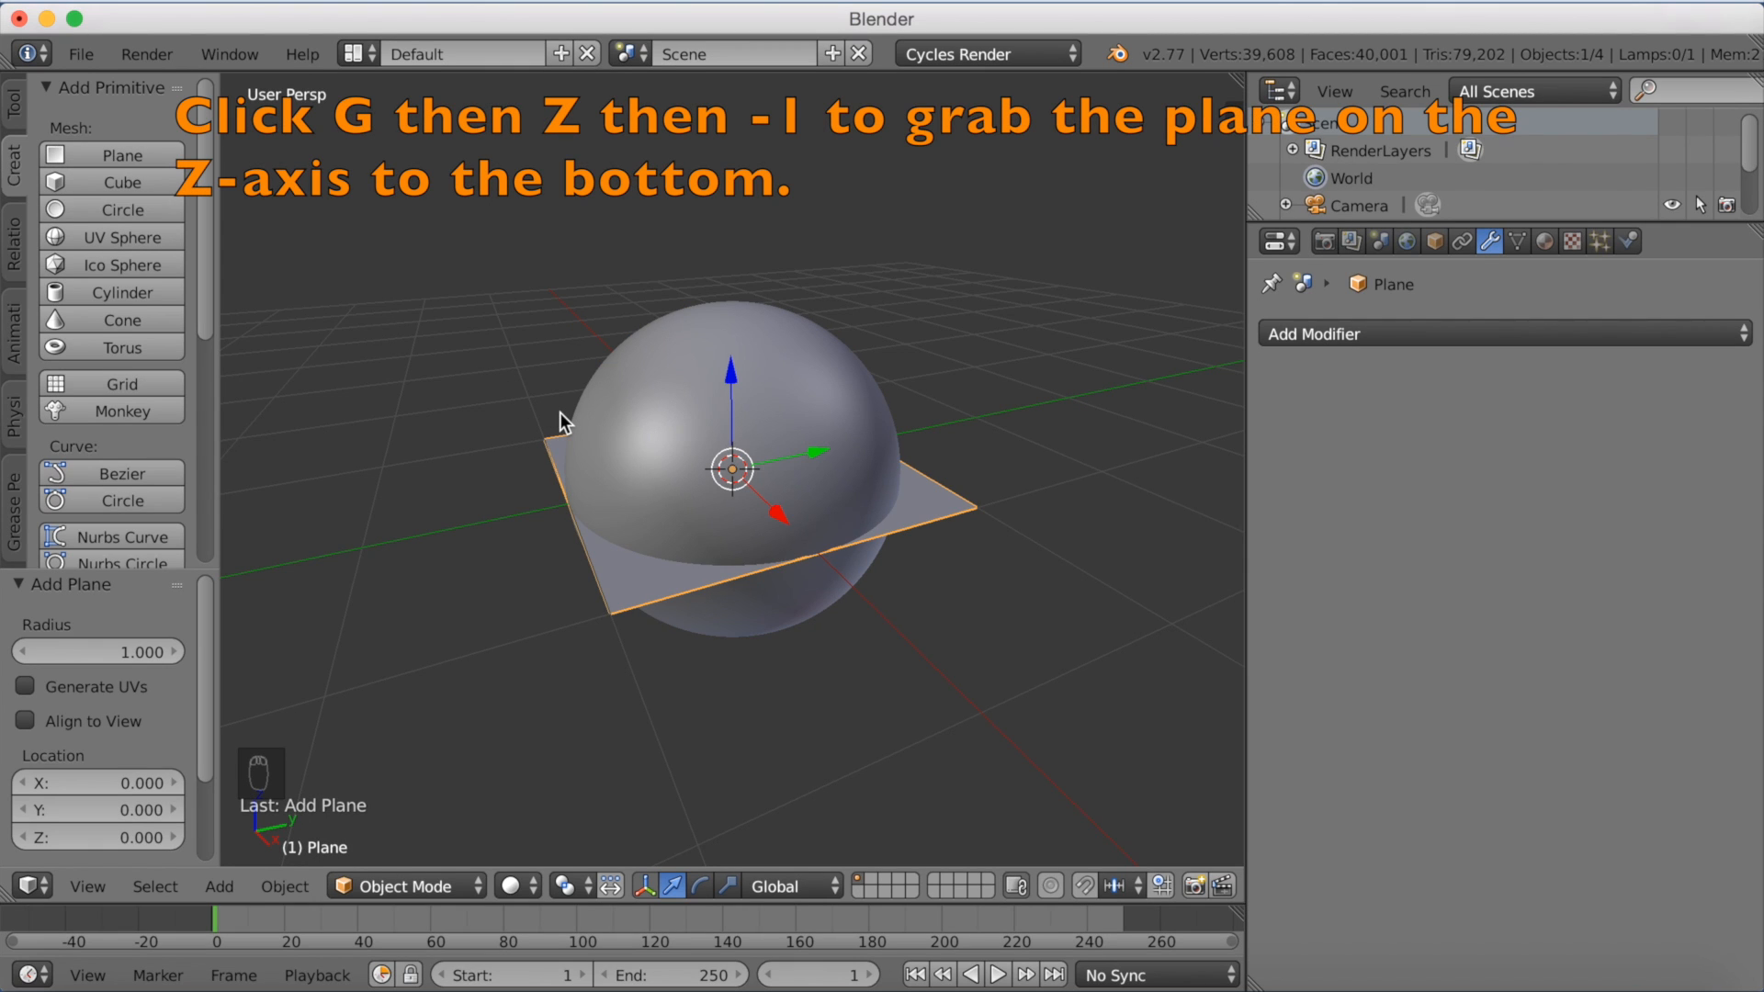
key(g)
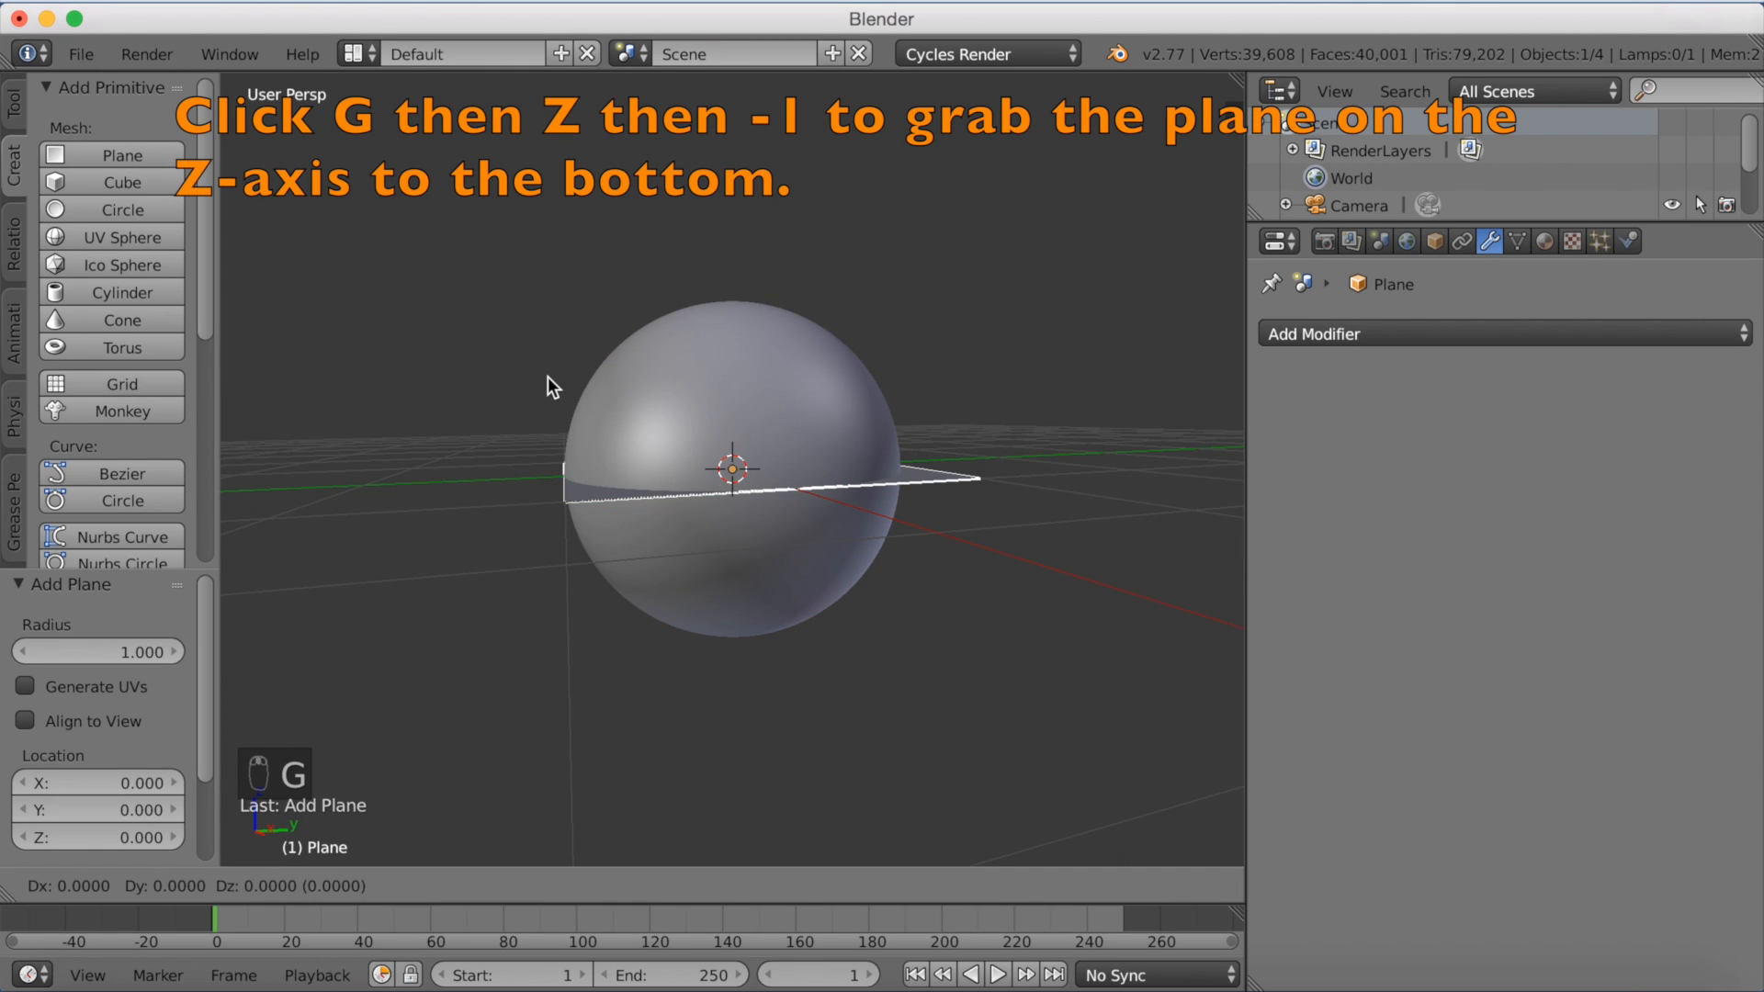
key(z)
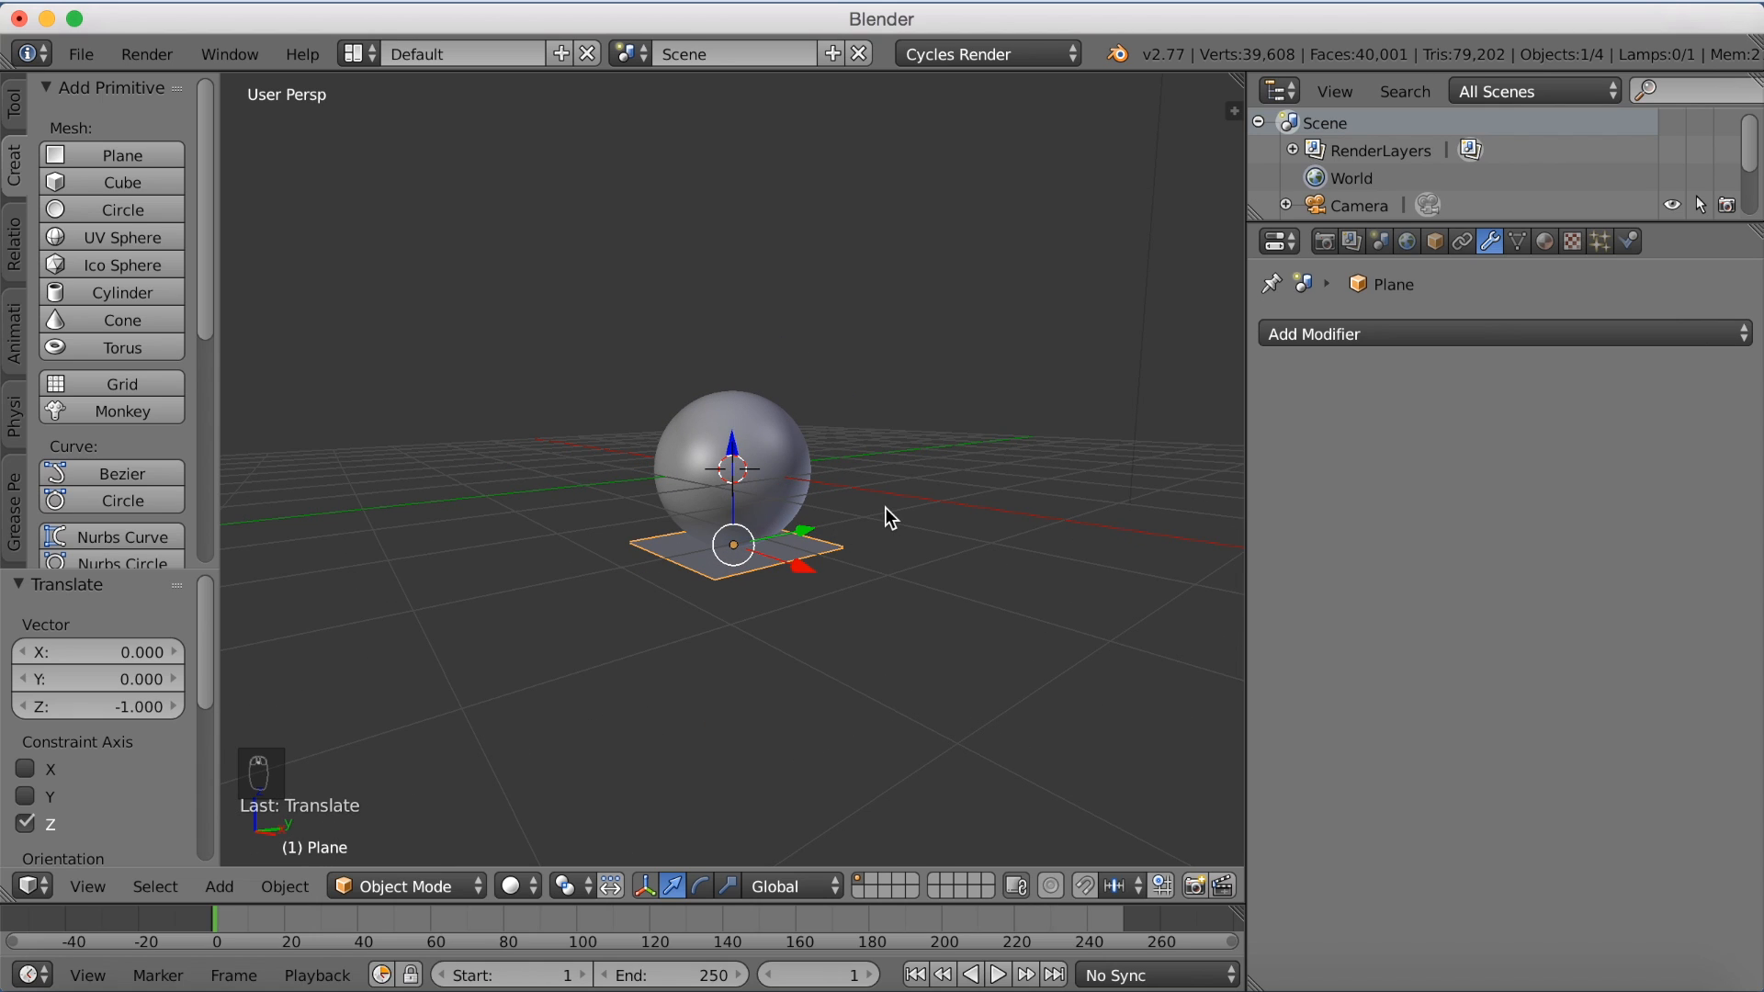
key(s)
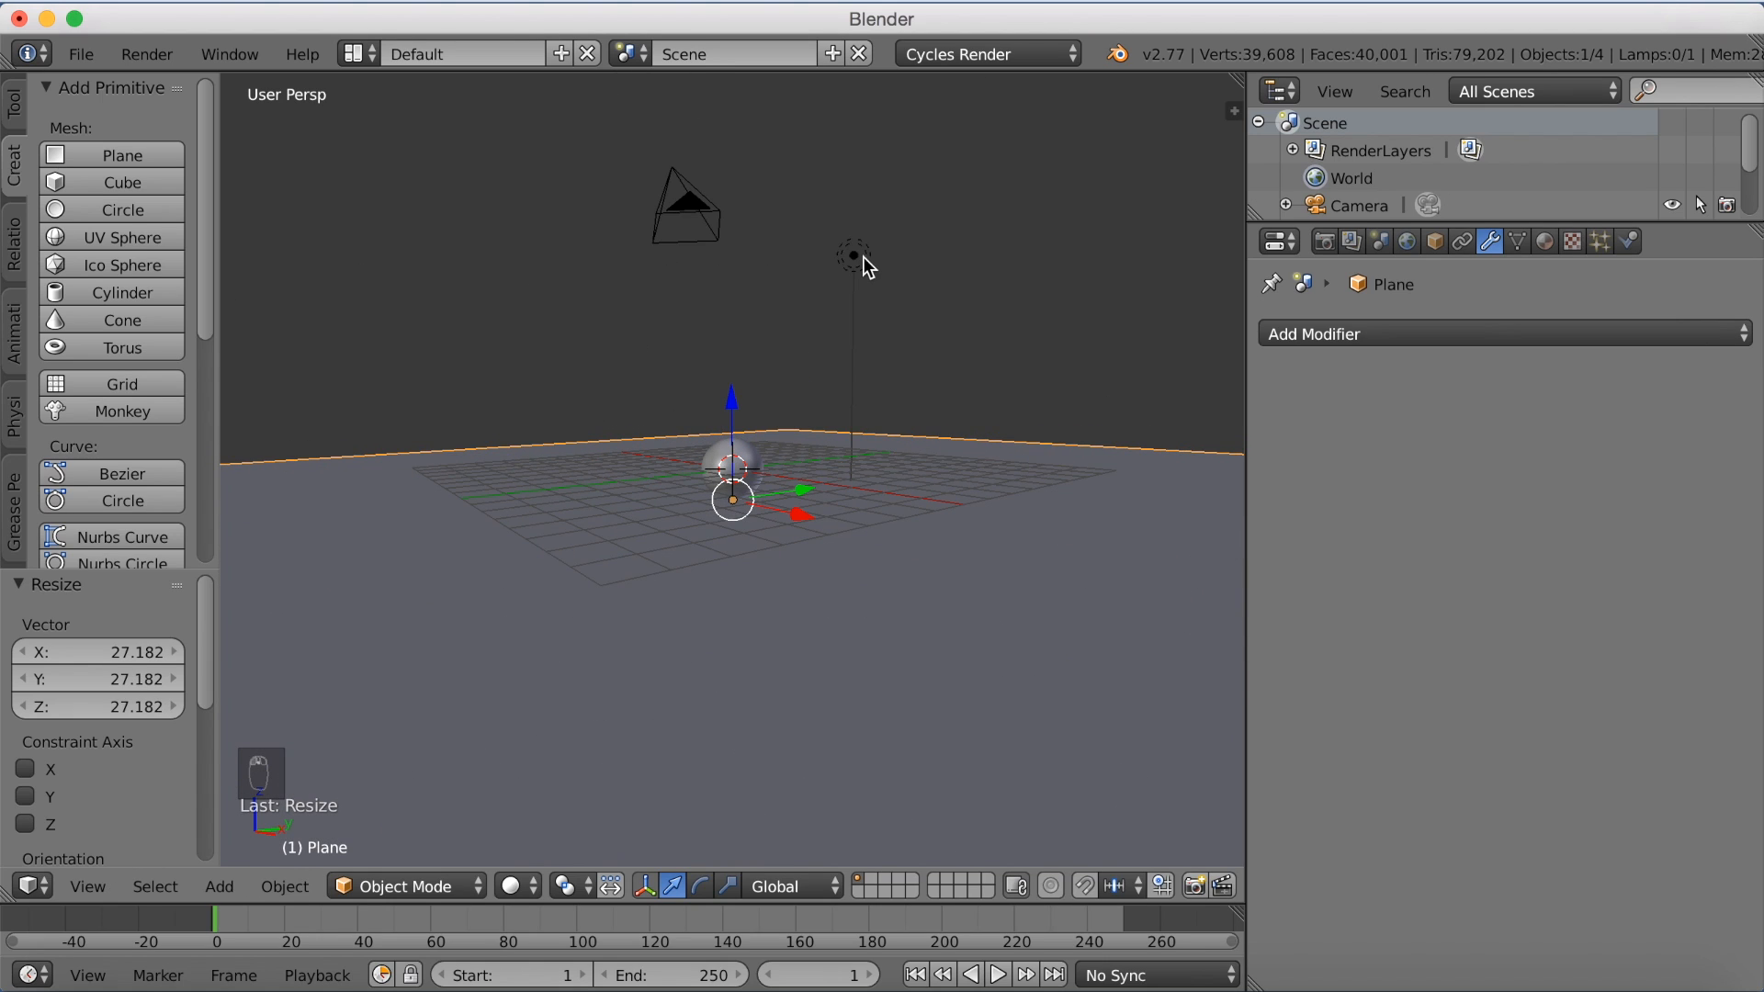
Step: Select the lamp, enable nodes and set its emission strength to 3500
right_click(853, 254)
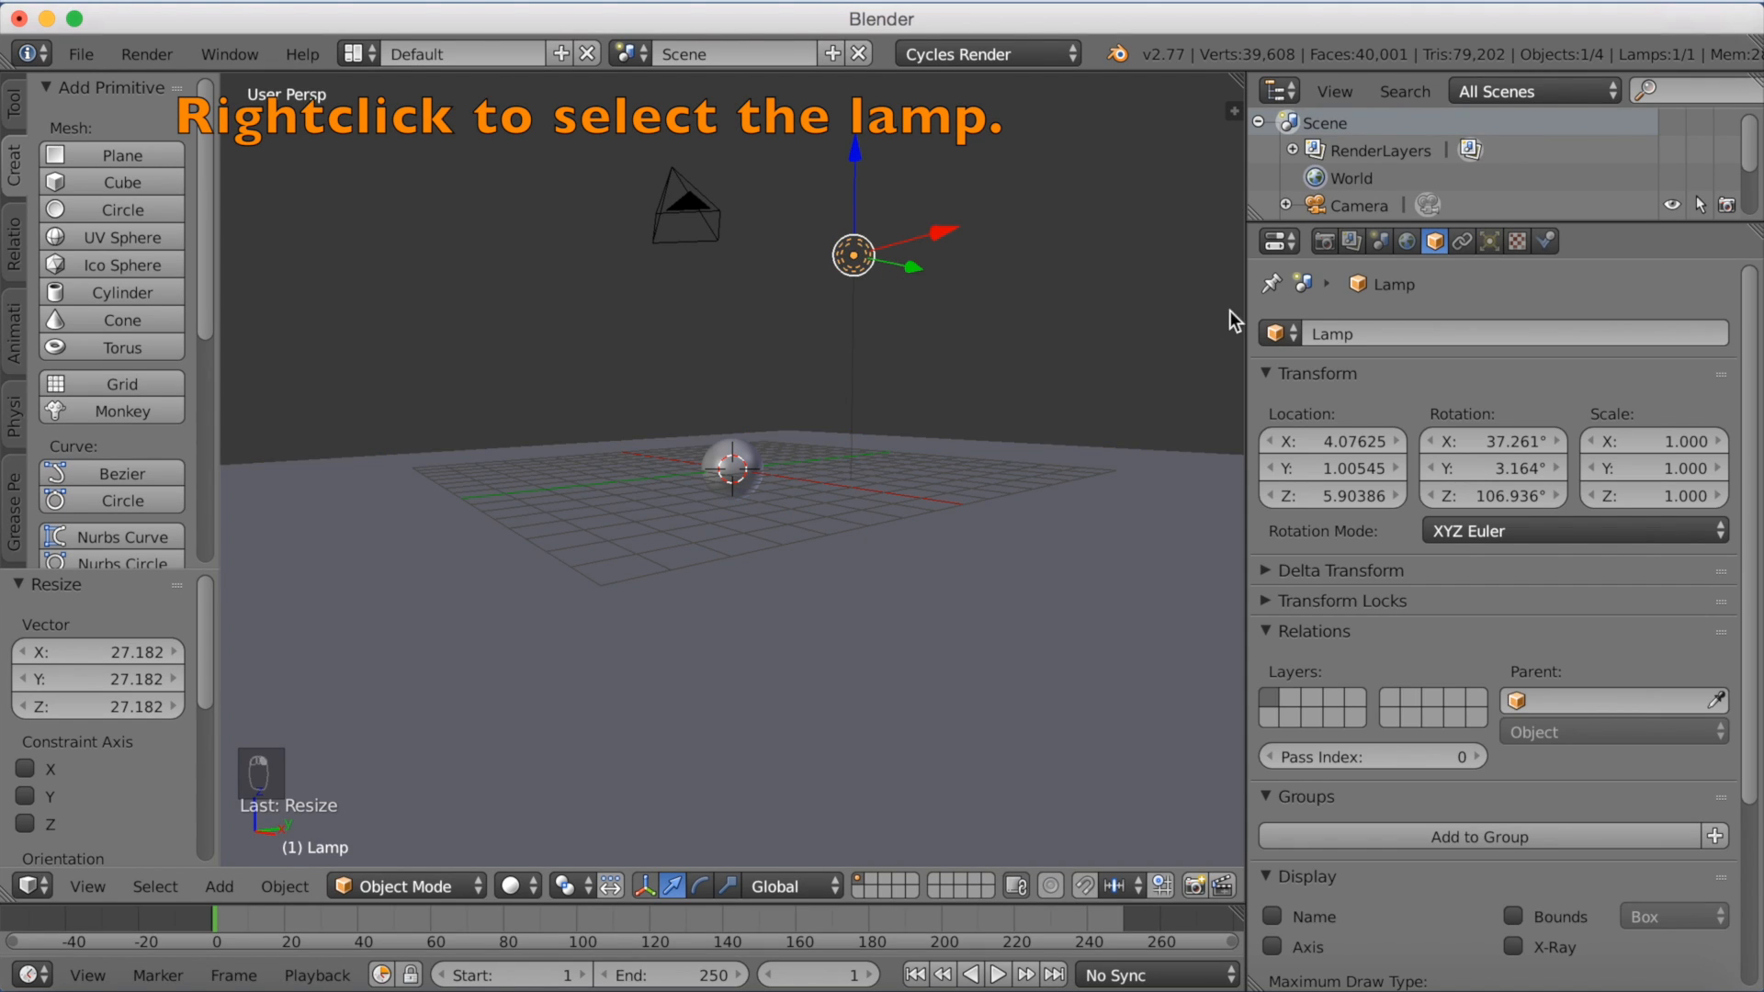
click(1490, 241)
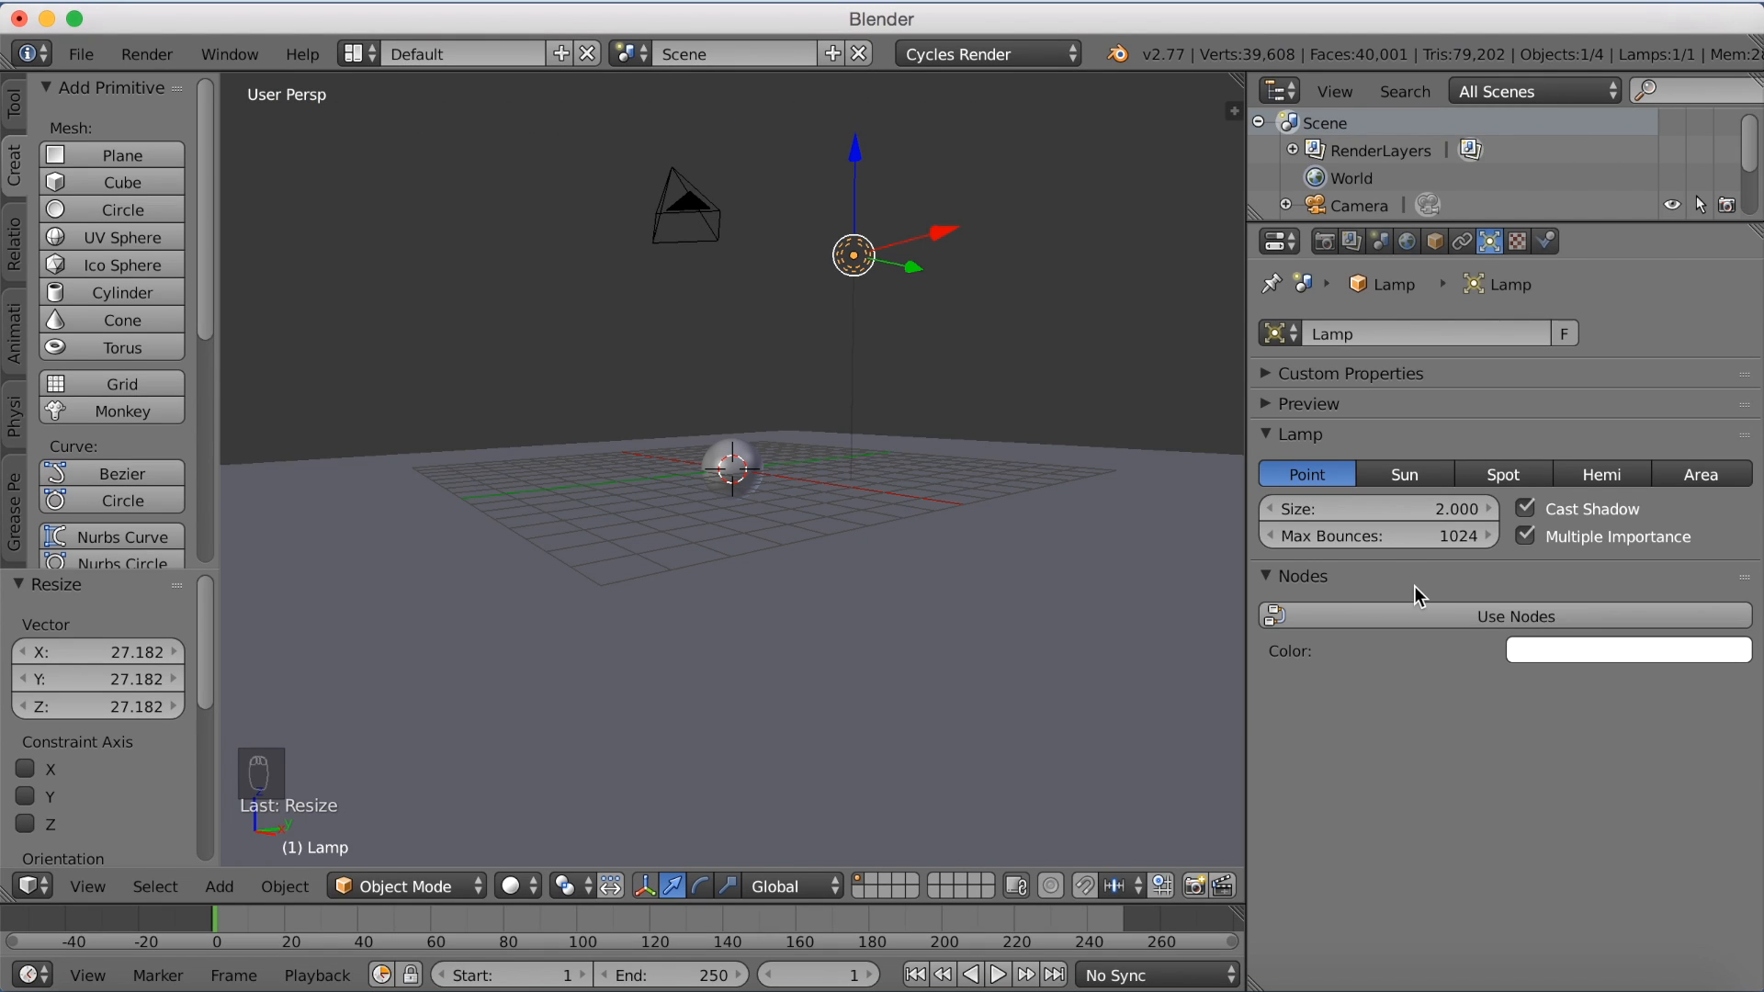
click(1513, 616)
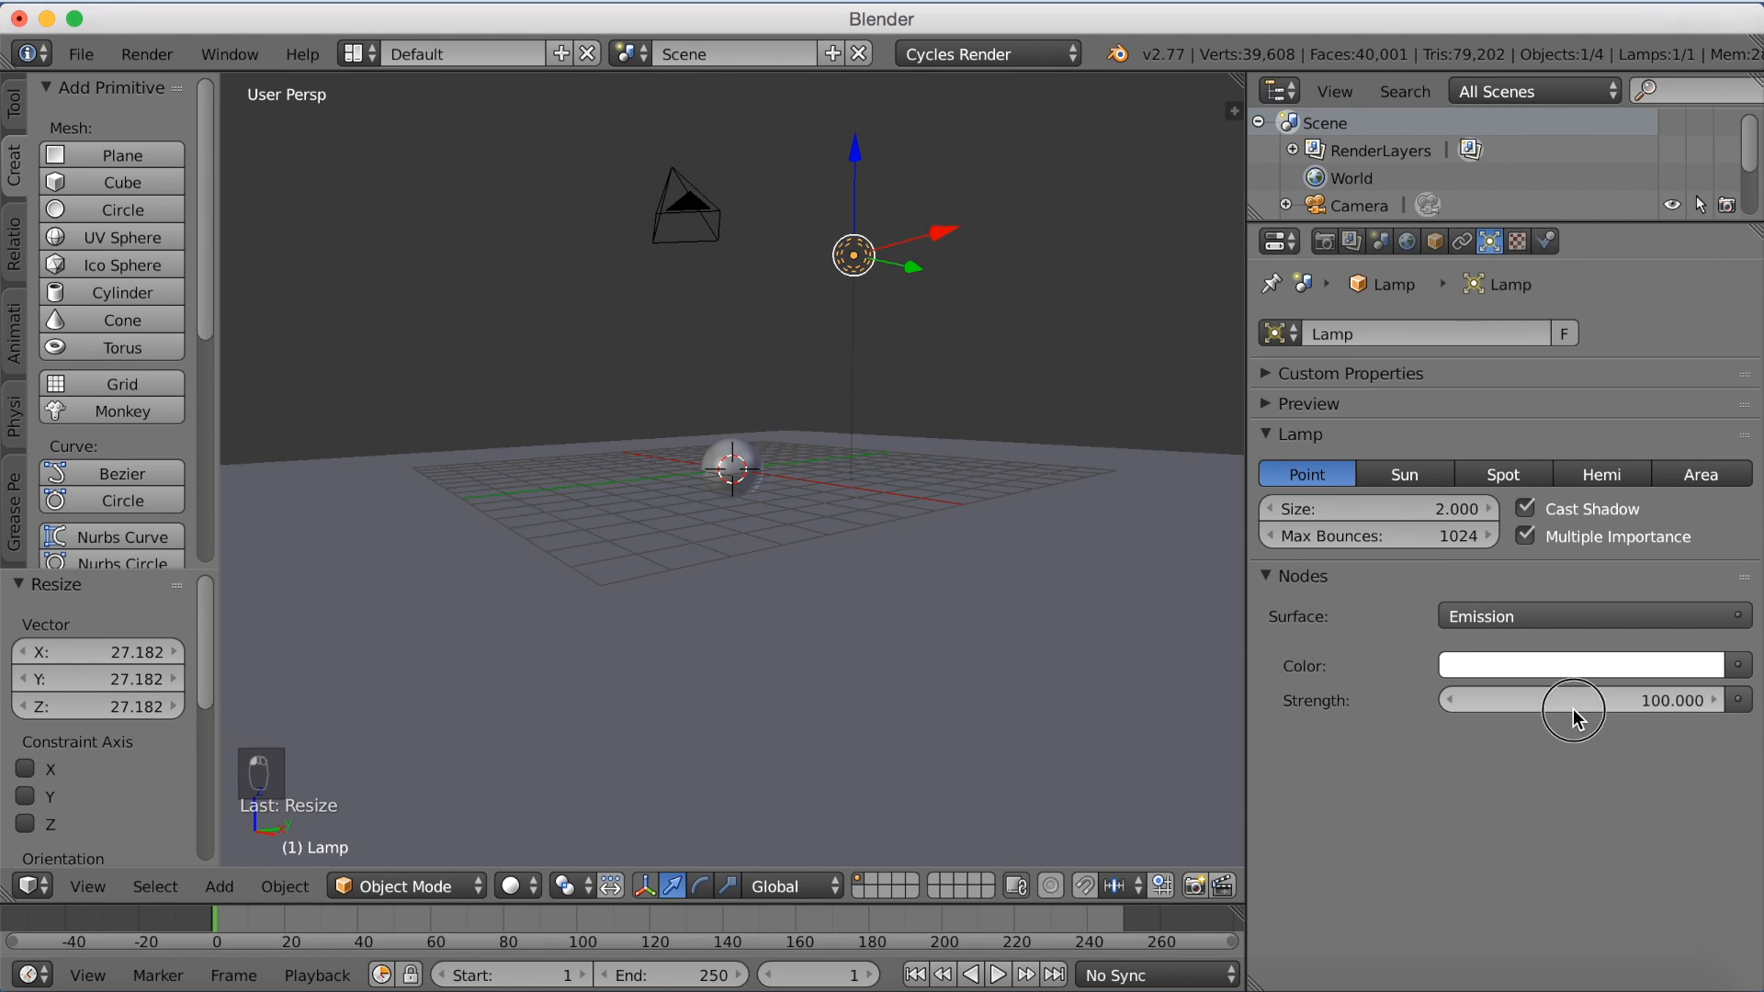
click(1587, 700)
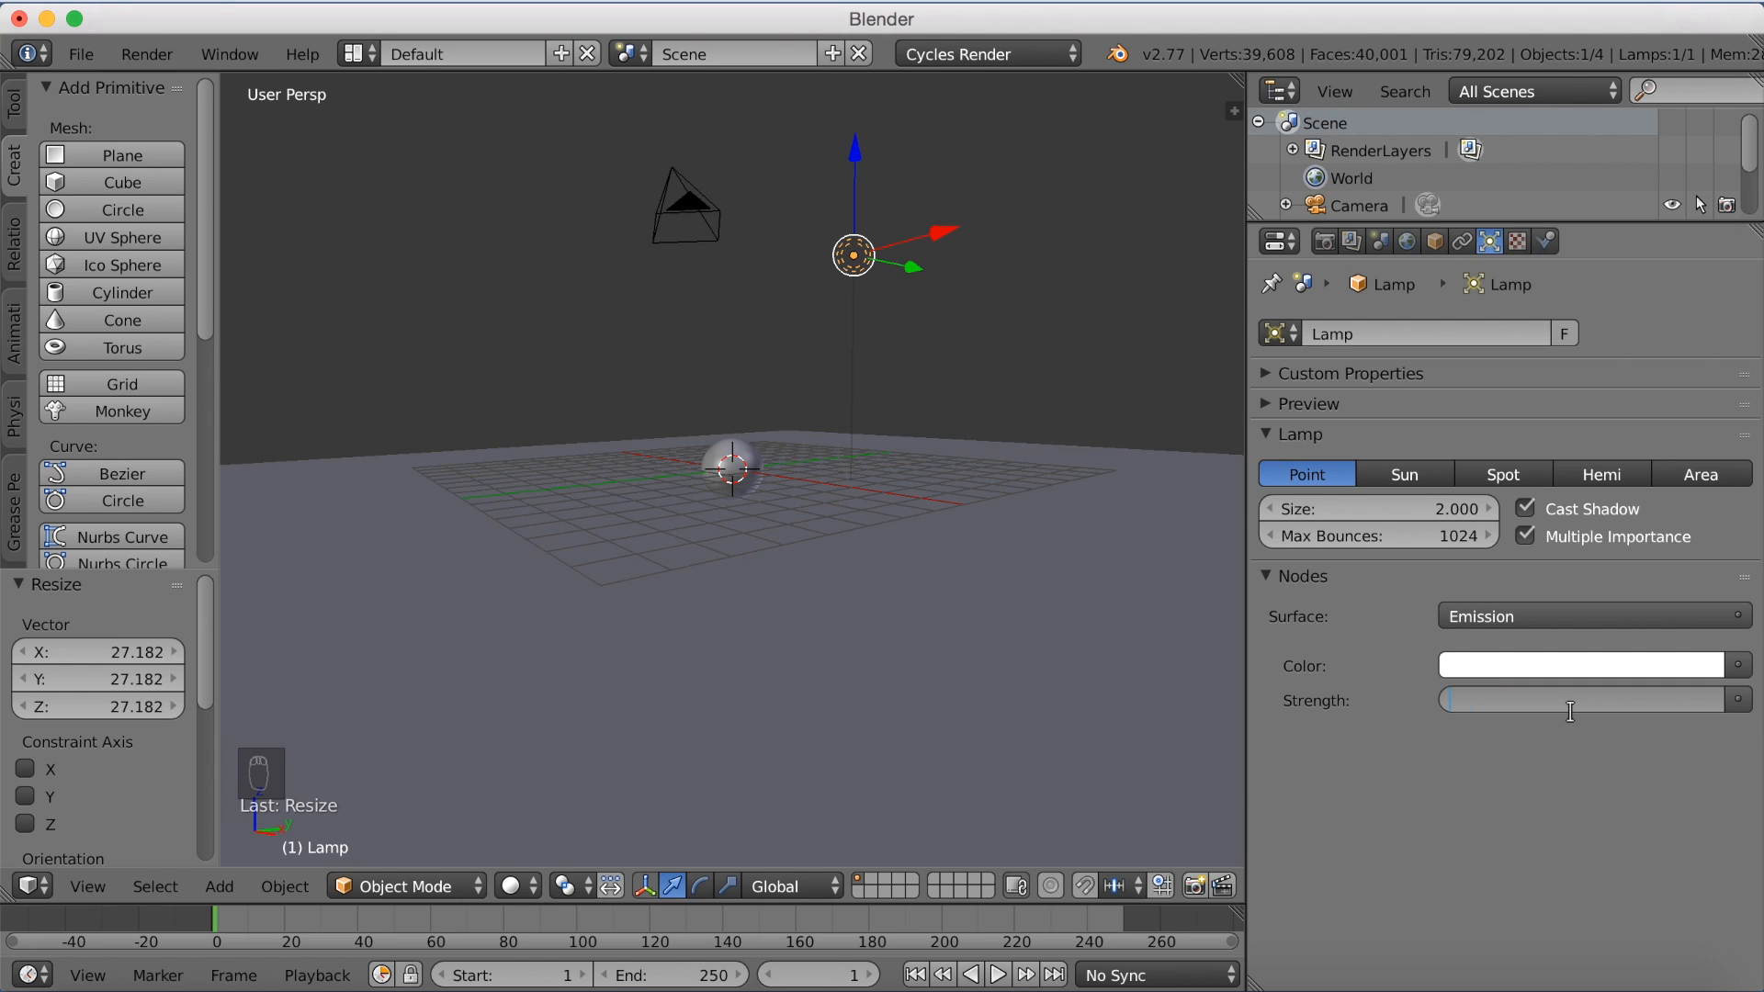
text(3500.000)
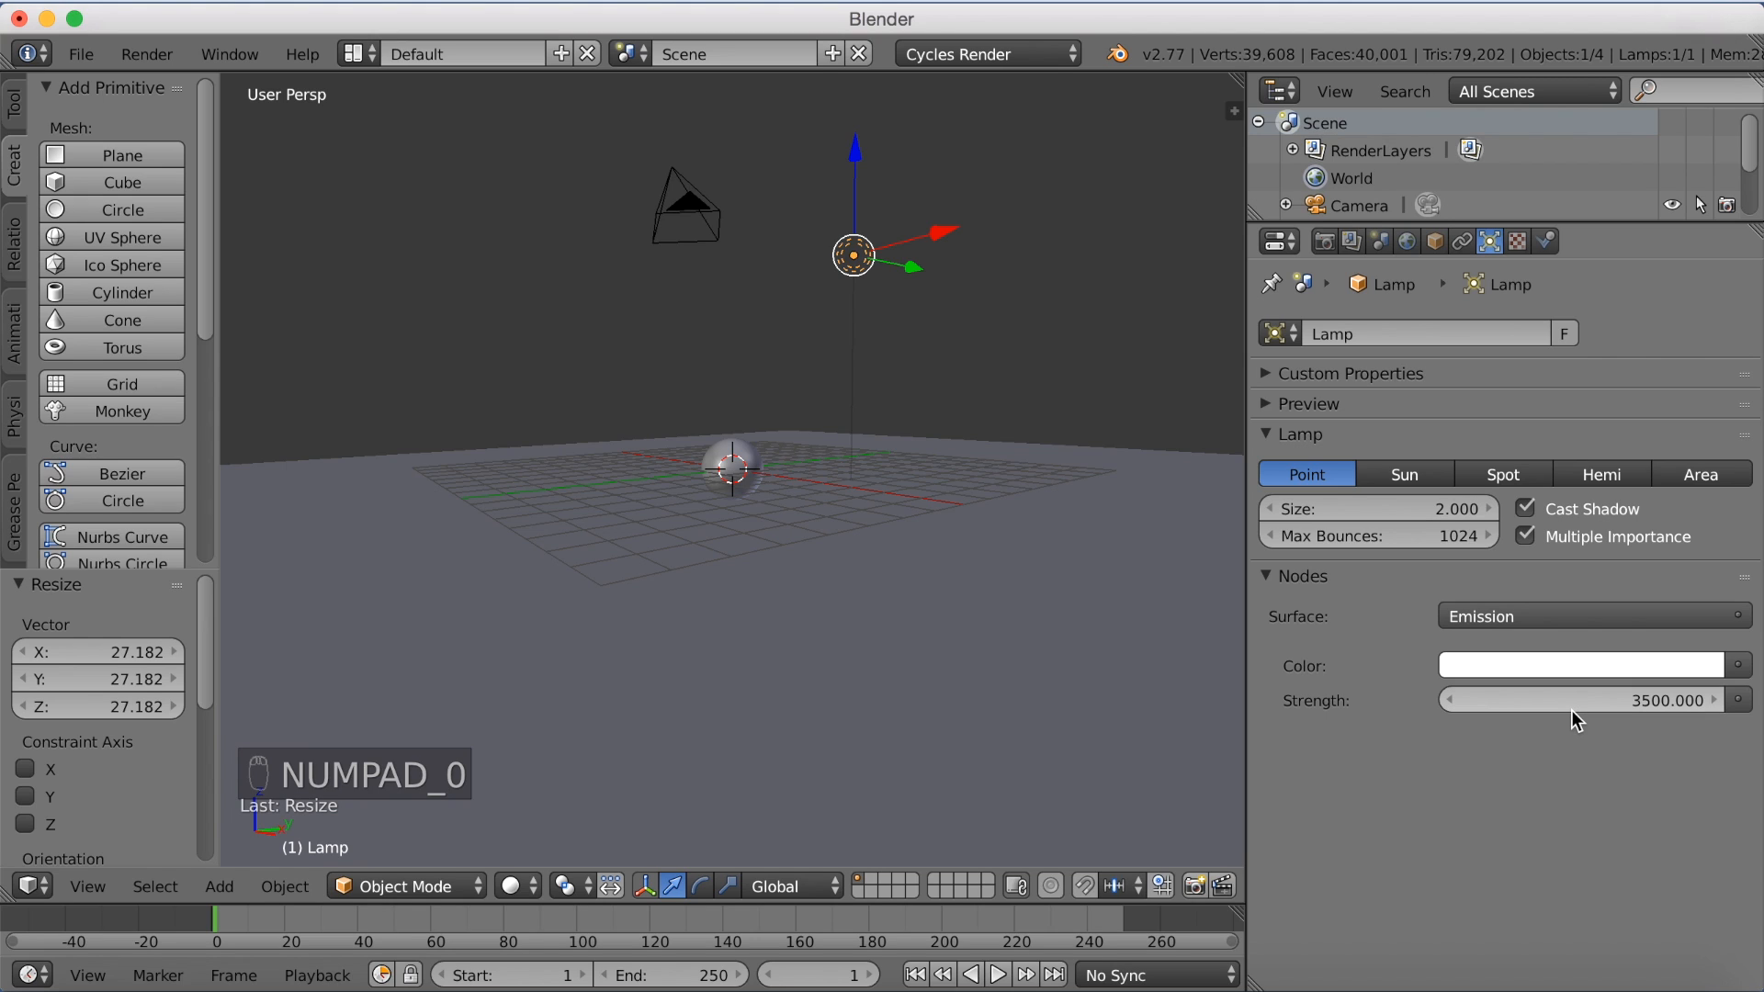
mouse_move(964, 536)
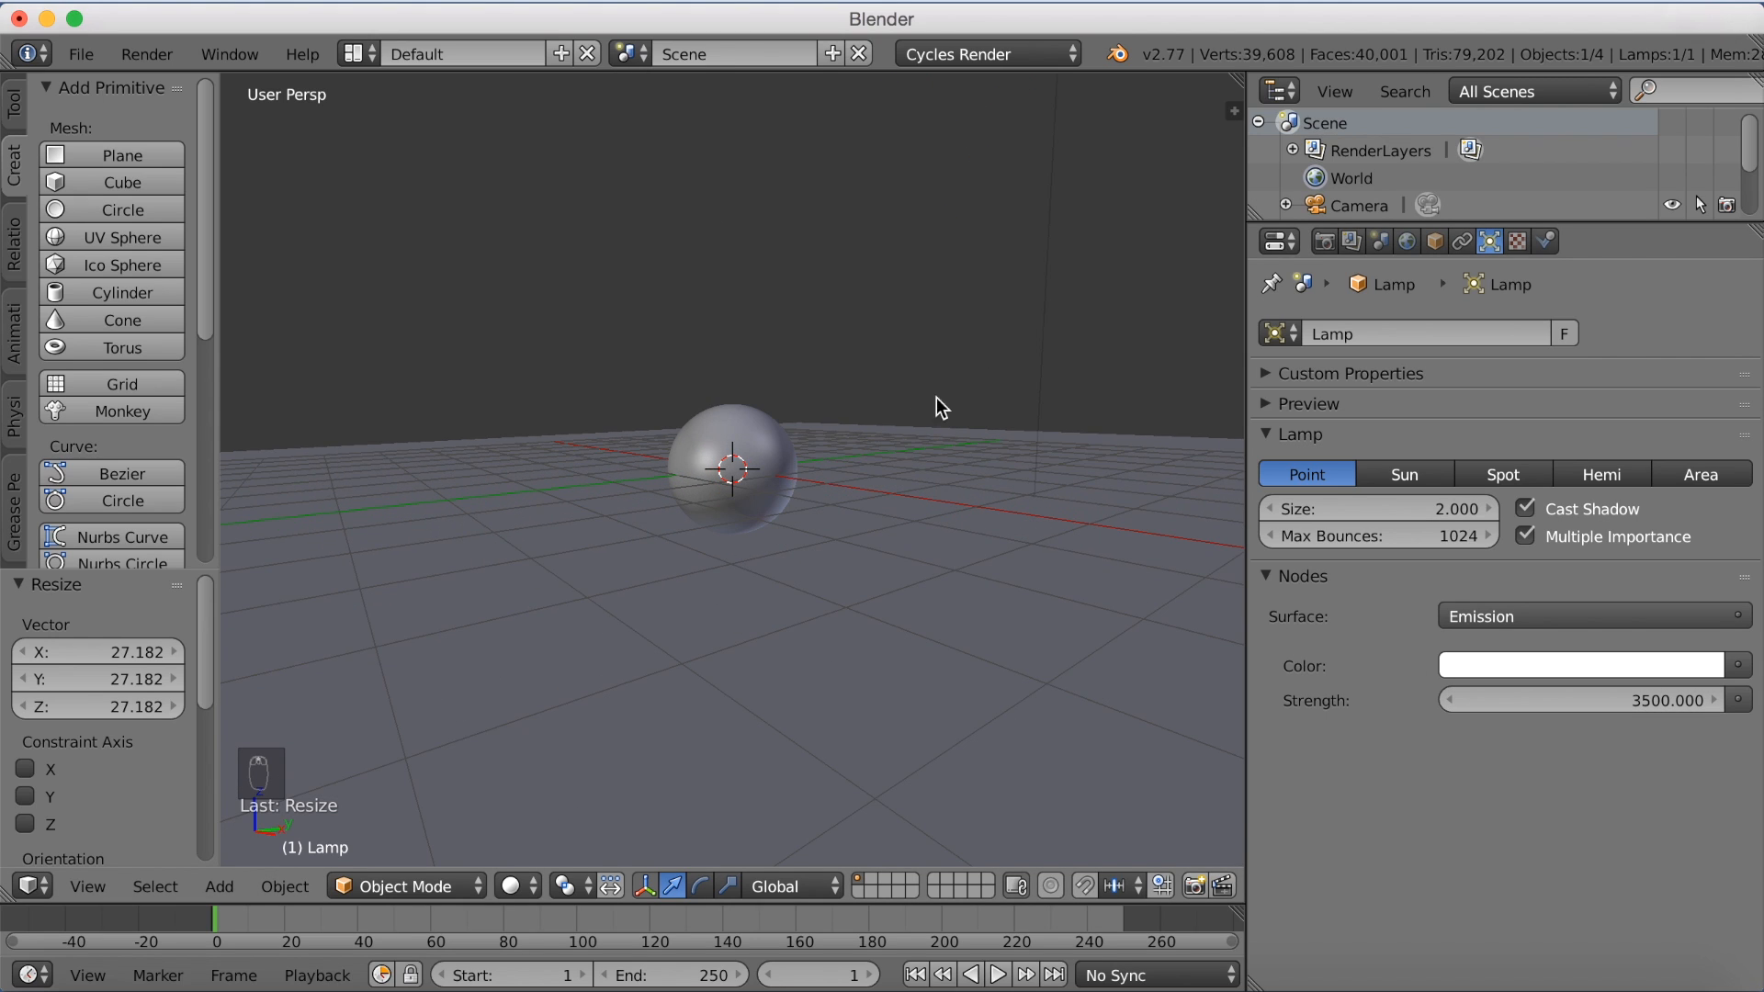
Step: Set the world colour to black, switch the viewport to Rendered, and add a new material to the sphere
click(1405, 240)
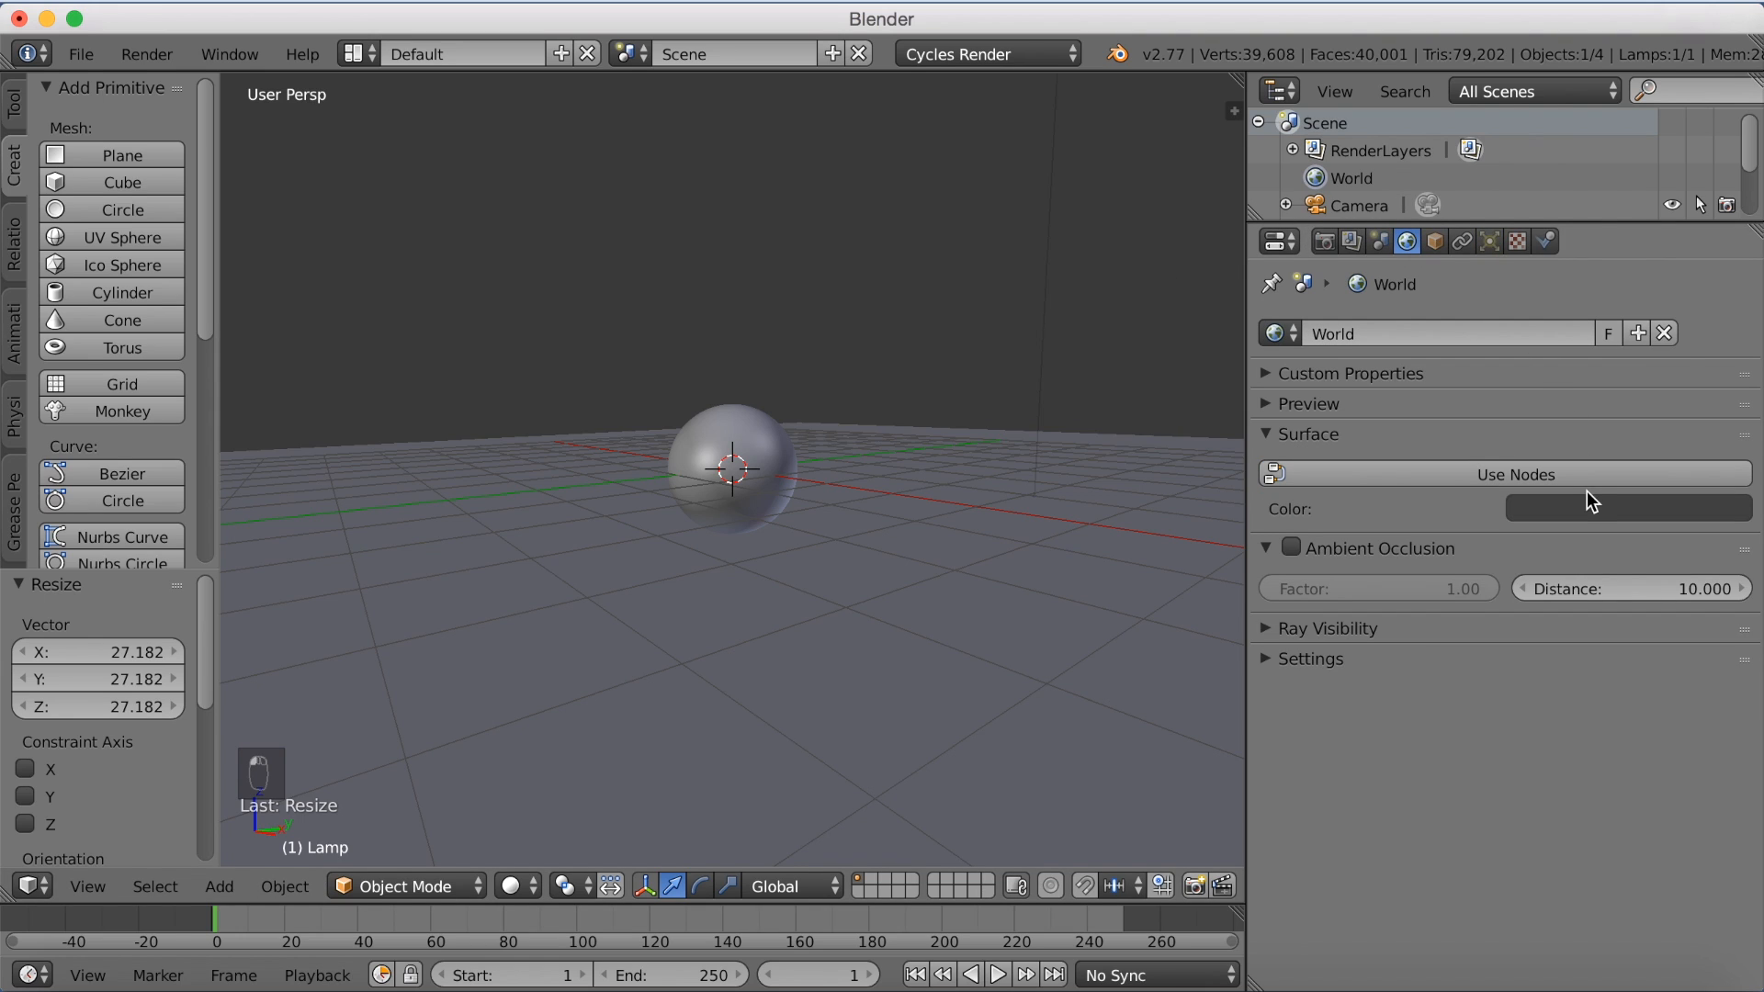
click(1628, 508)
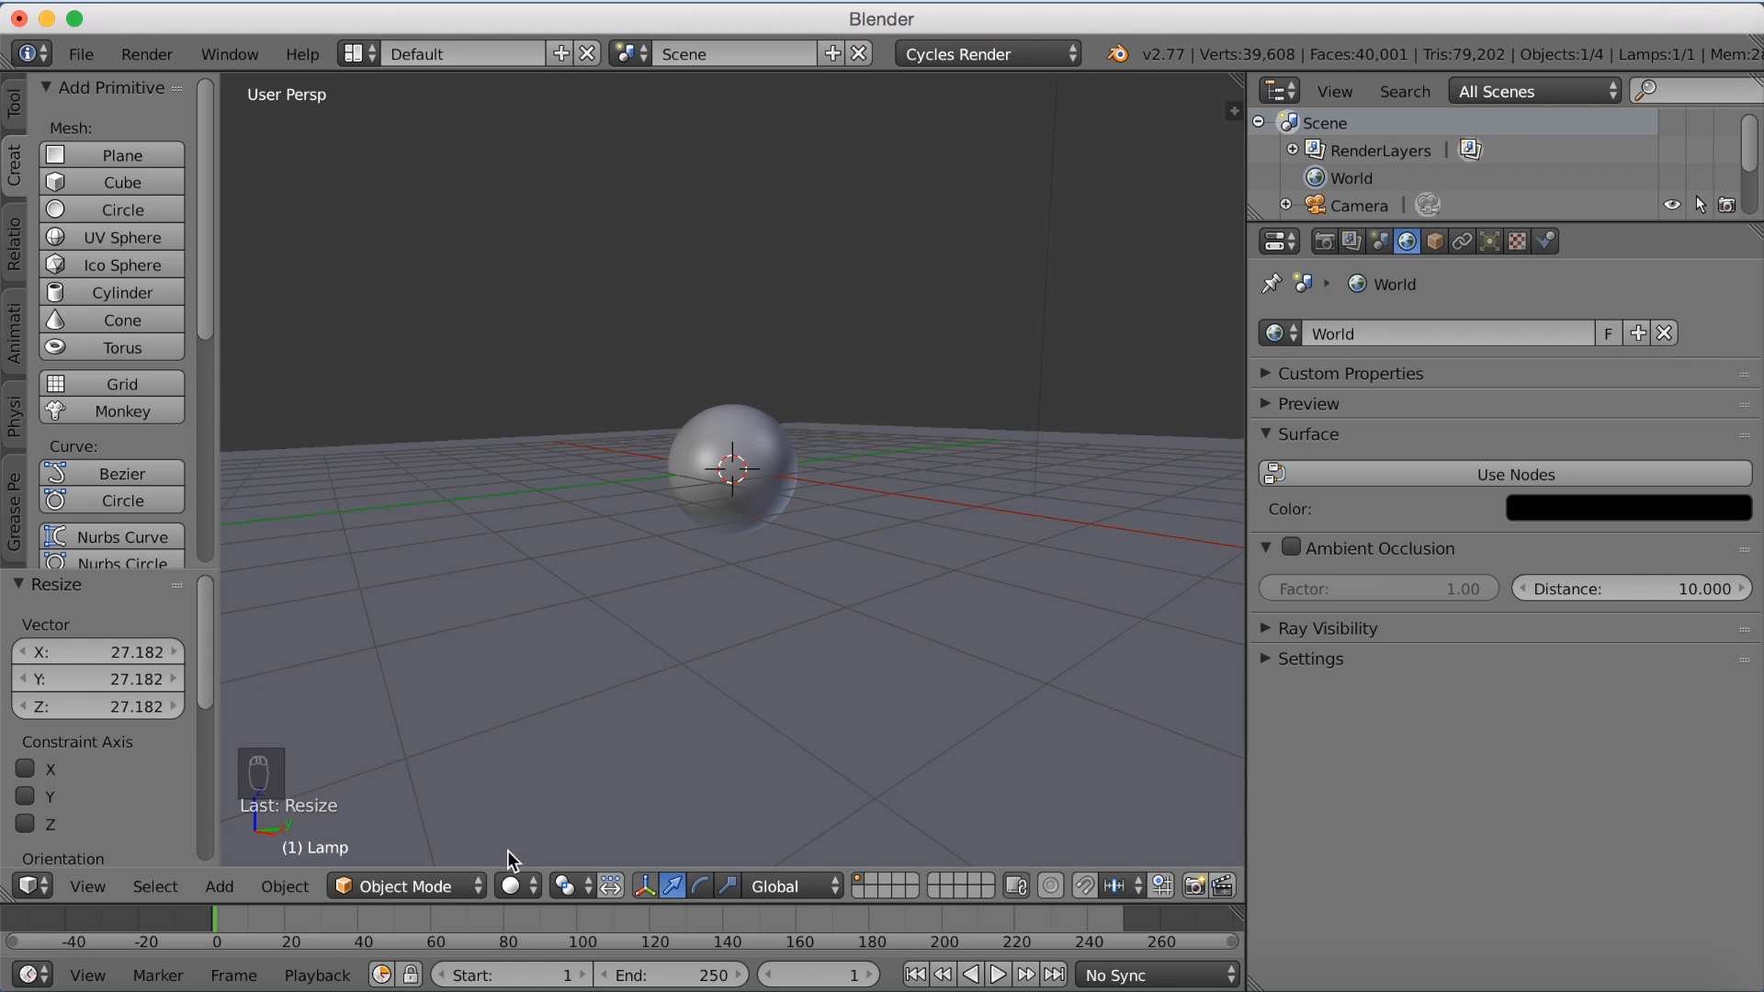
click(513, 886)
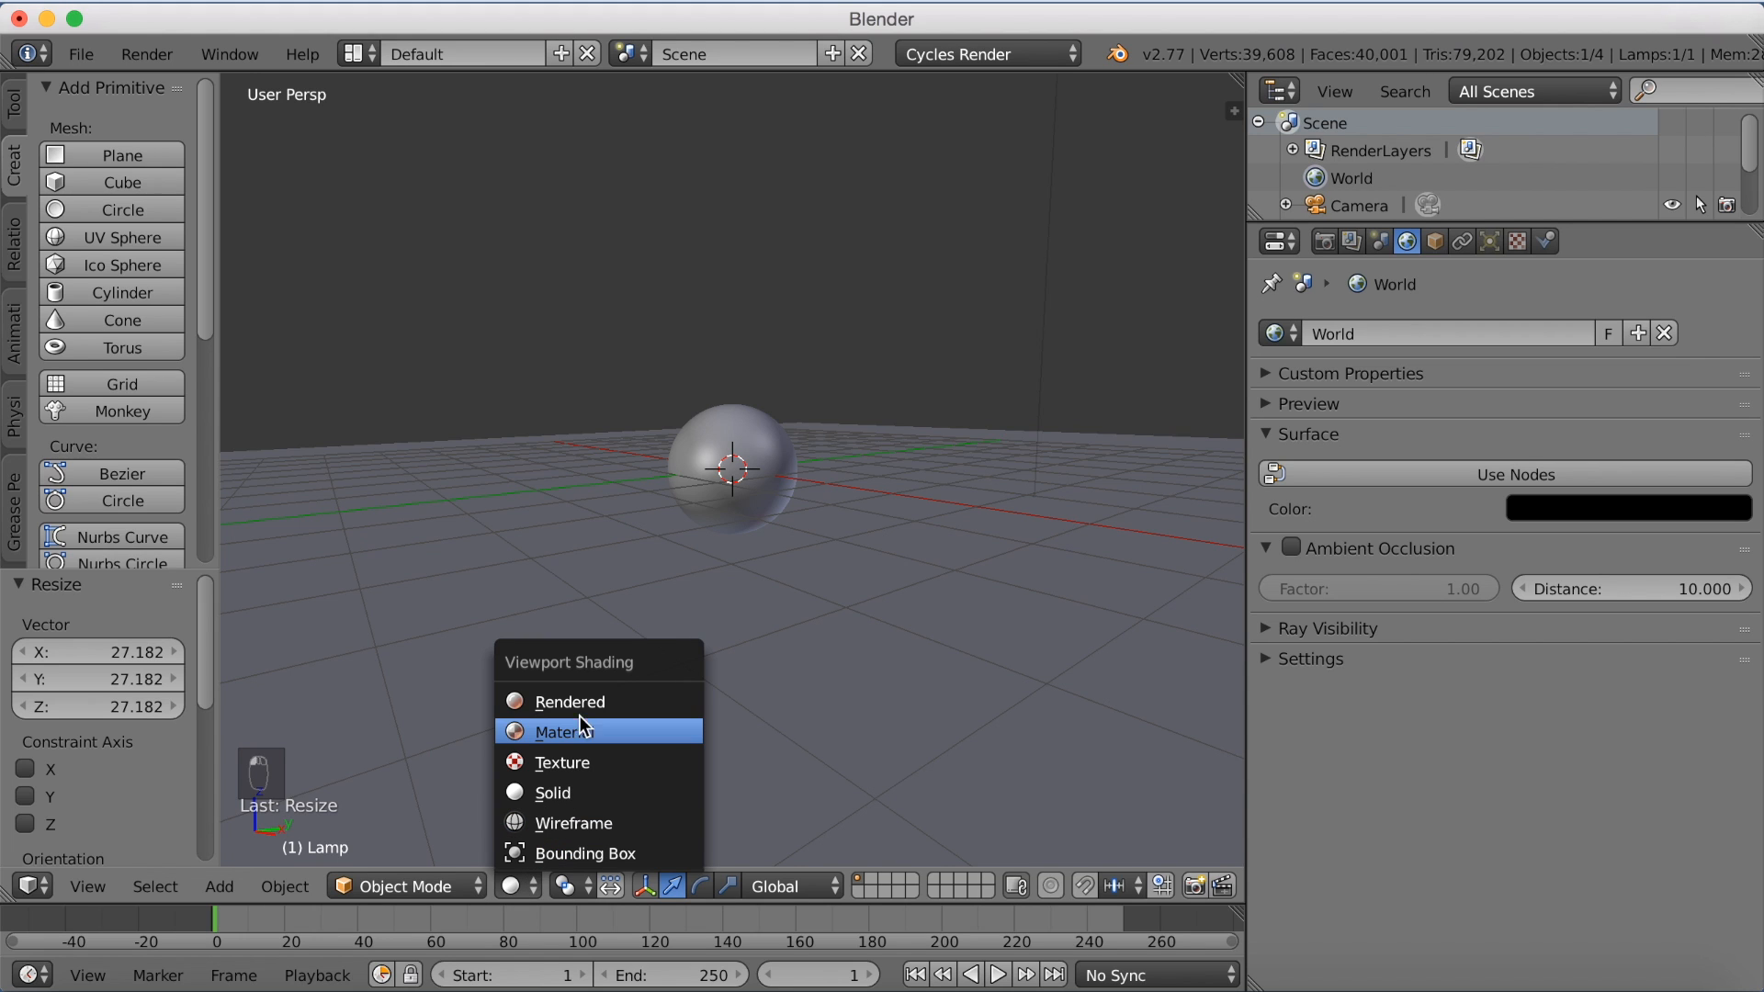
click(569, 701)
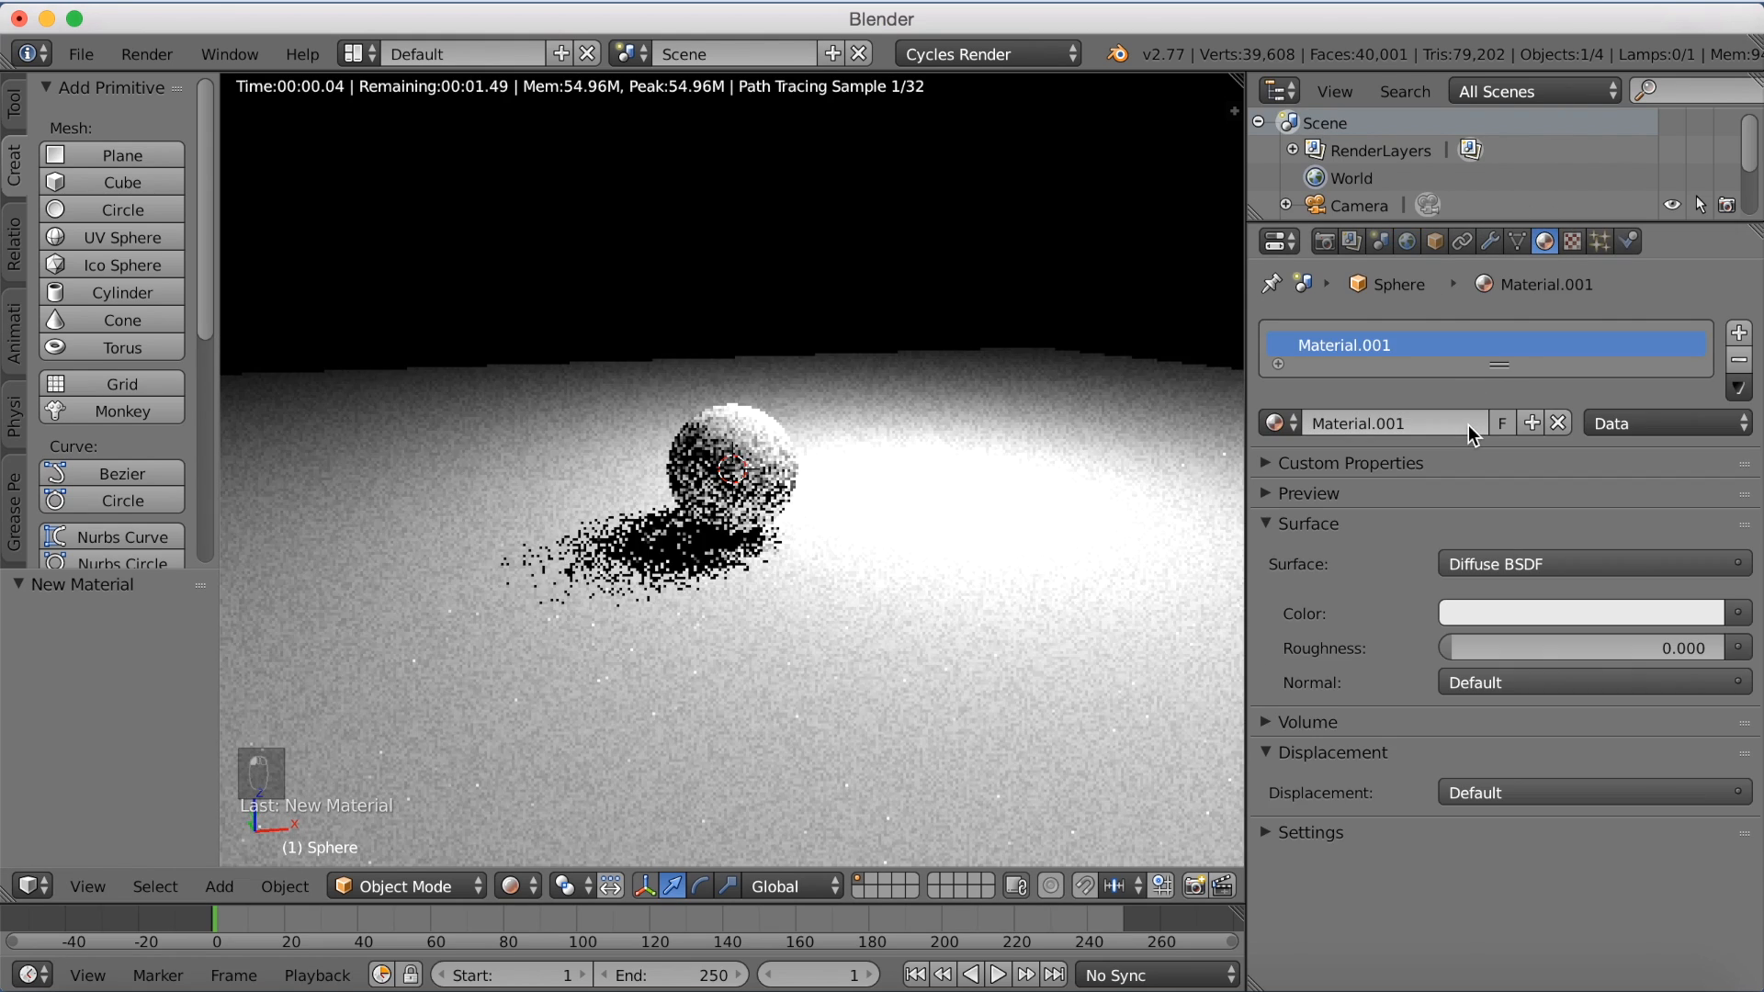
click(1591, 563)
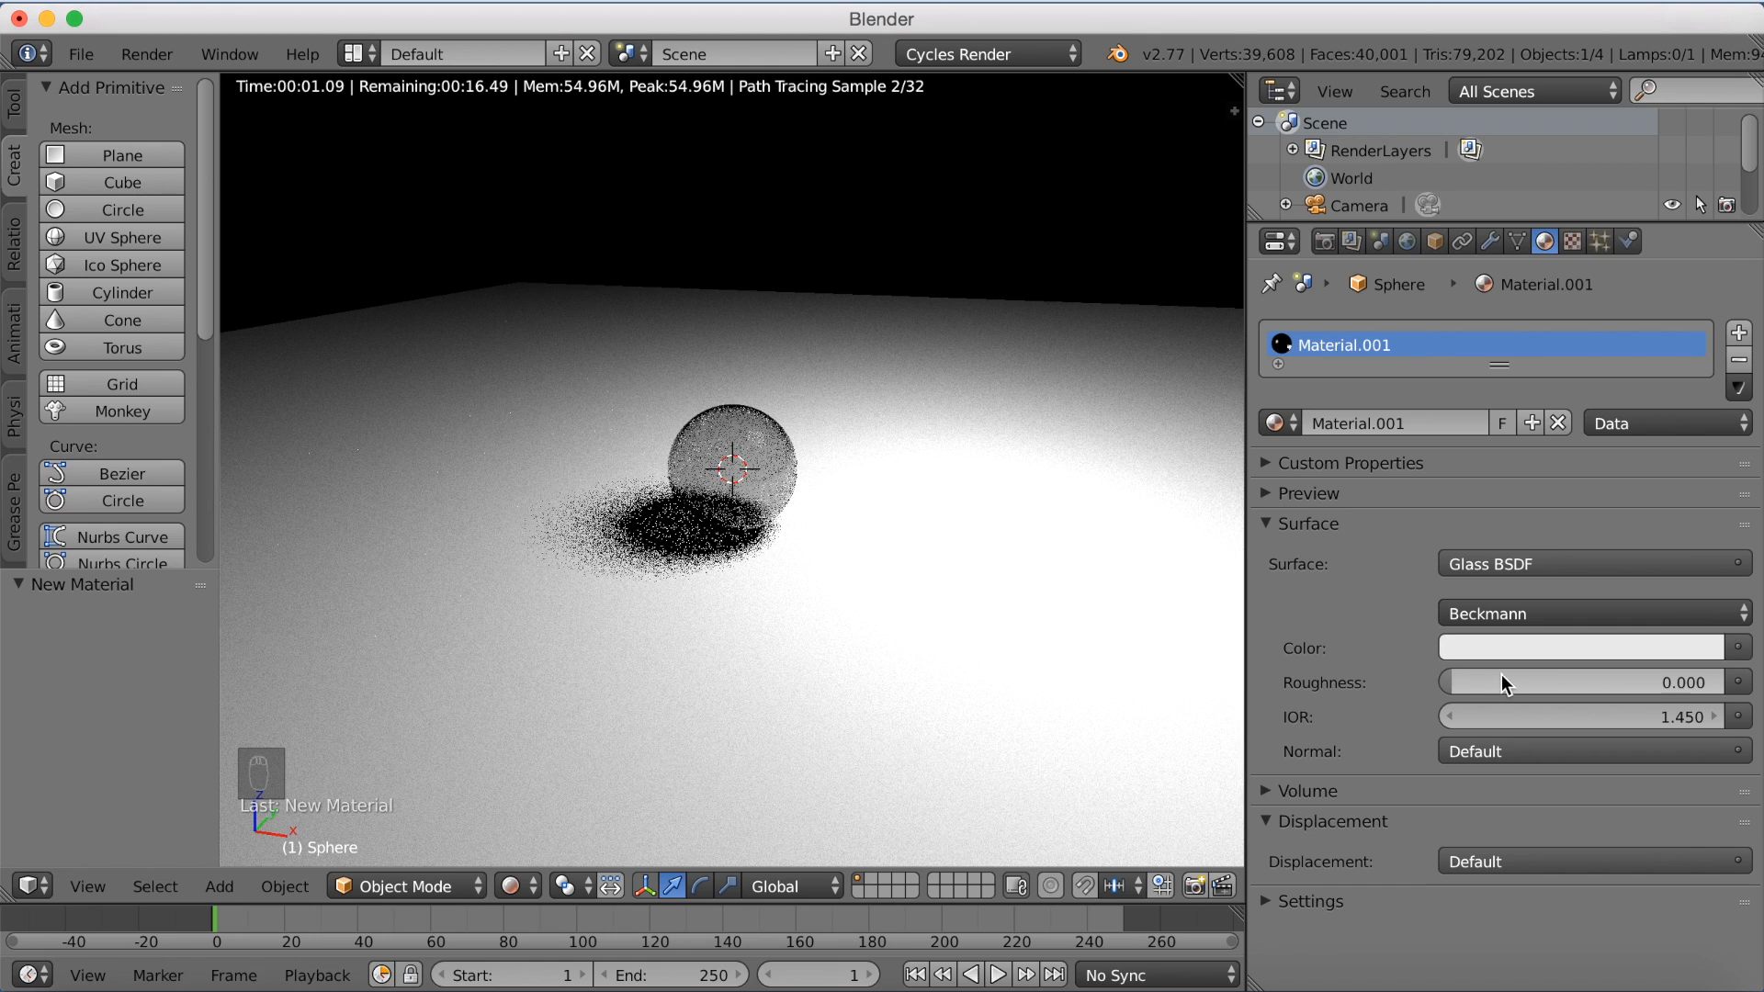
Step: Tint the Glass BSDF colour a pale blue (about R 0.706, G 0.753, B 0.8)
click(1580, 647)
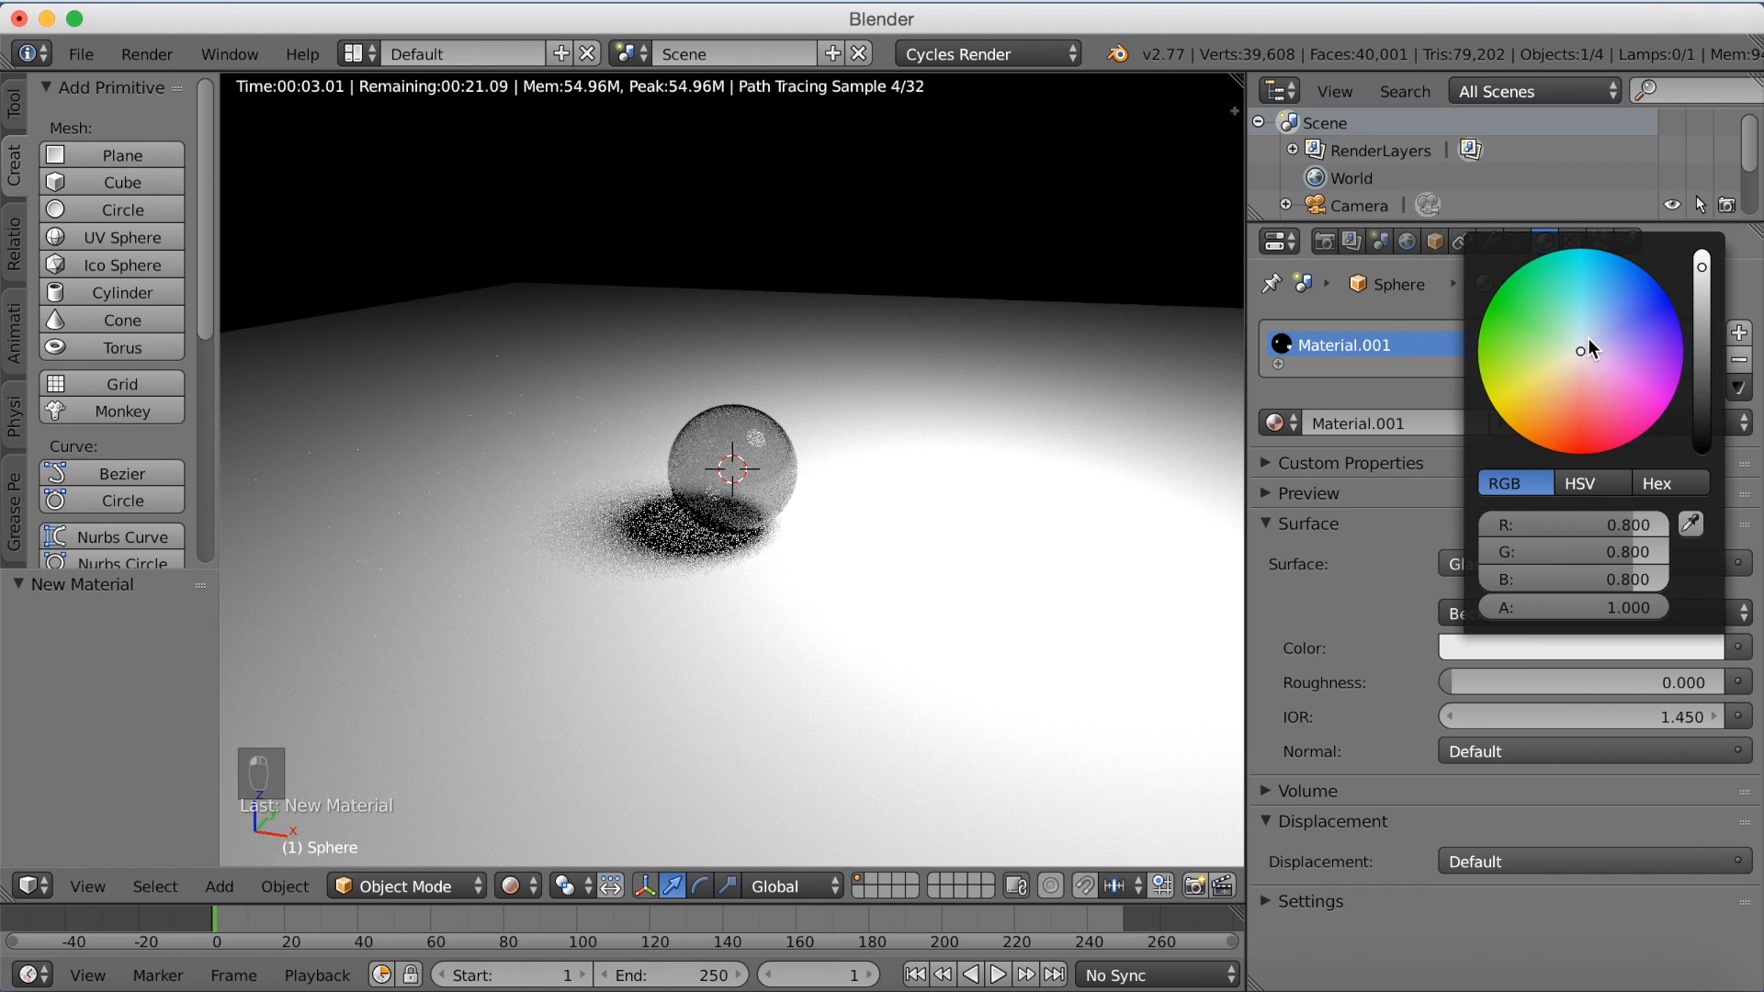
click(1585, 340)
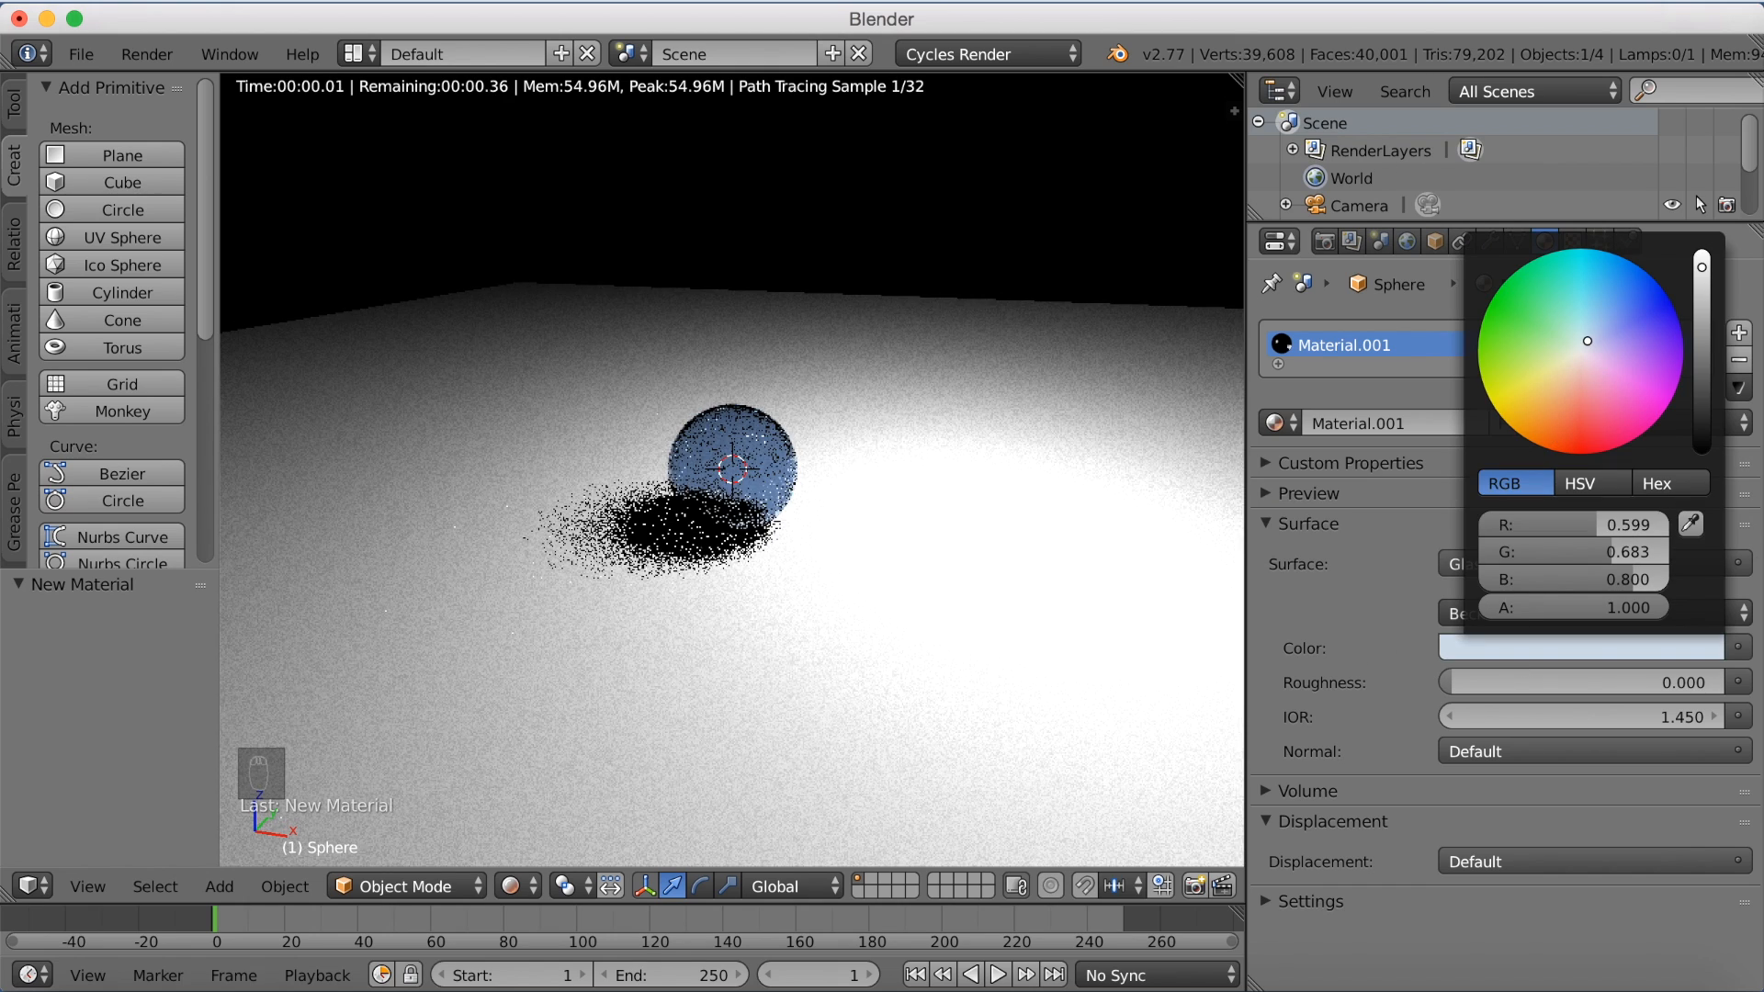
click(1559, 343)
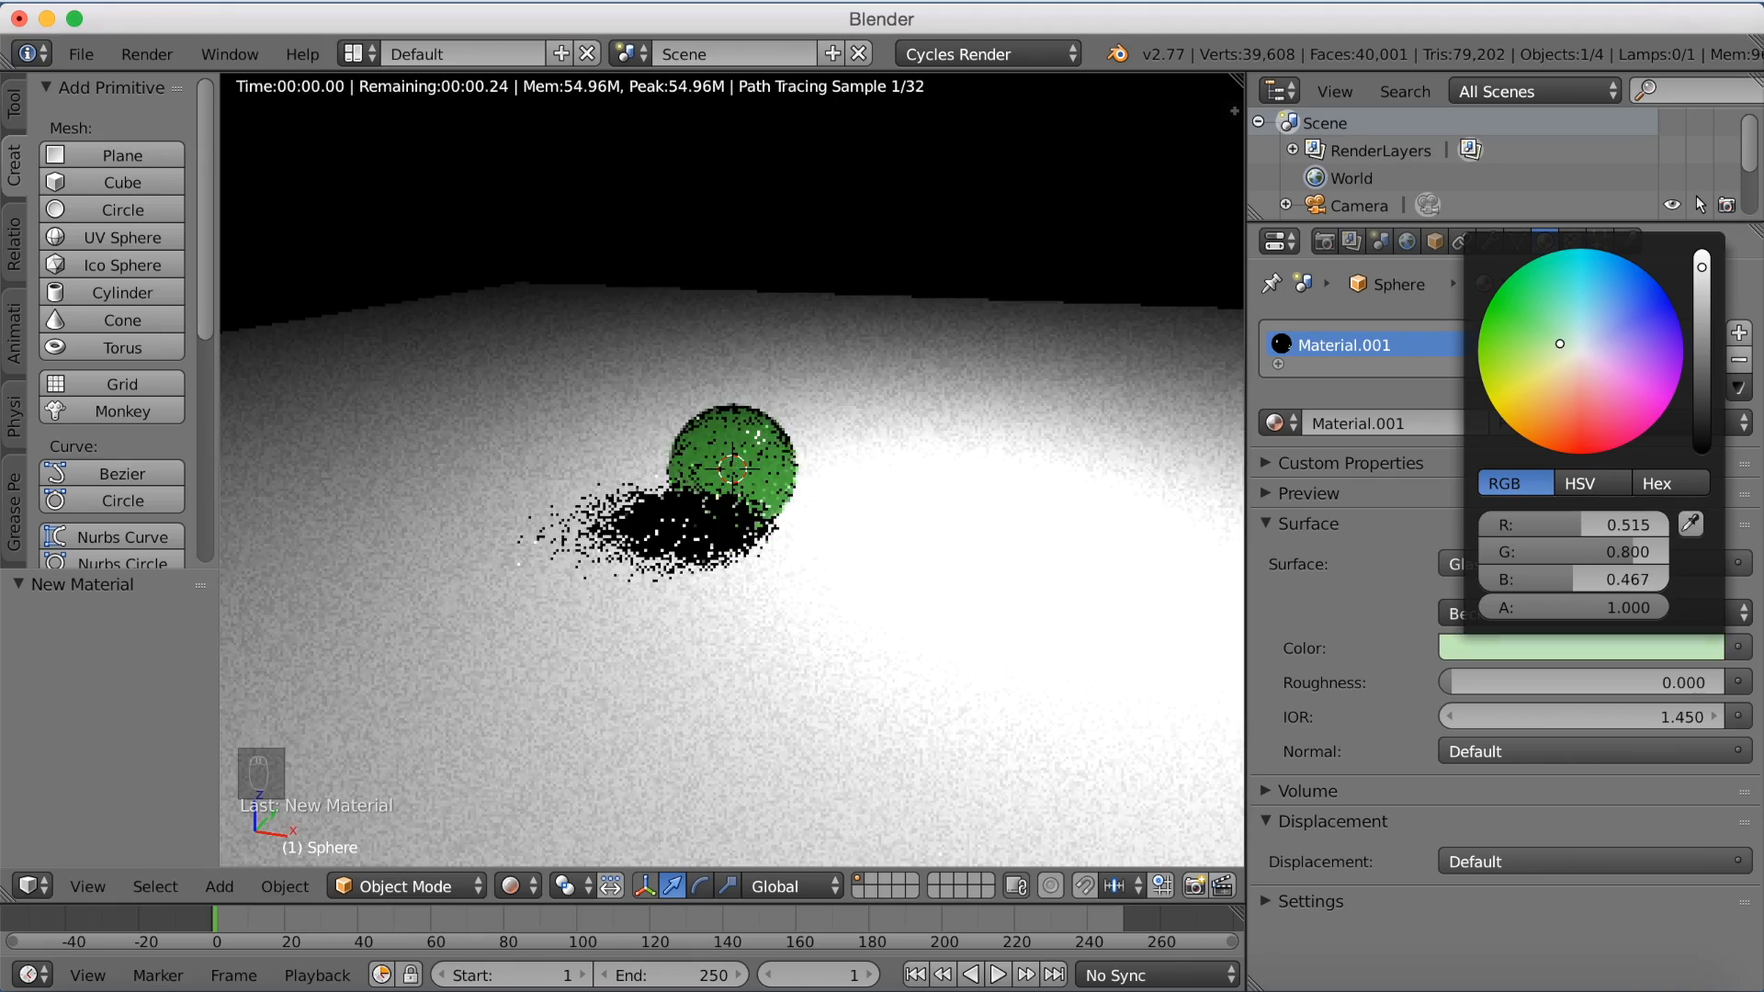
click(1583, 351)
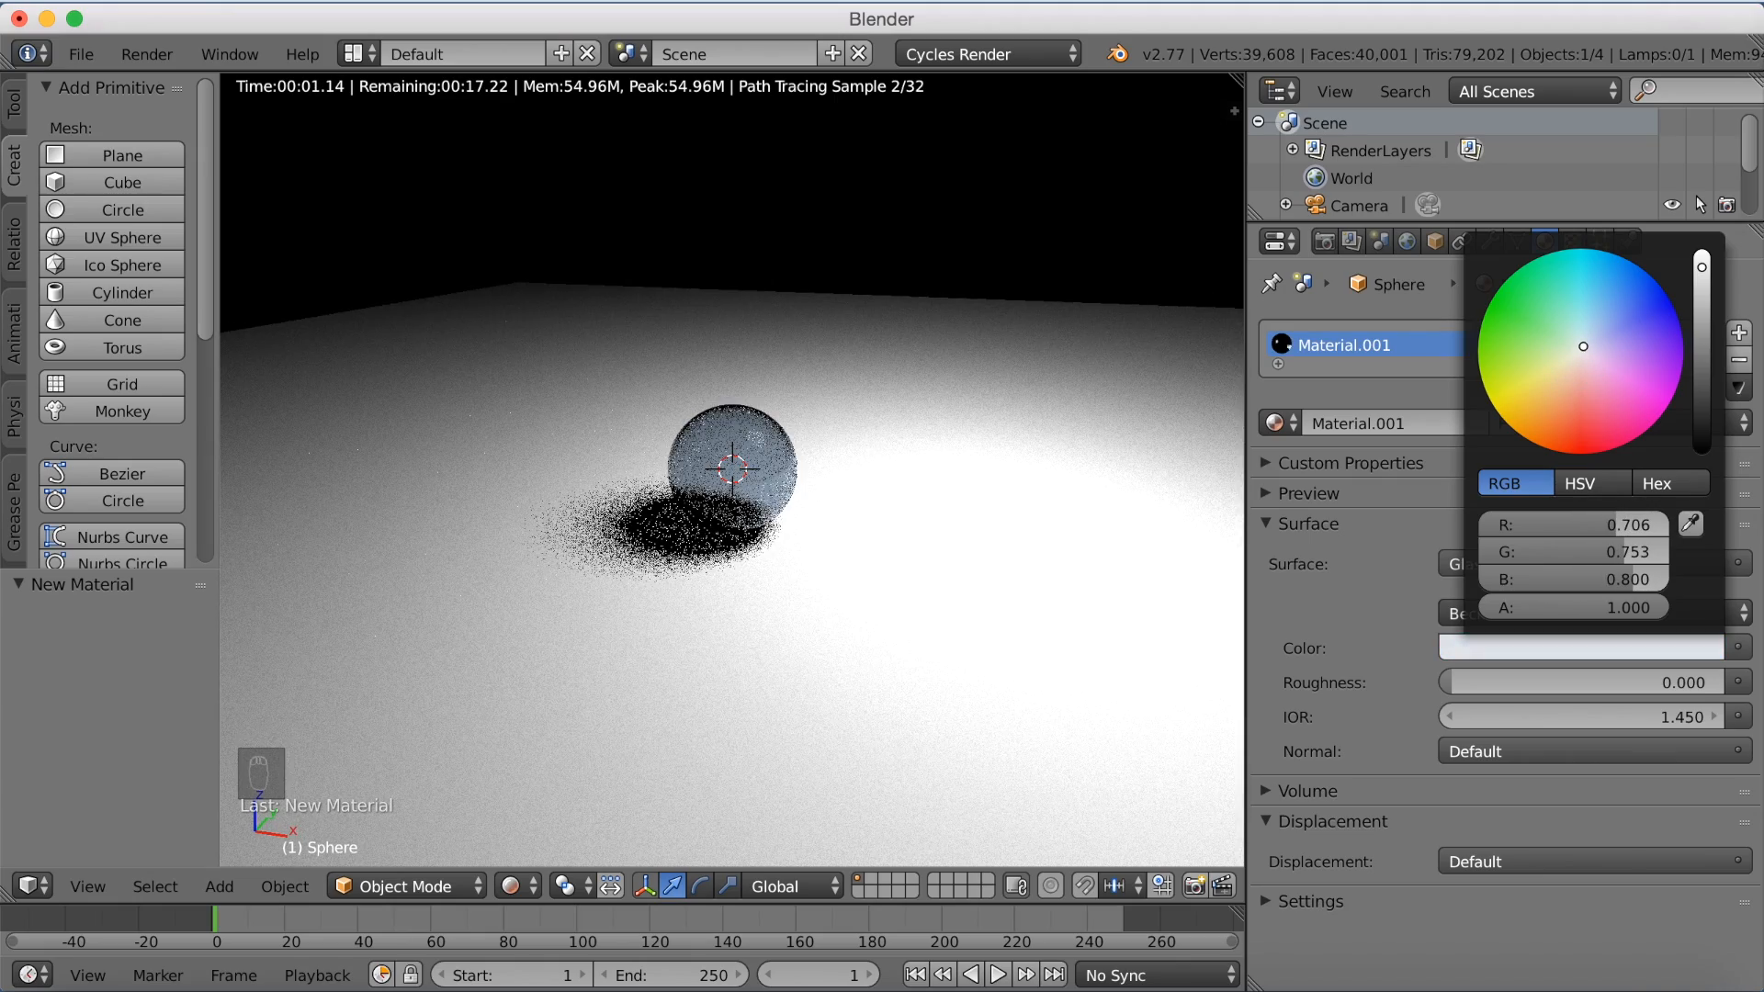
click(997, 486)
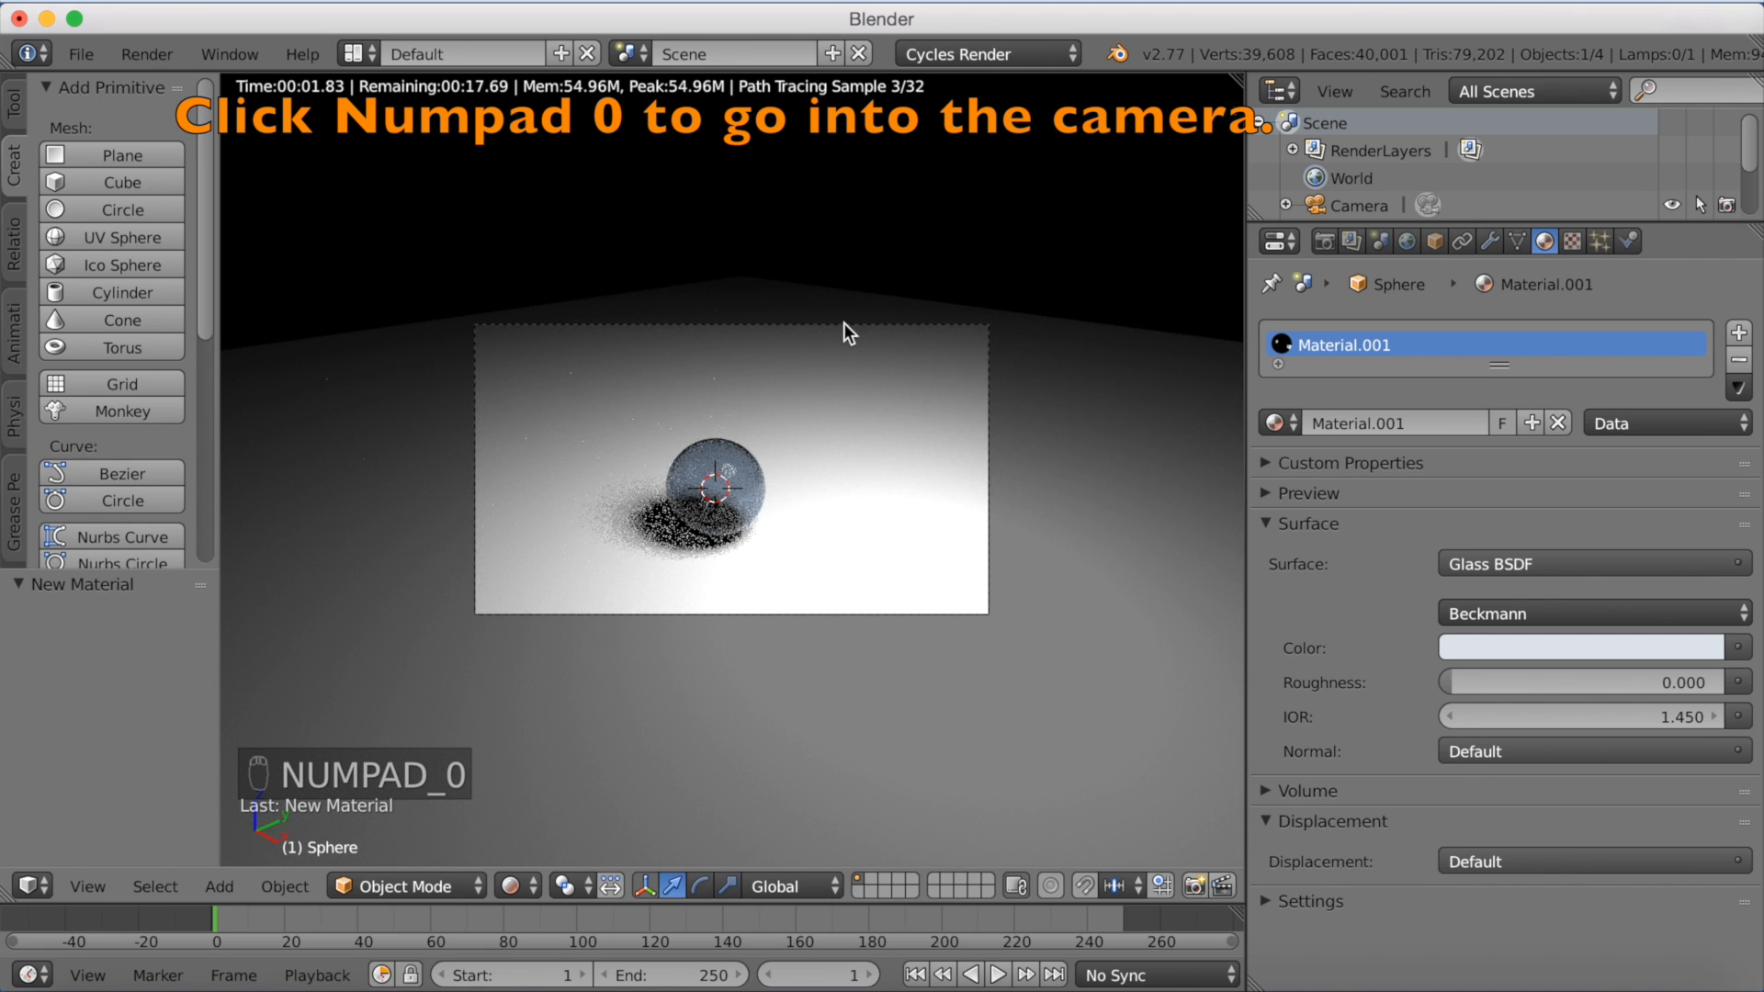
Step: Switch to the camera's viewpoint with Numpad 0
key(KP_0)
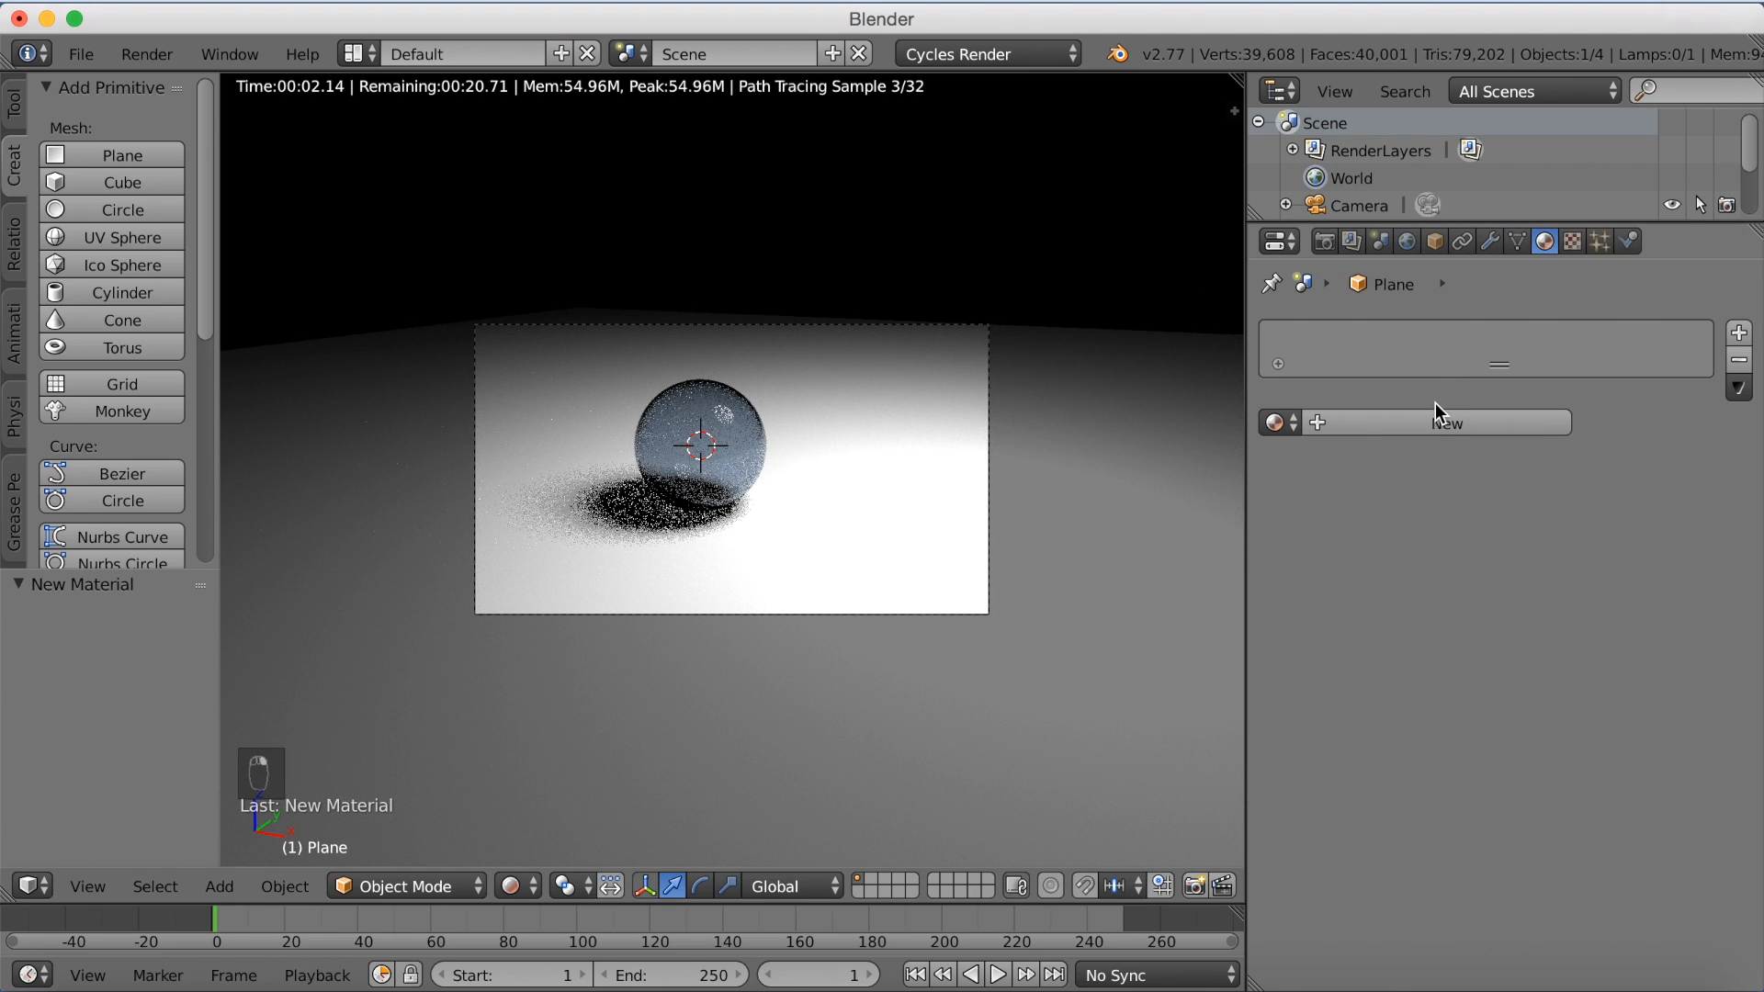
Step: Create a new Diffuse BSDF material for the floor coloured a darker grey
click(1447, 422)
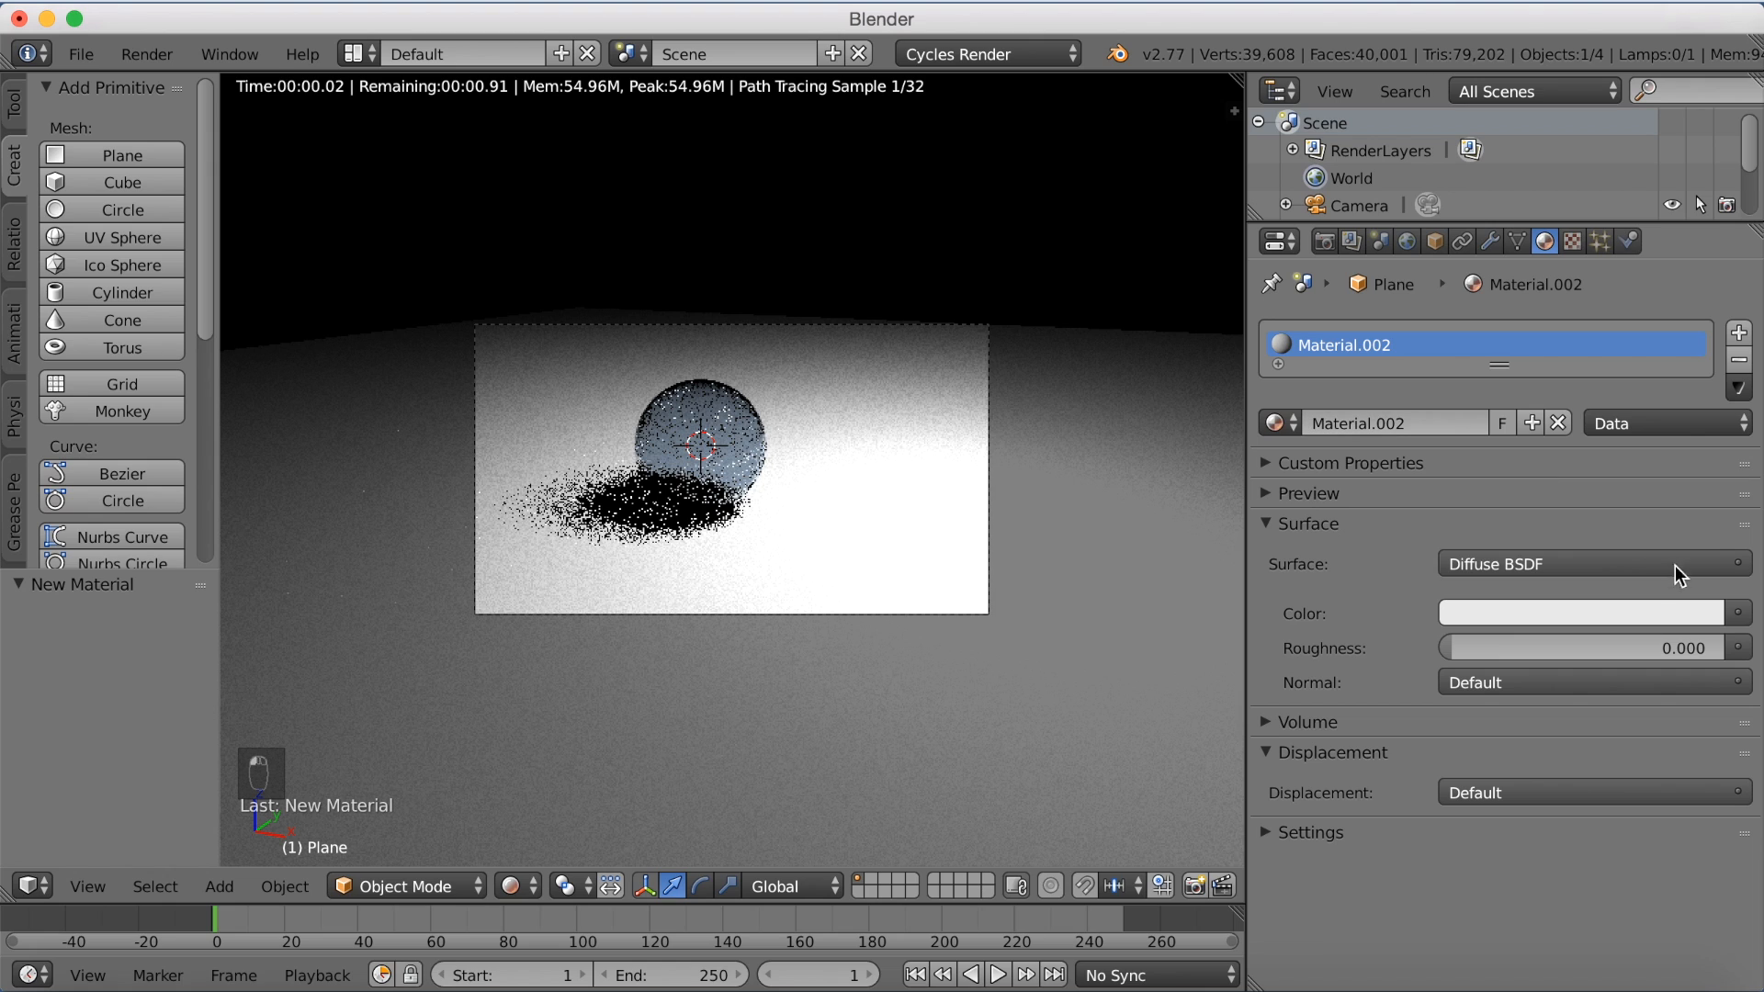
click(1581, 612)
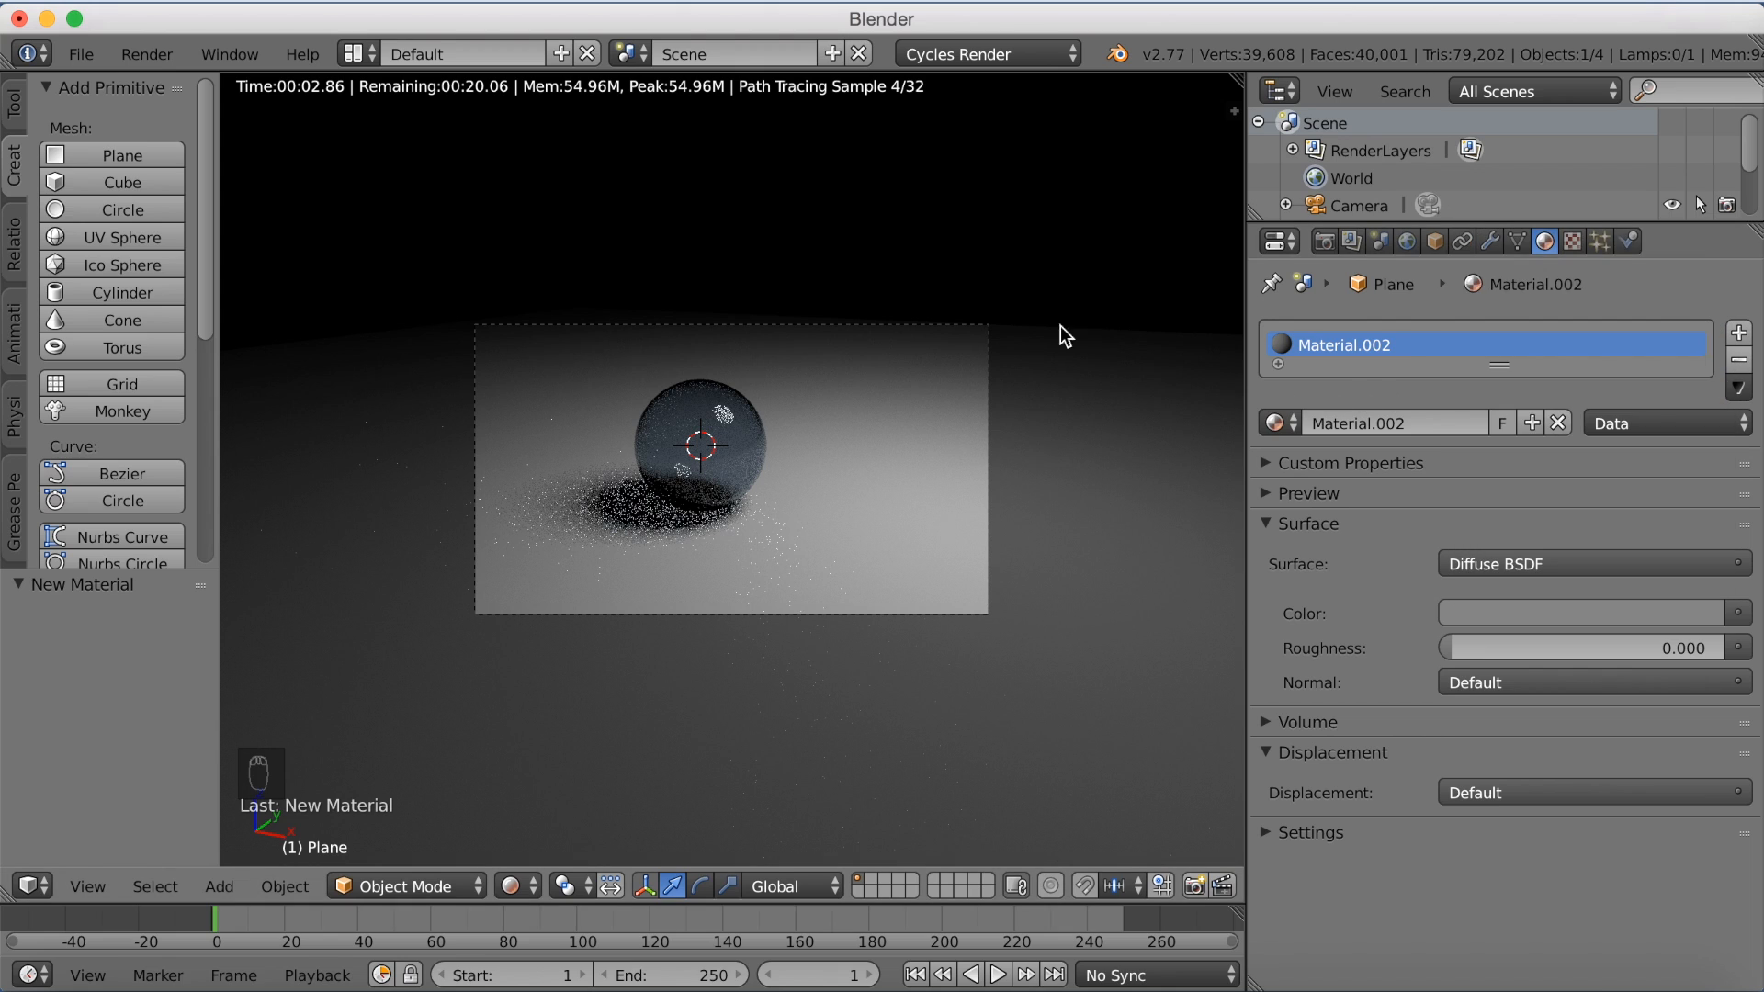
mouse_move(938, 331)
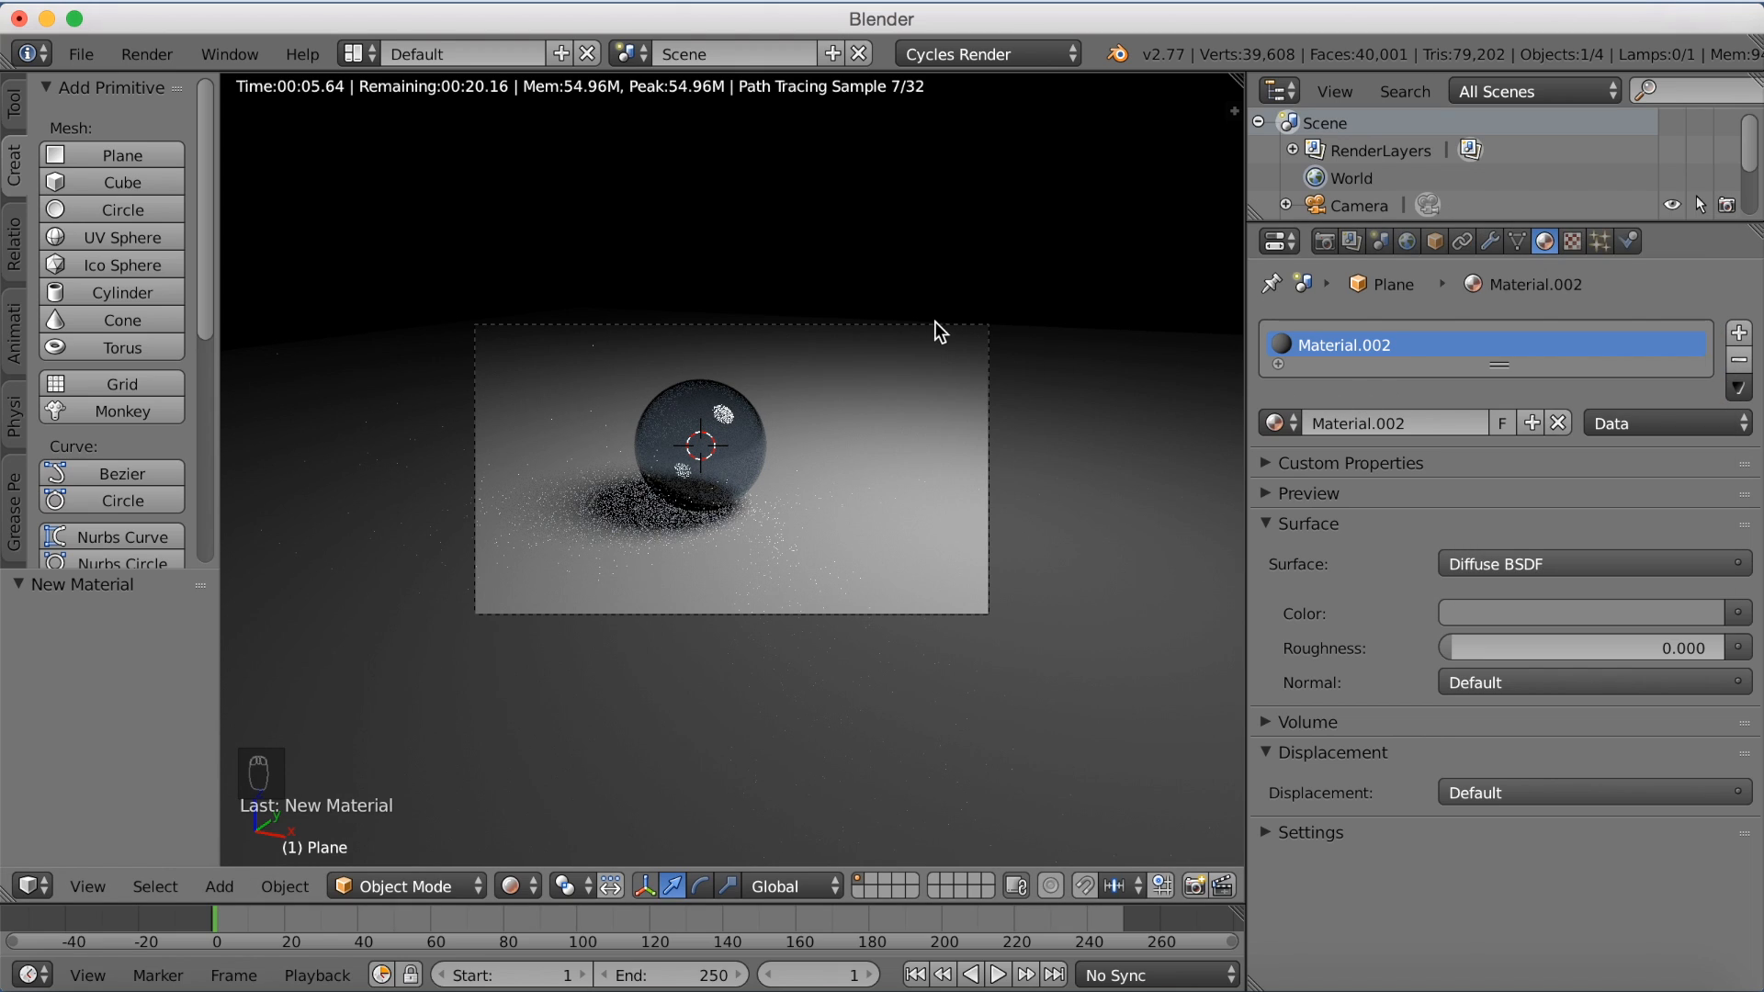
click(1587, 612)
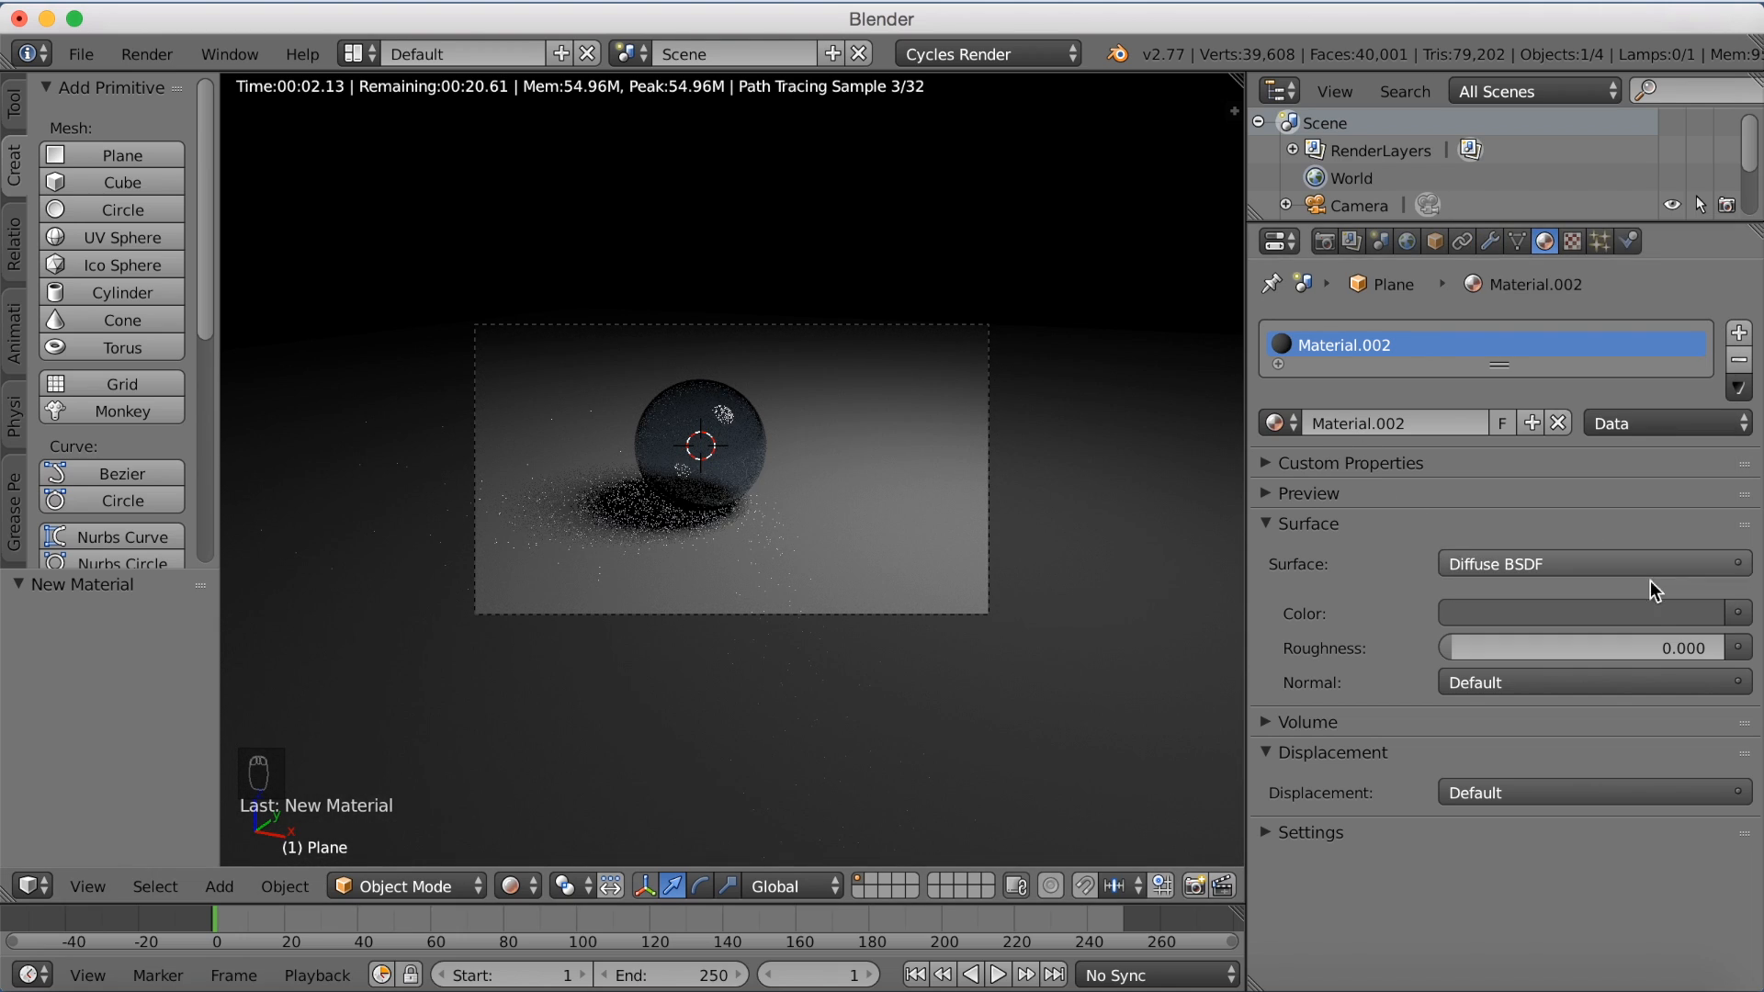
click(1590, 613)
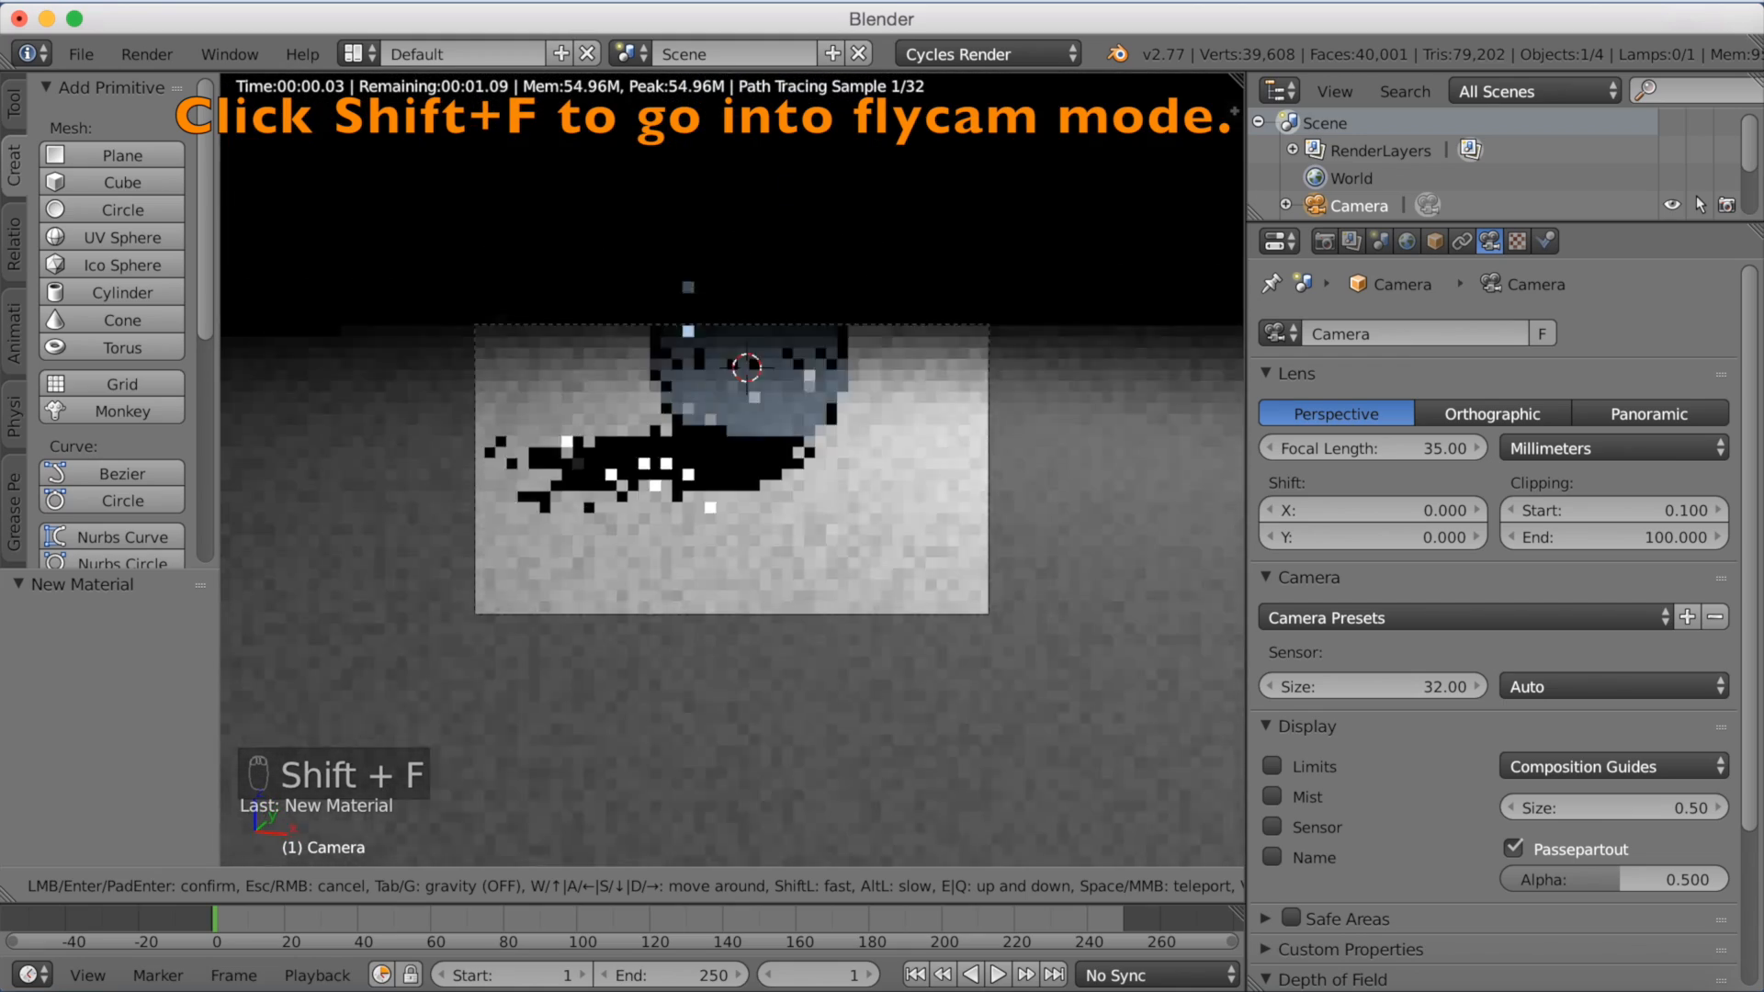
Step: Fly the camera forward so the glass sphere fills more of the frame
key(shift+f)
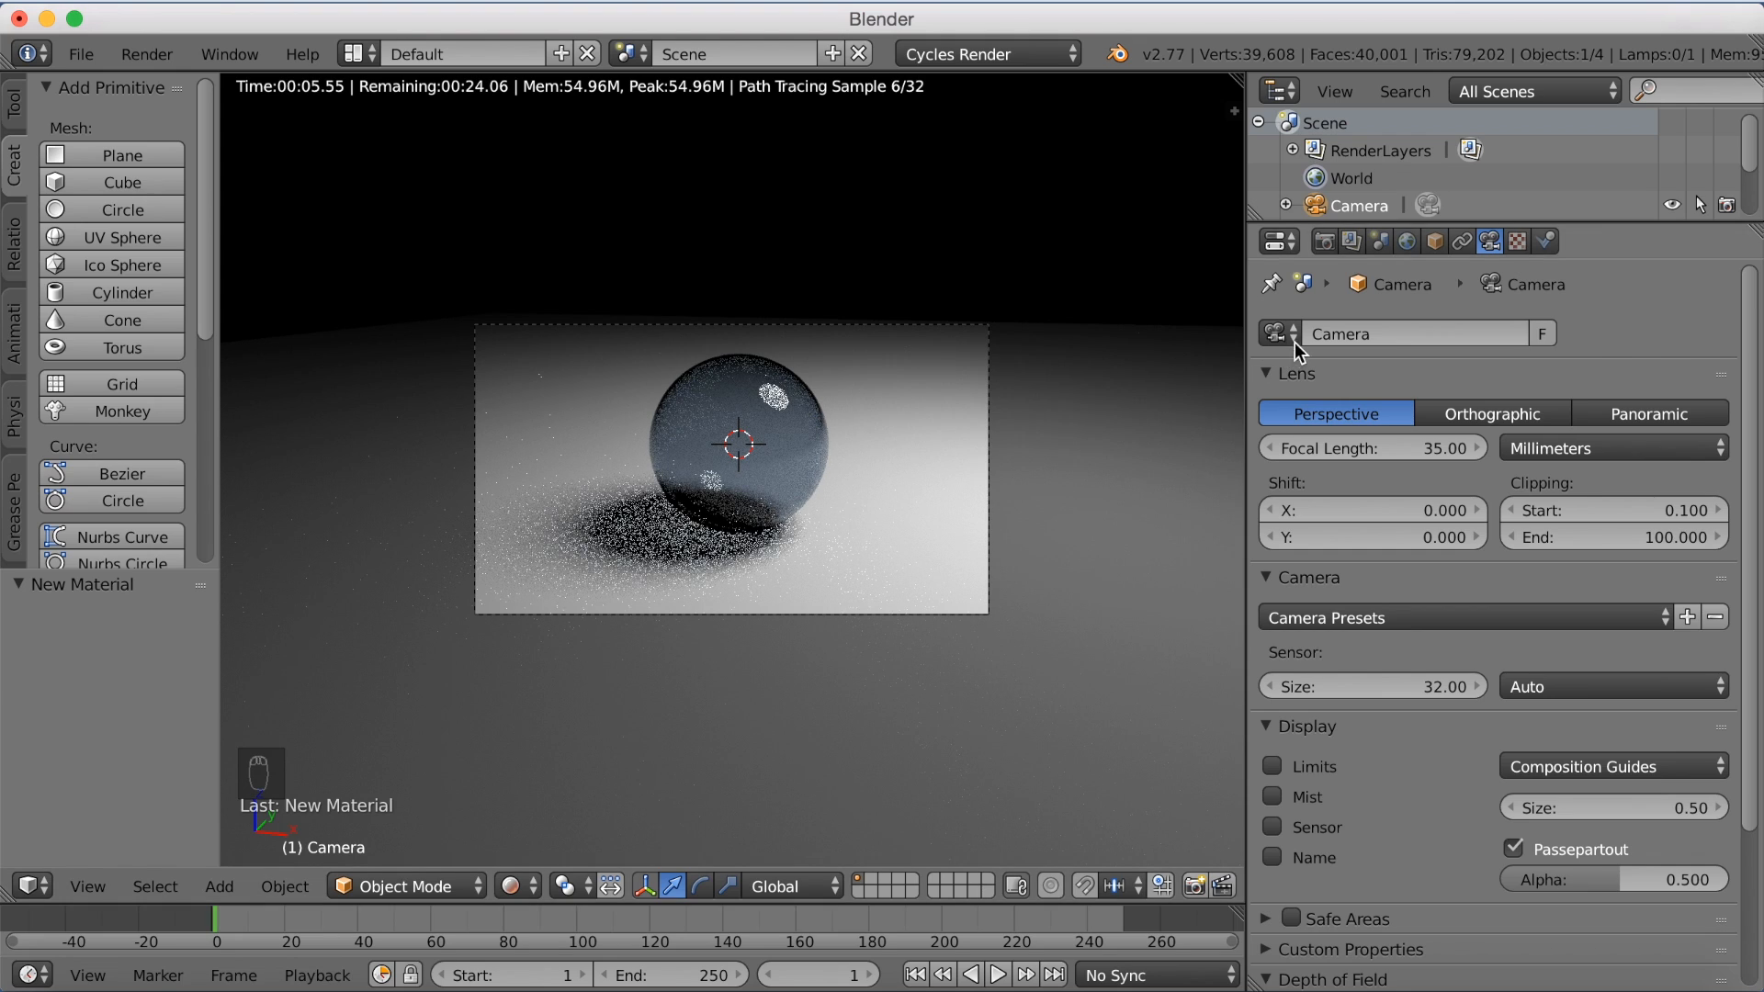
Step: Set resolution to 100% of 1920×1080 and raise final render samples to 300
click(1324, 241)
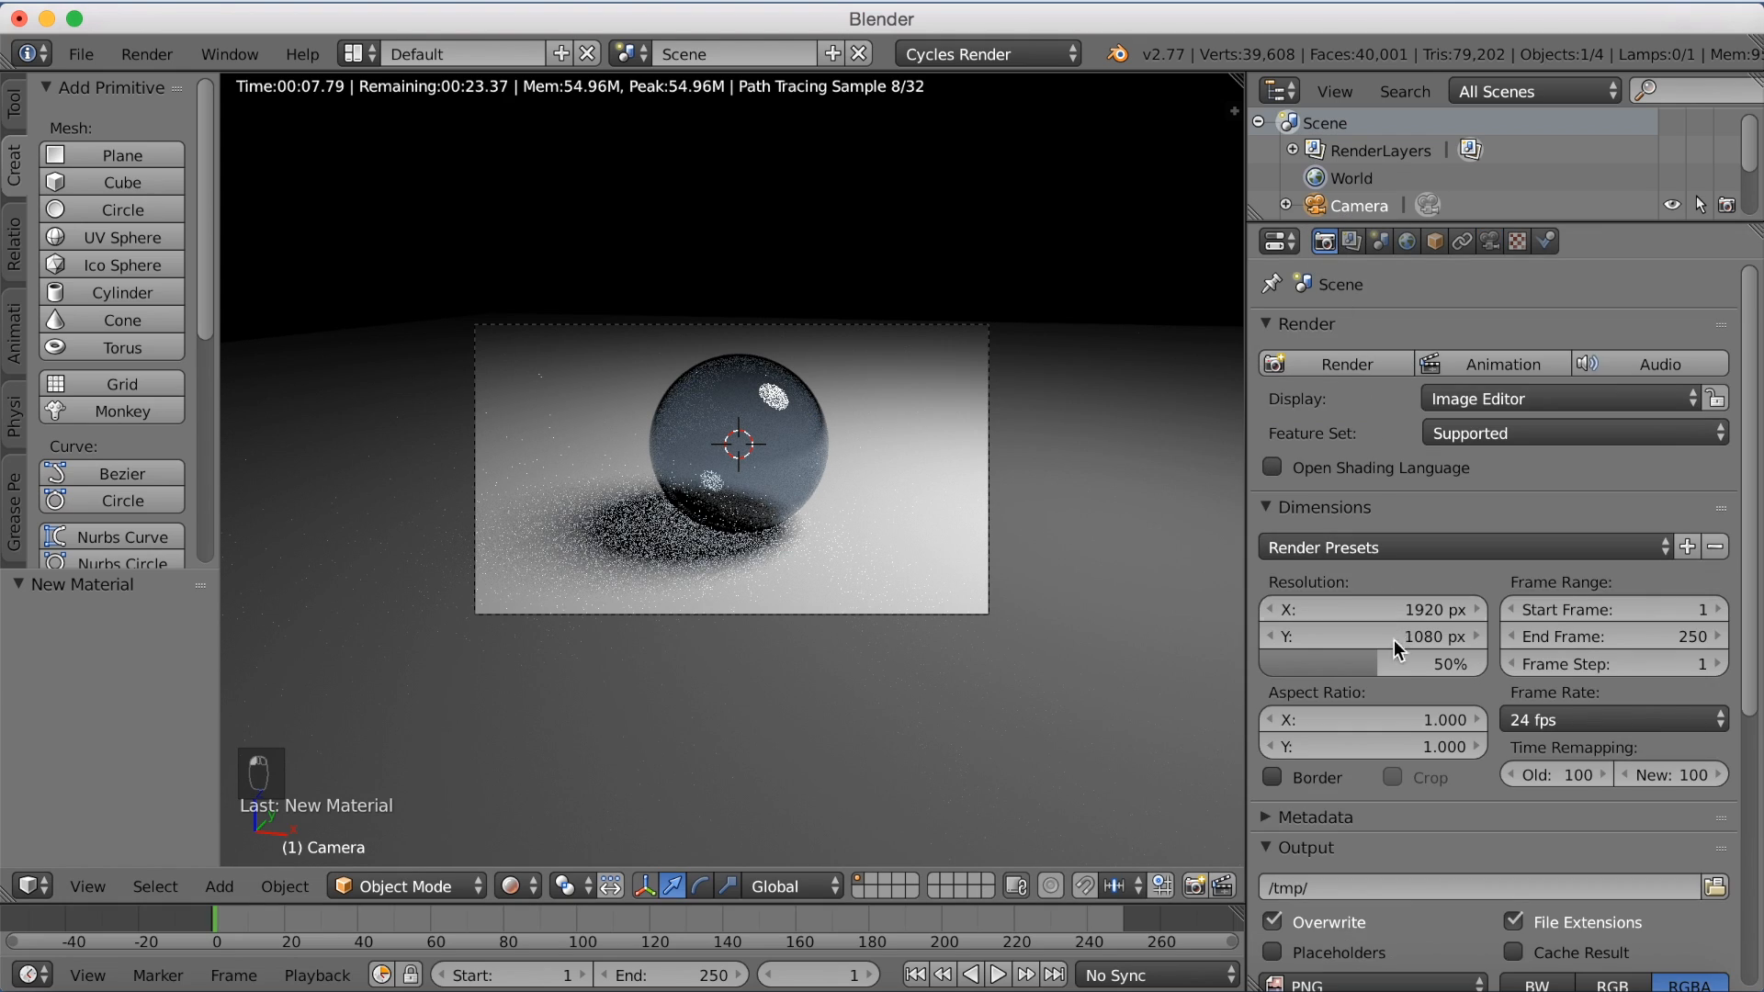
drag(1399, 663, 1497, 663)
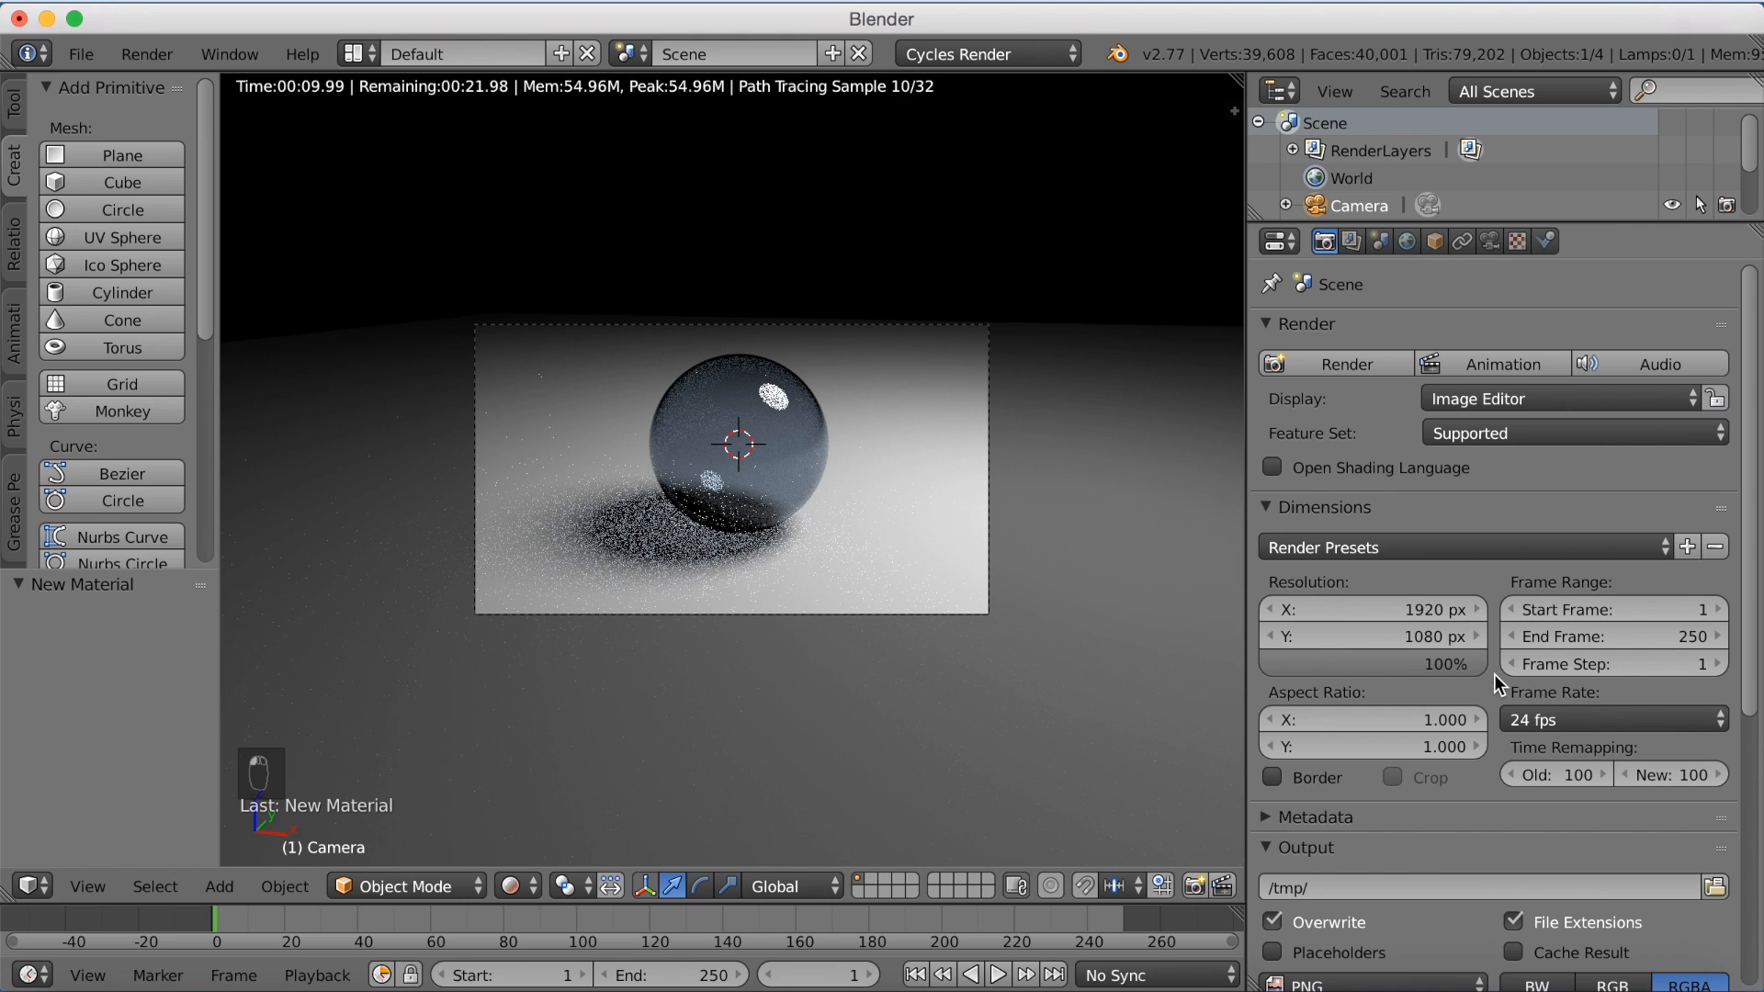
scroll(down, 3)
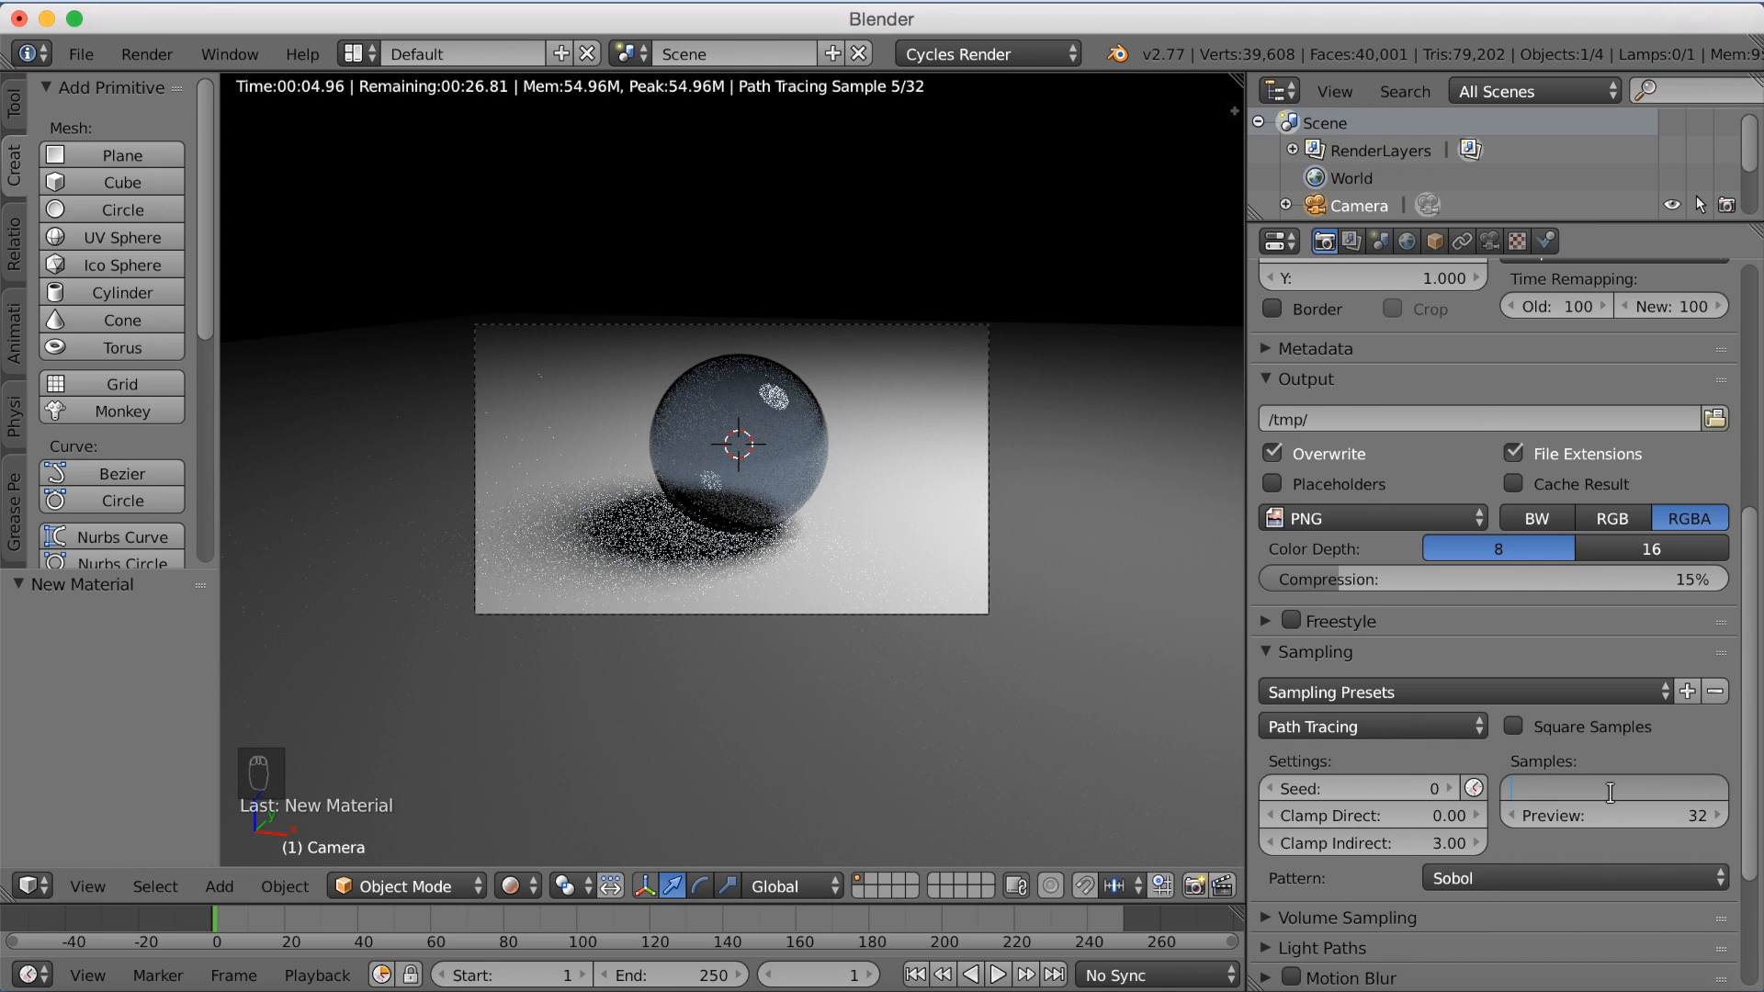
text(300)
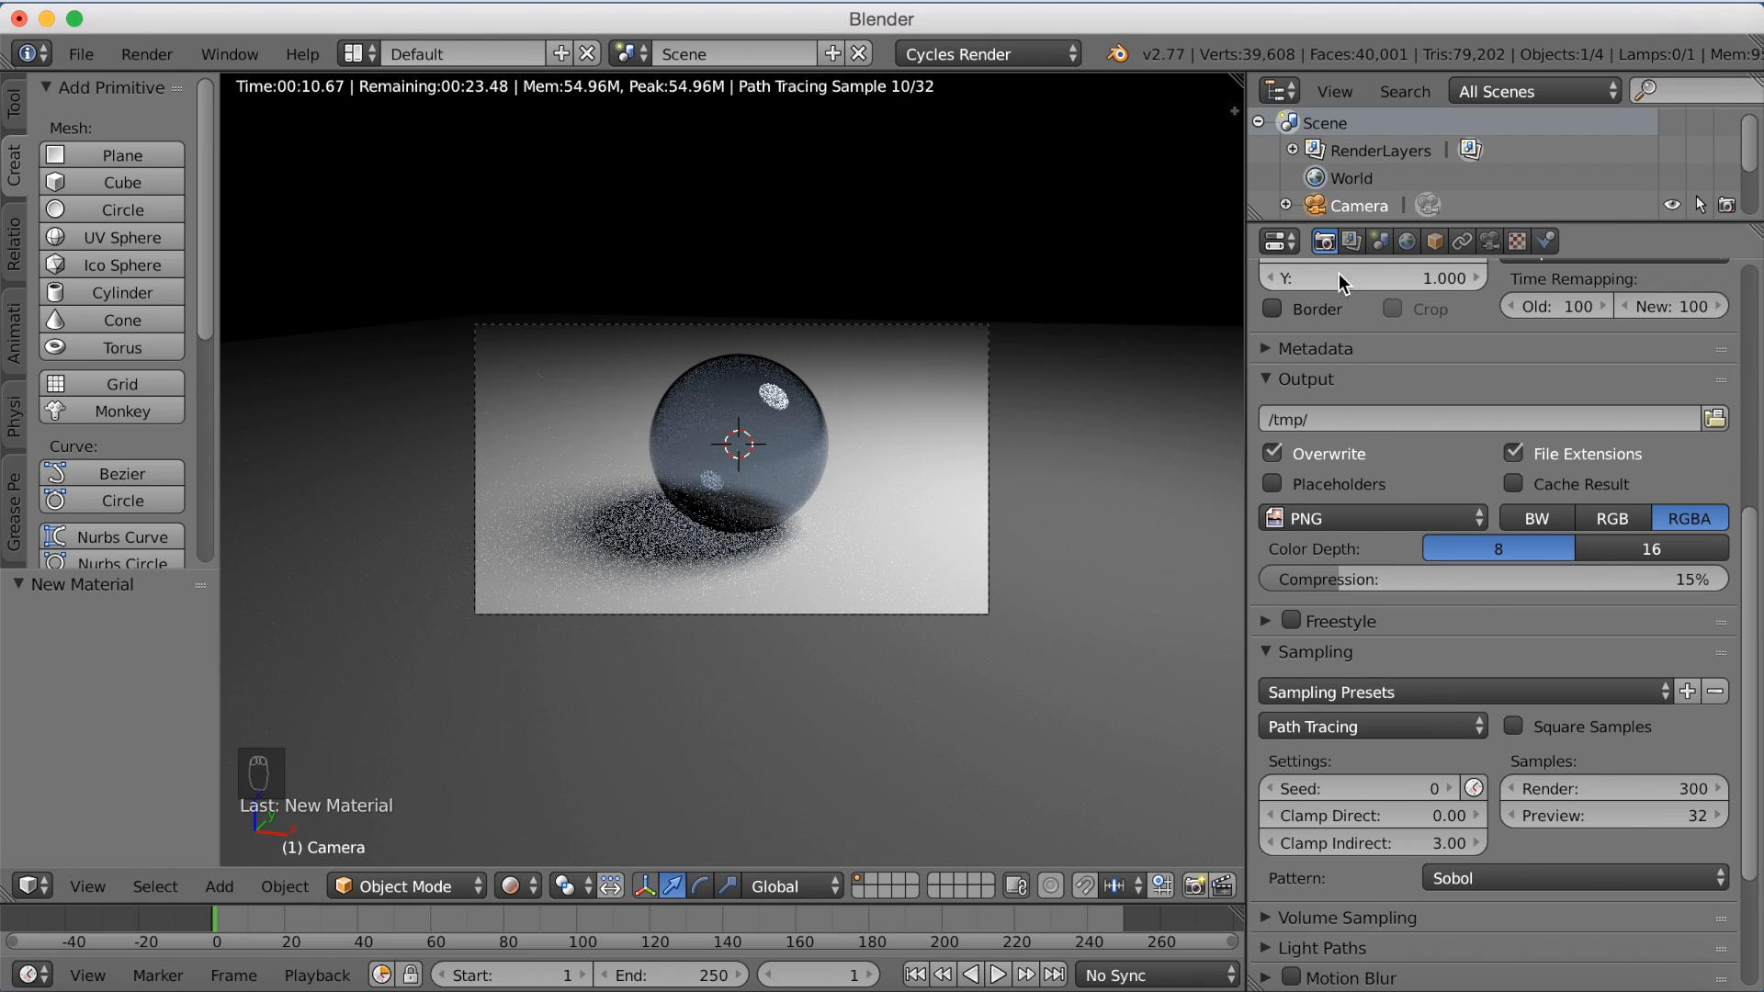
click(1278, 241)
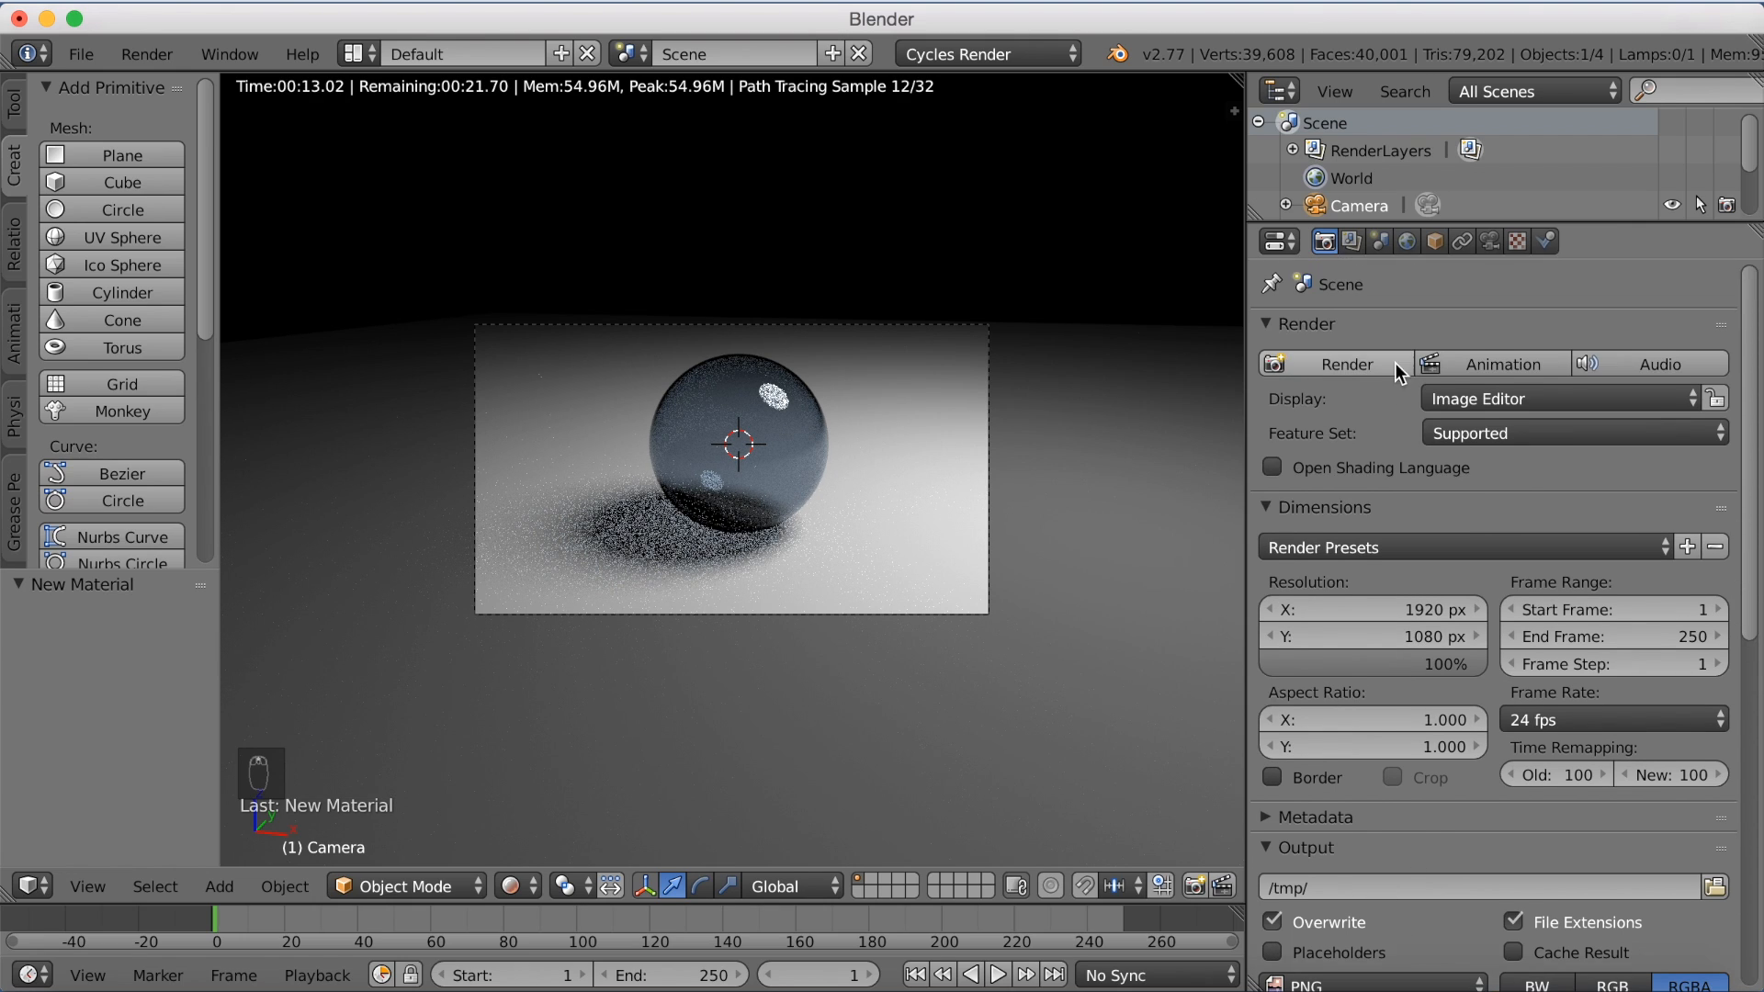
Step: Render the final 1920×1080 image of the glass sphere and wait for it to finish
click(1341, 364)
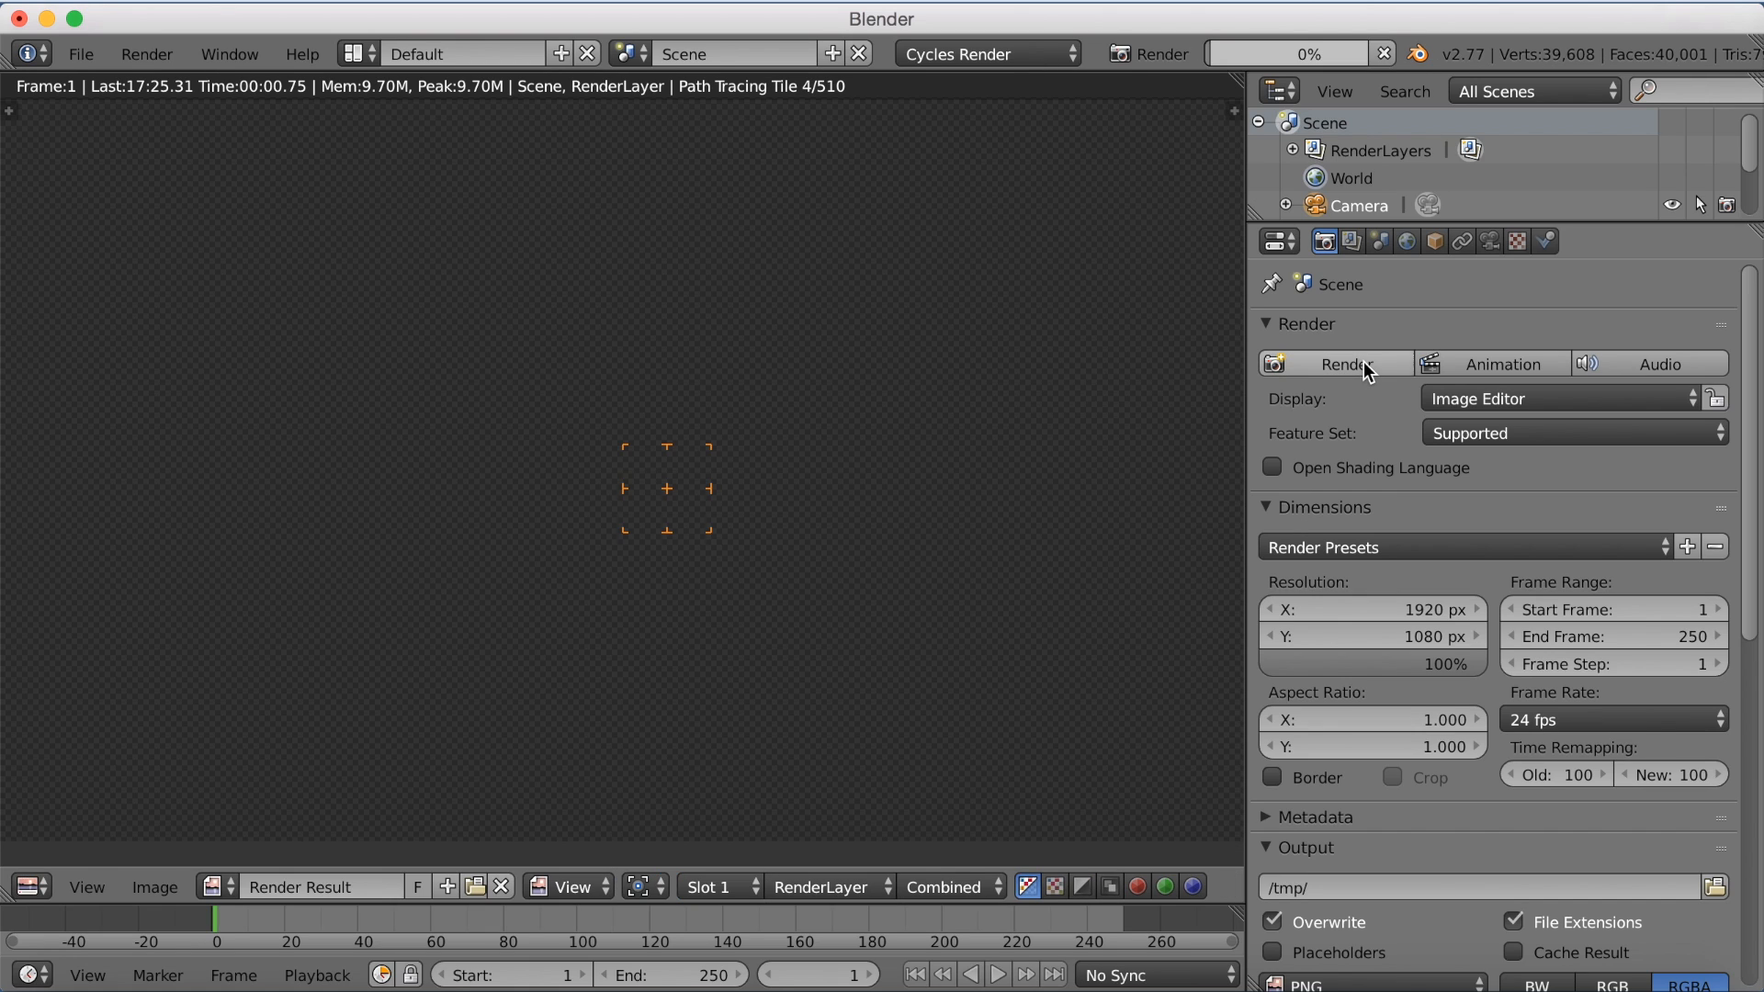
click(1334, 364)
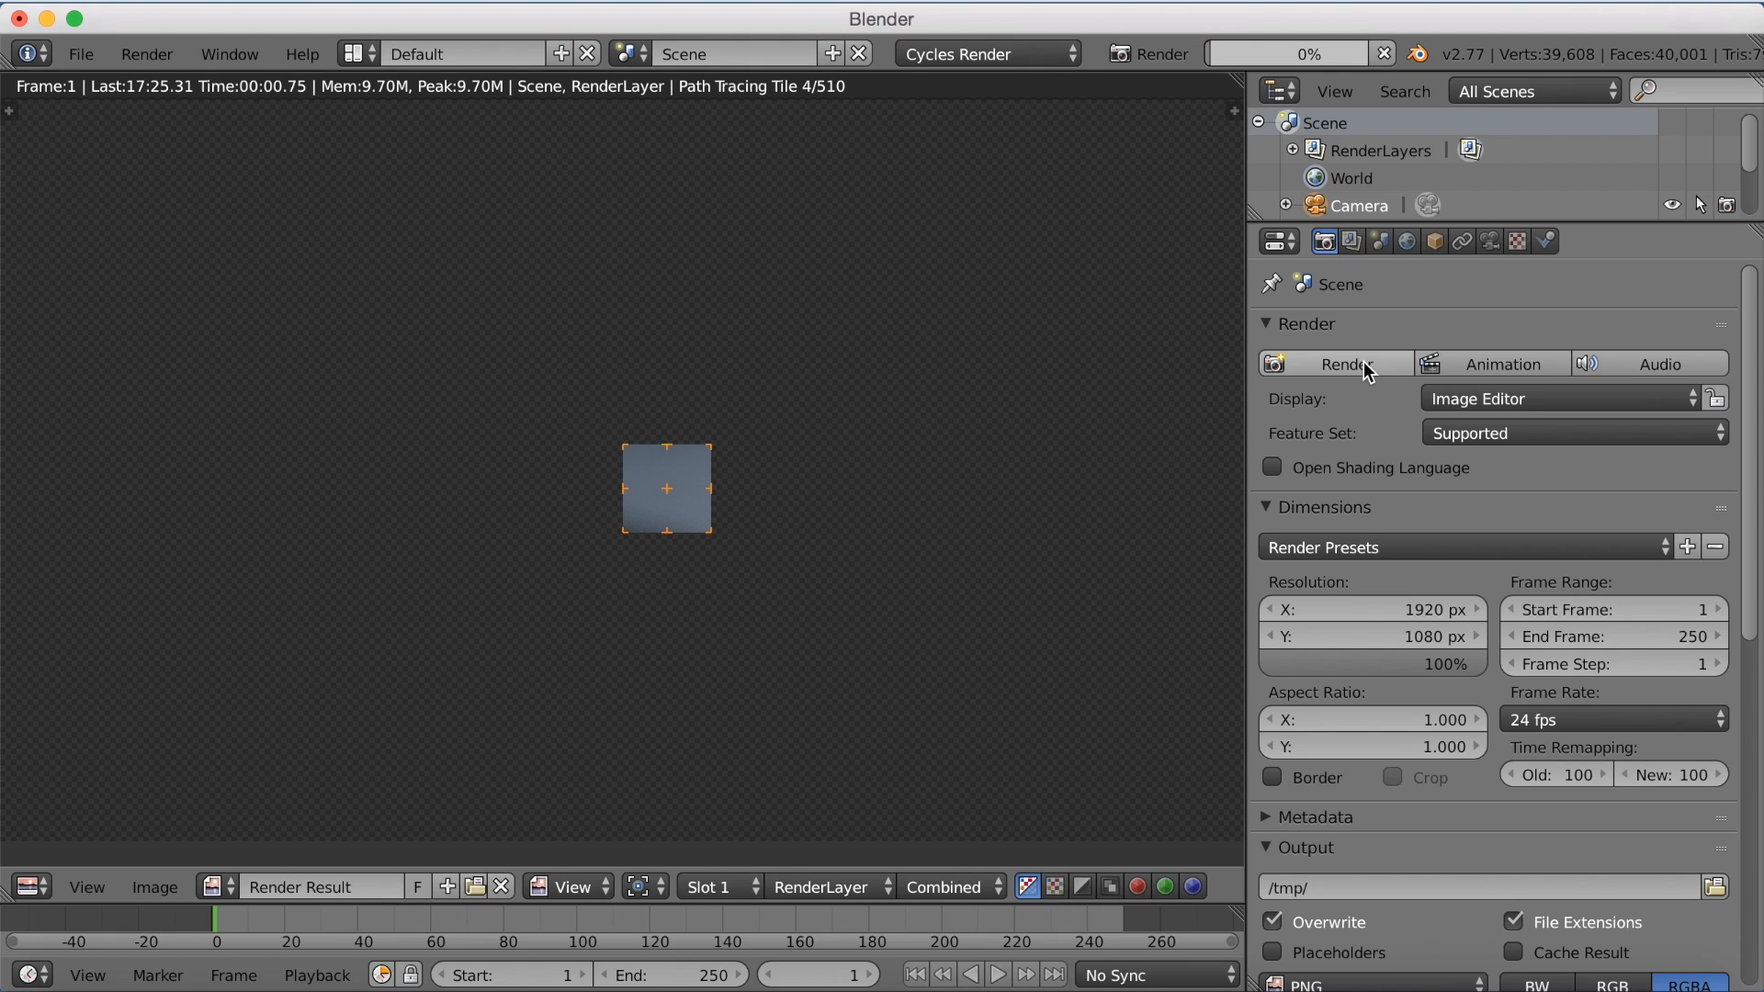
click(1337, 364)
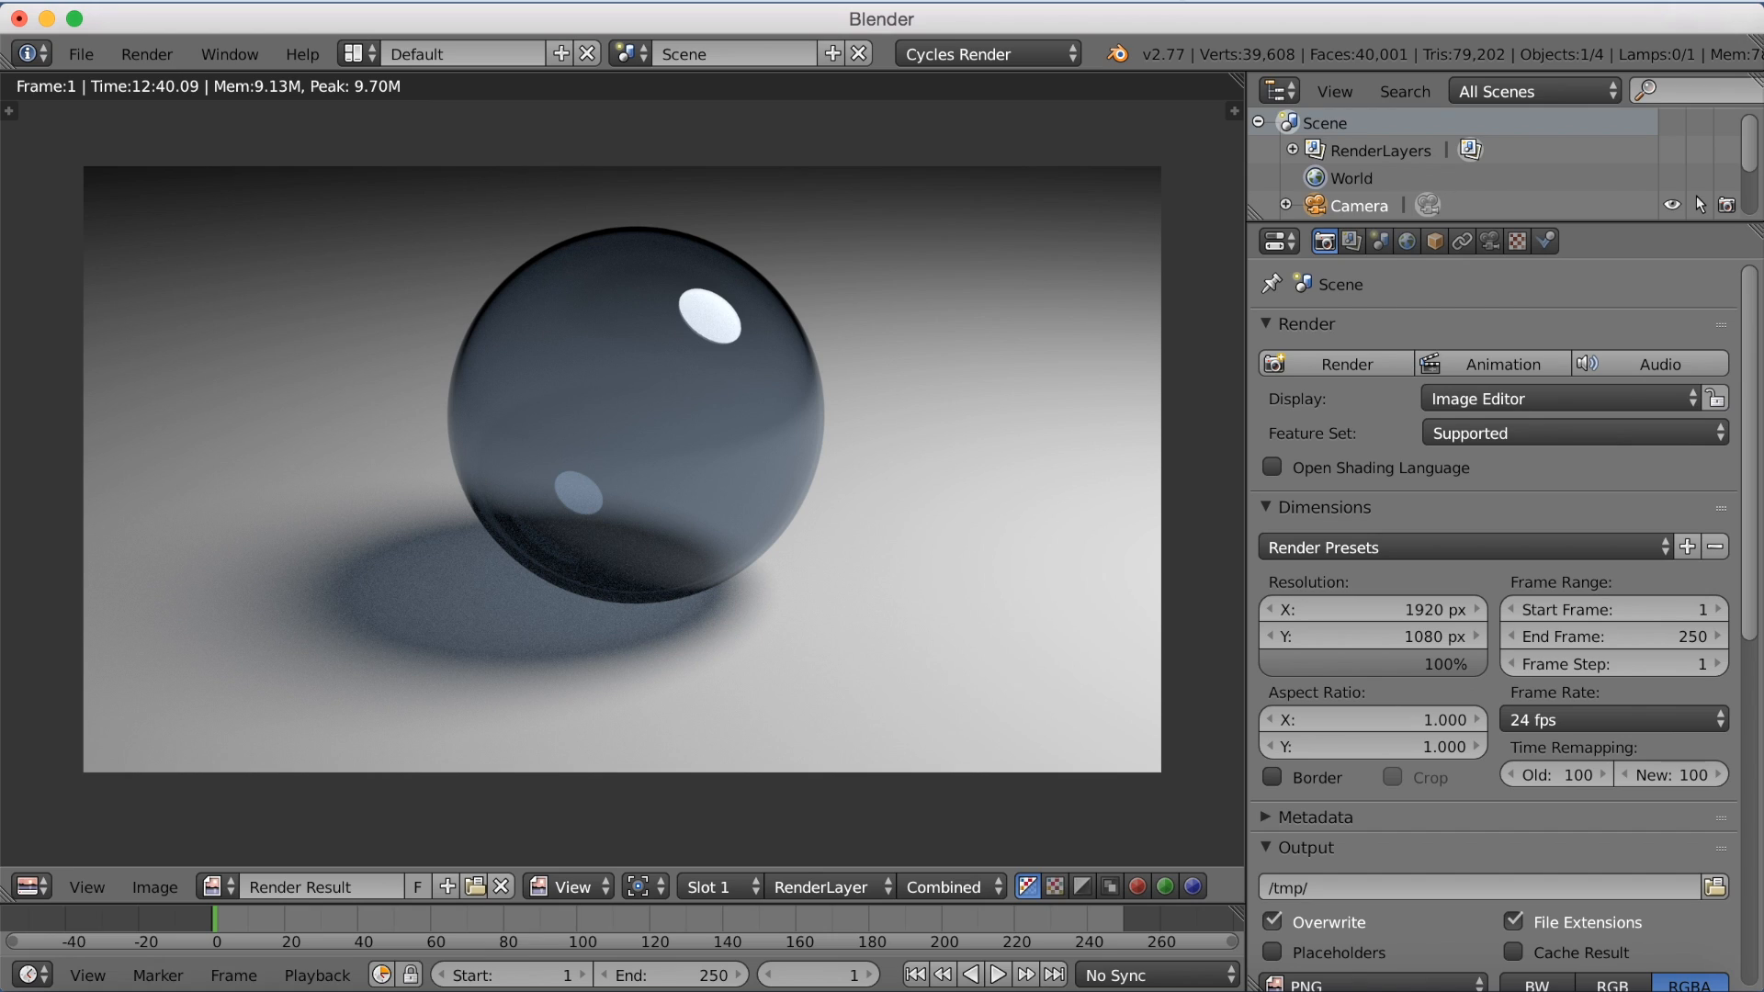
mouse_move(941, 240)
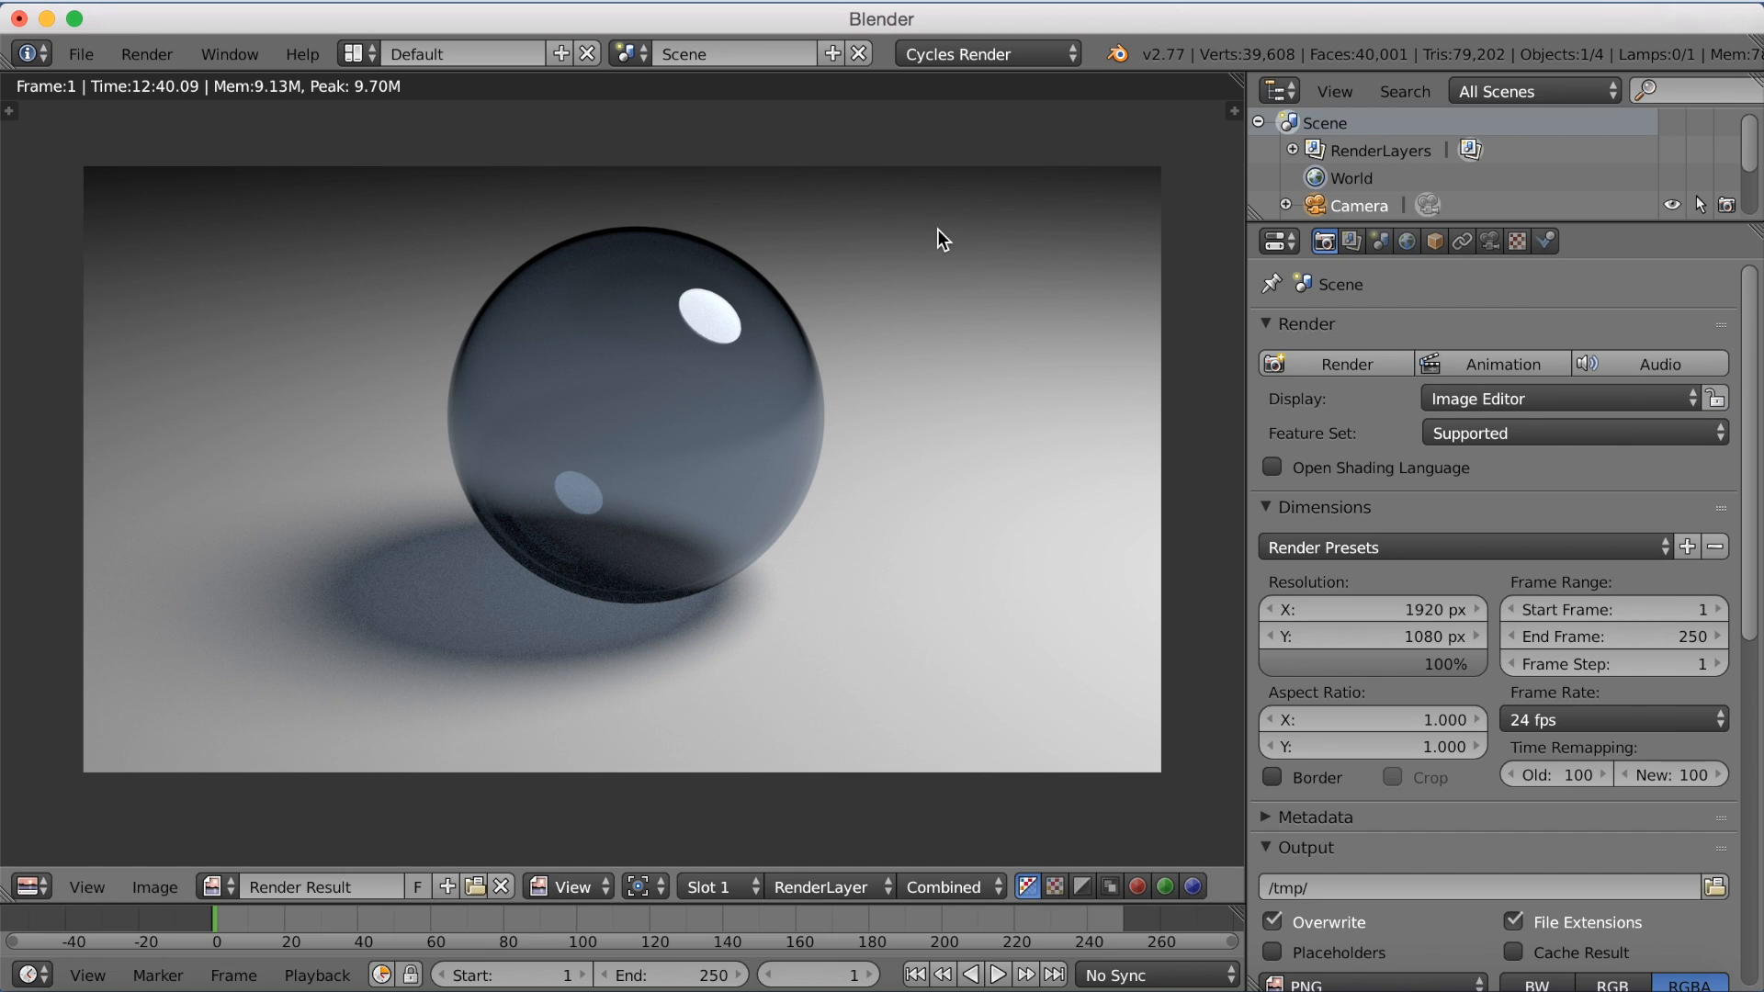
Step: Save the render via Save As Image as glass.png in the Desktop folder
click(154, 886)
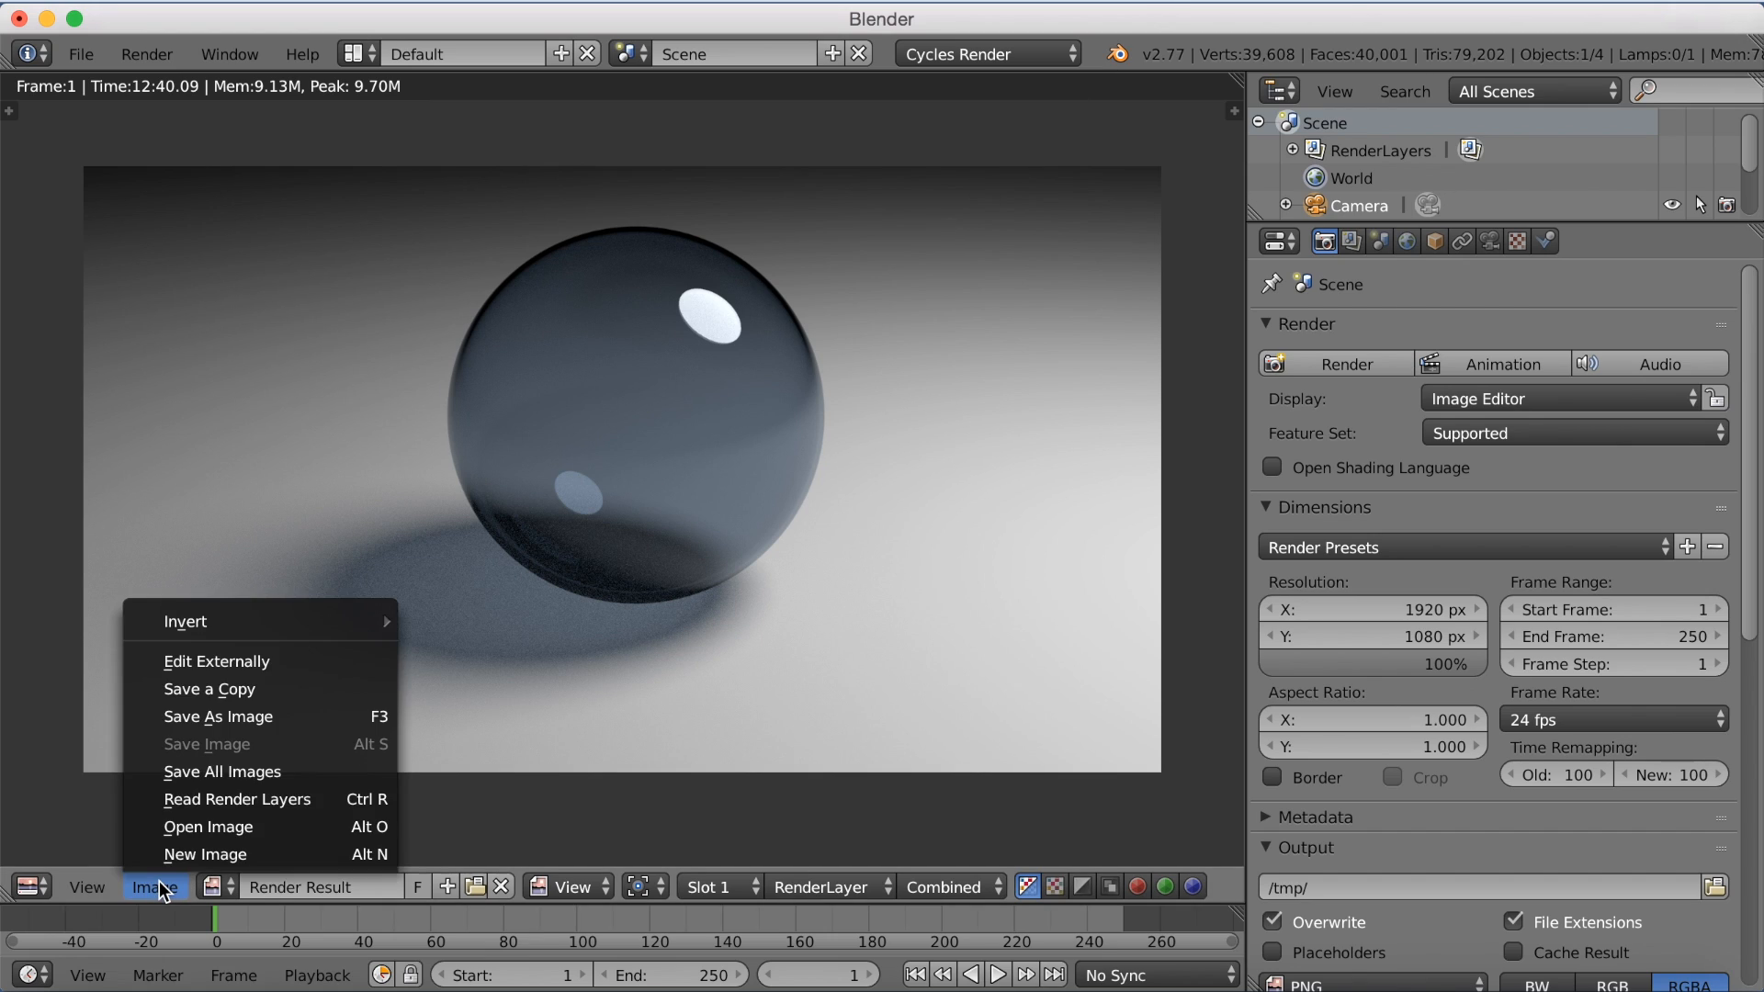
mouse_move(229, 717)
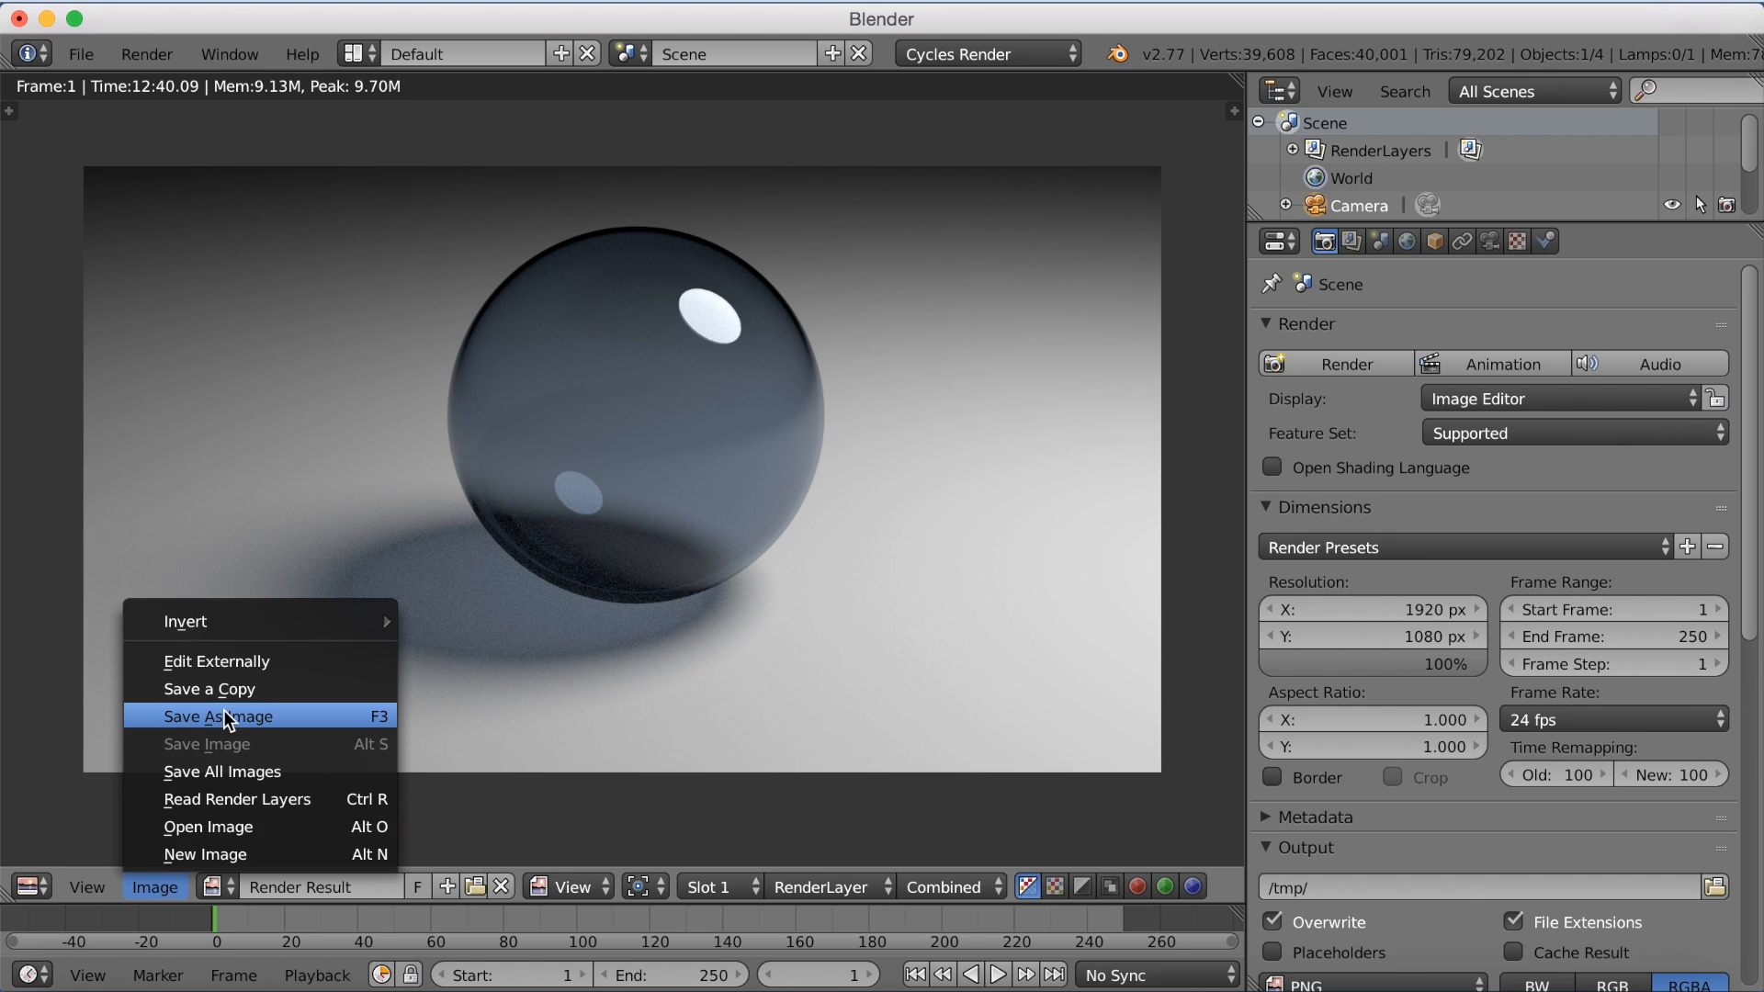
click(221, 717)
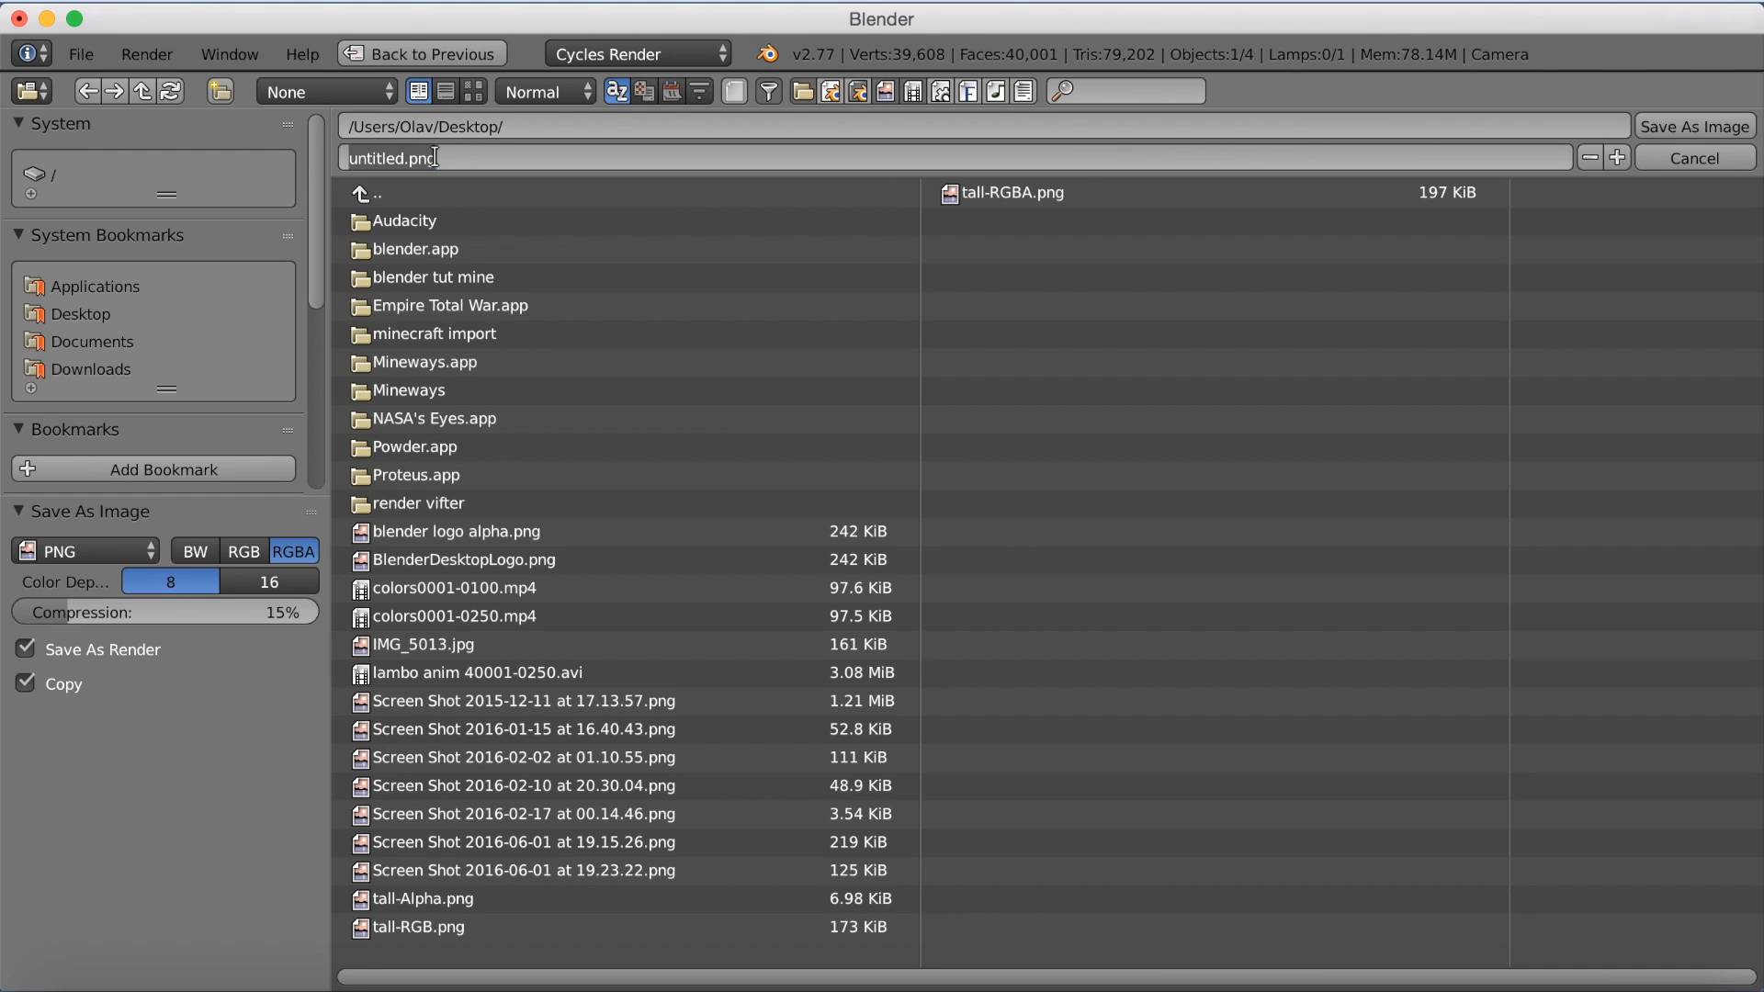
text(glass)
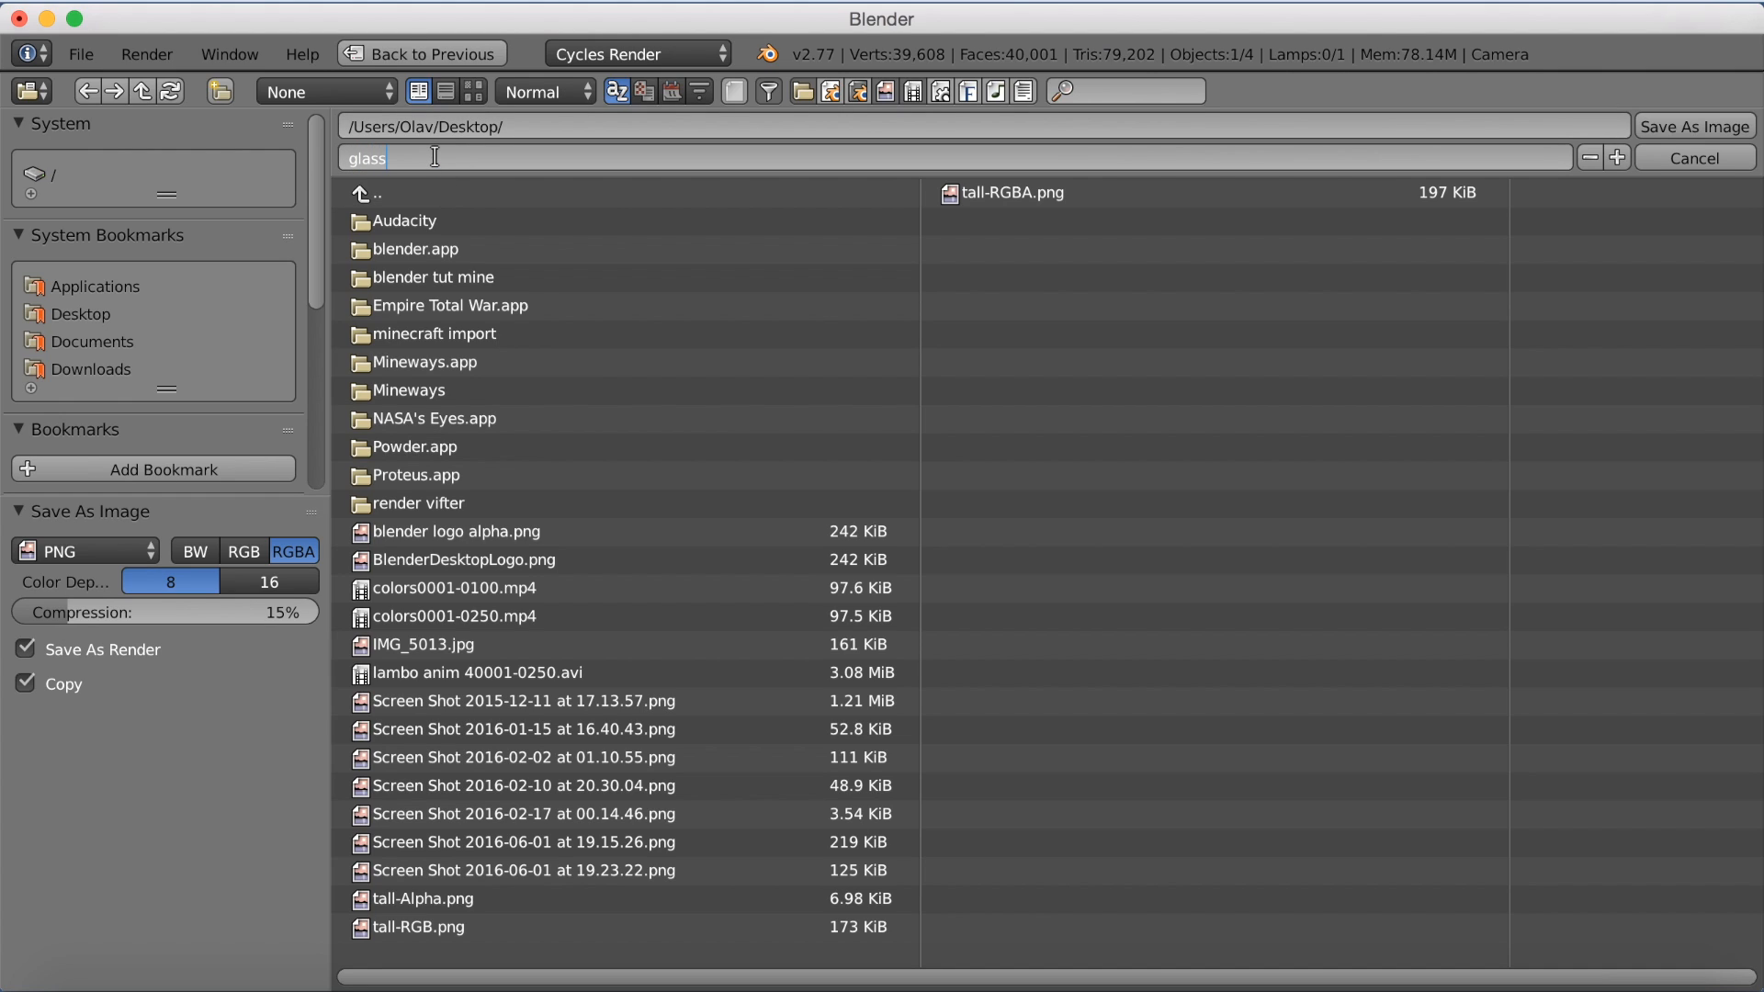
text(.png)
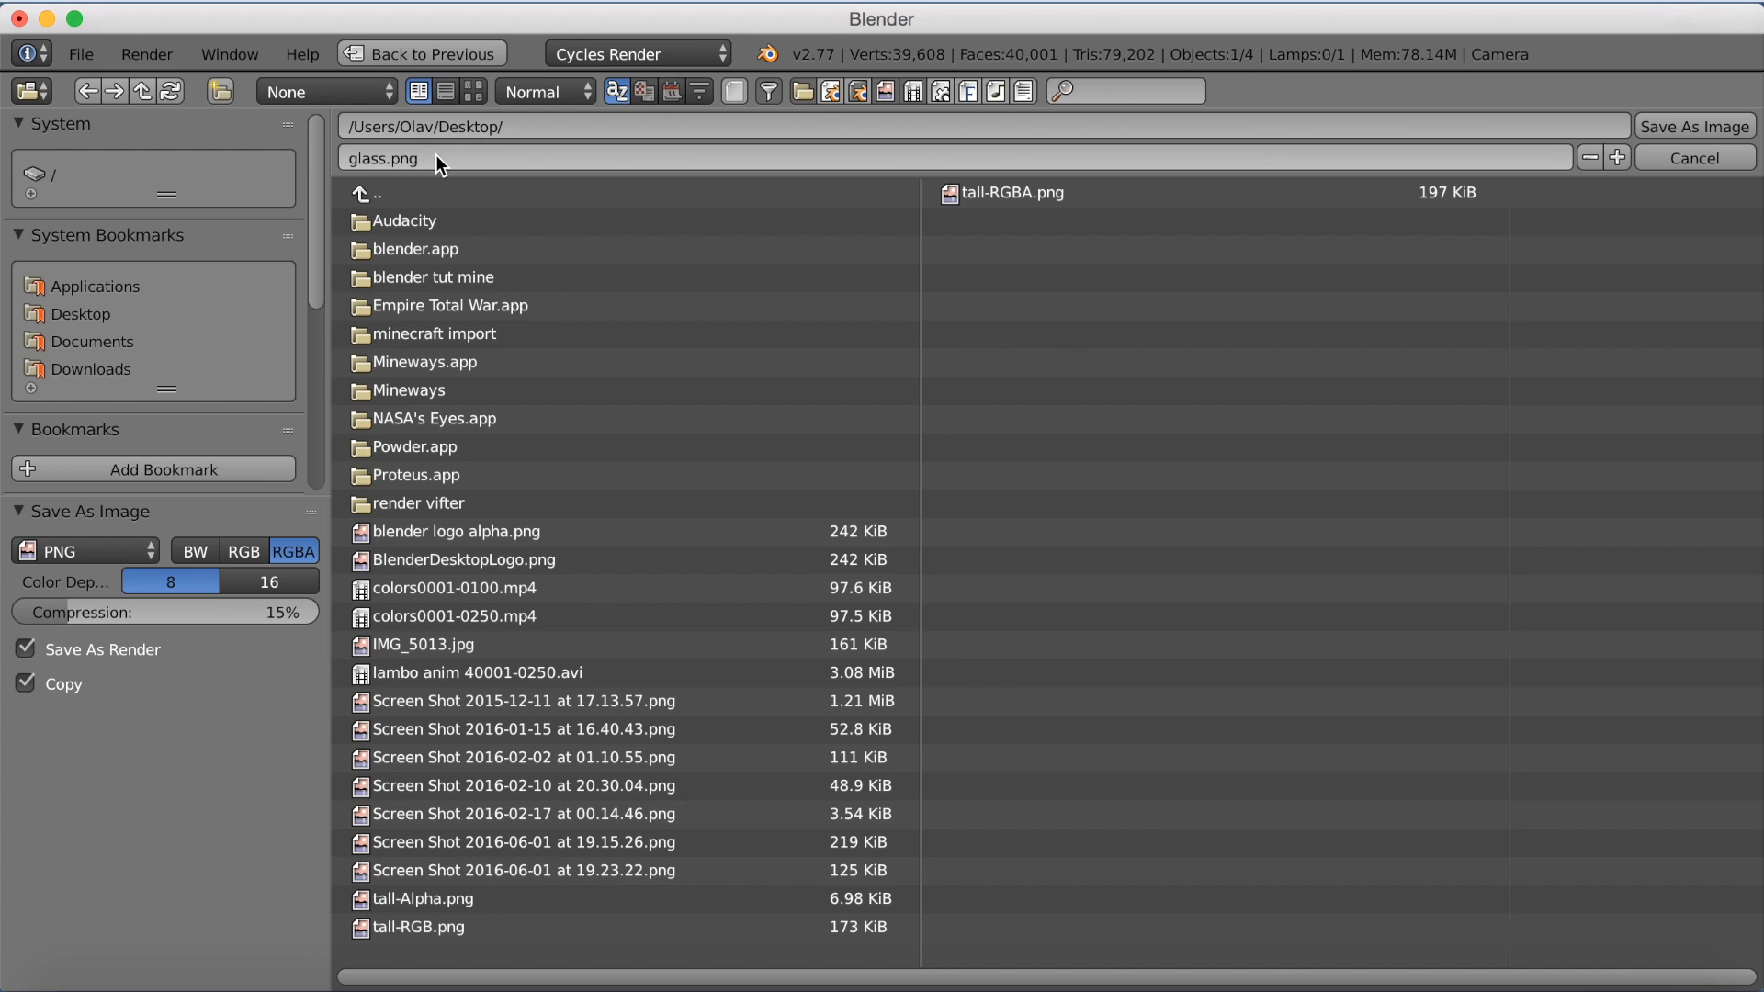
click(1693, 157)
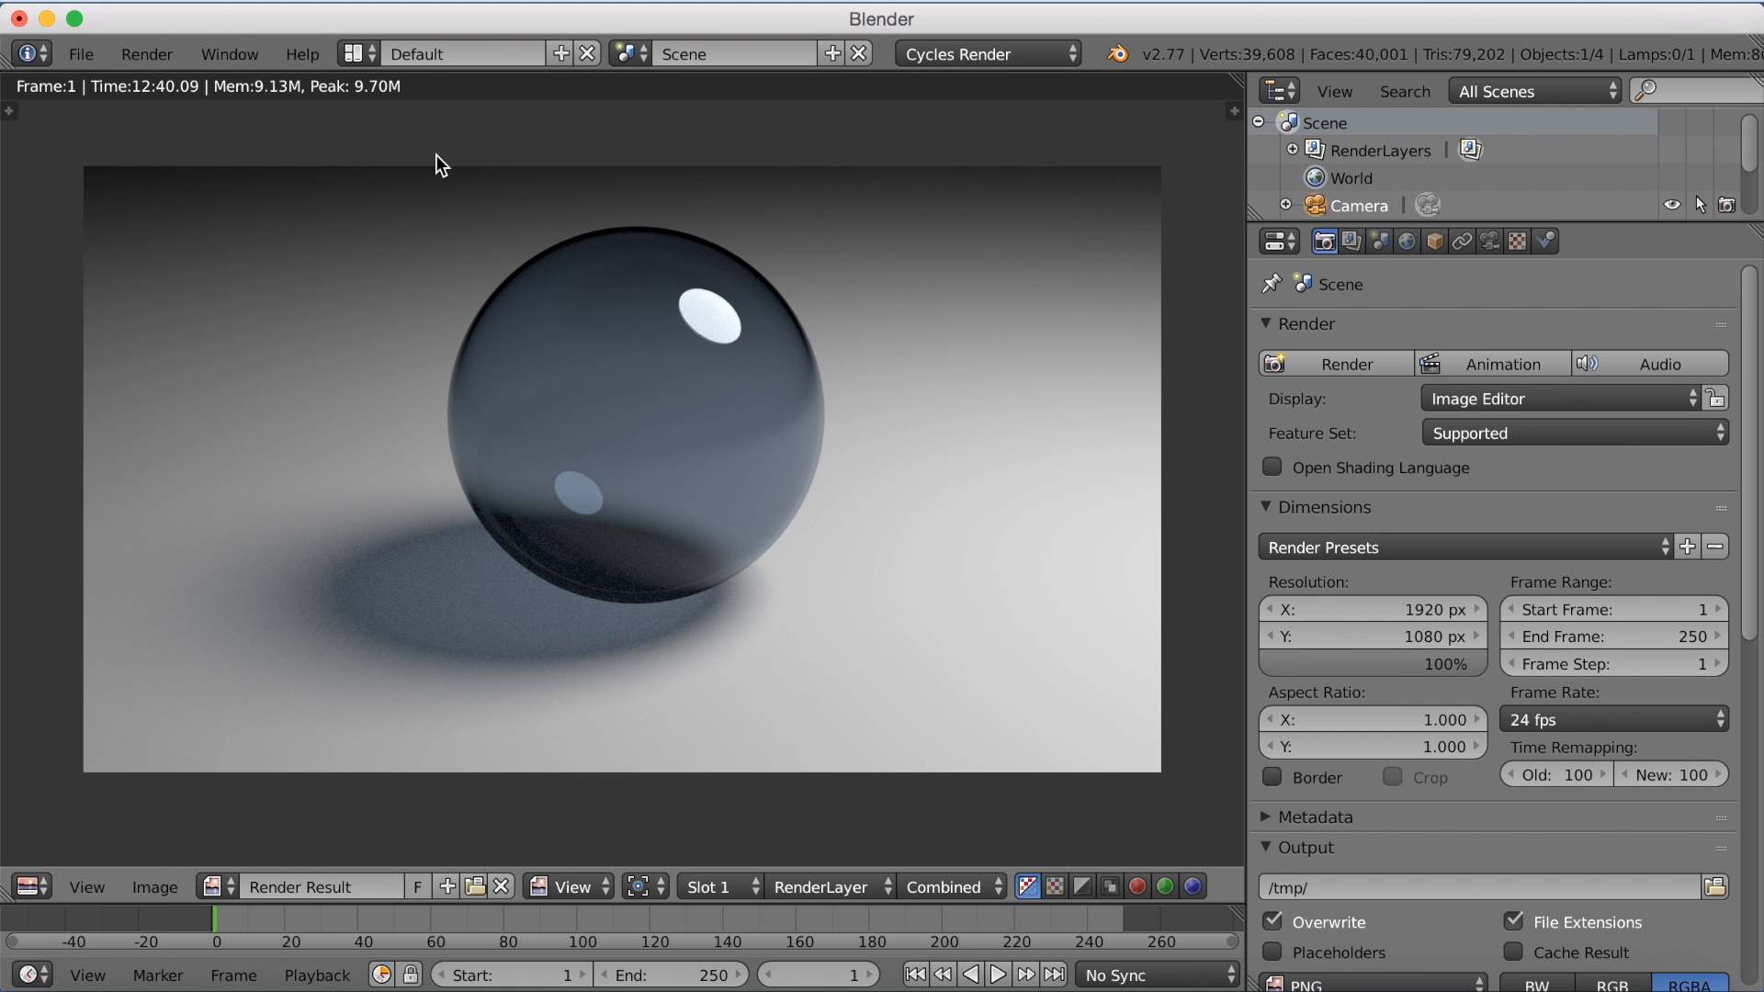